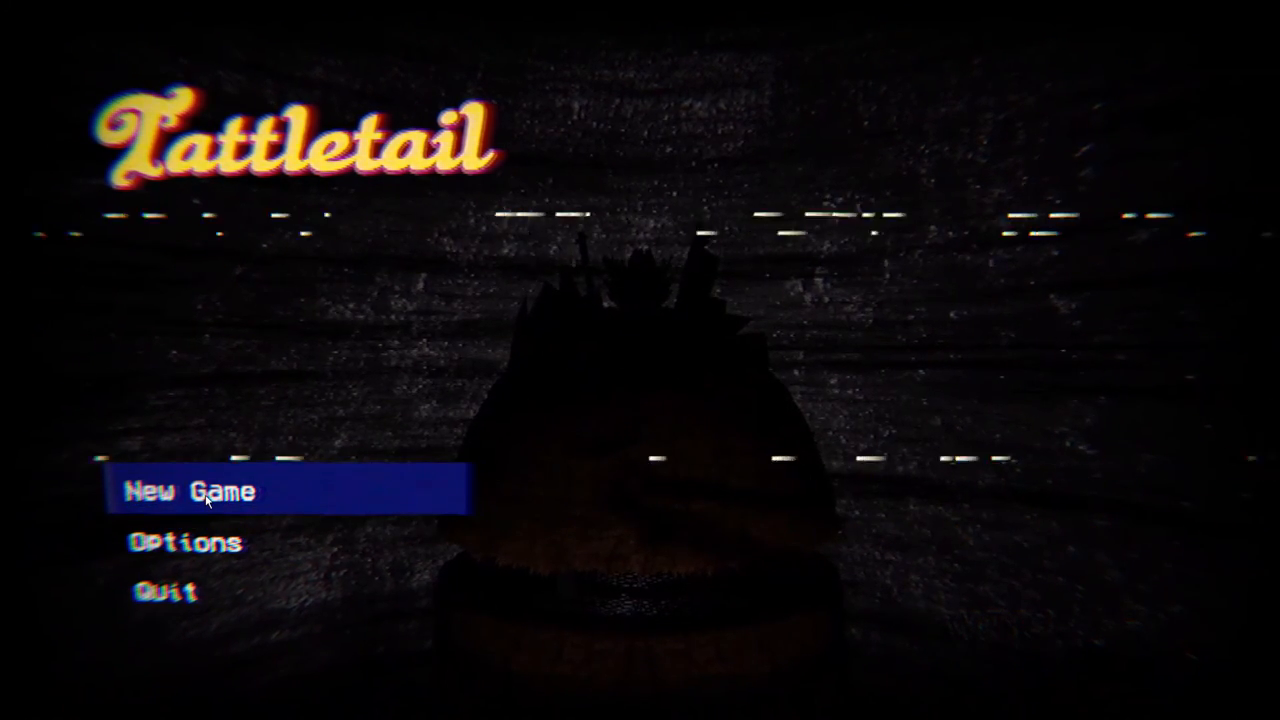
{"action": "left_click", "coordinate": [190, 492]}
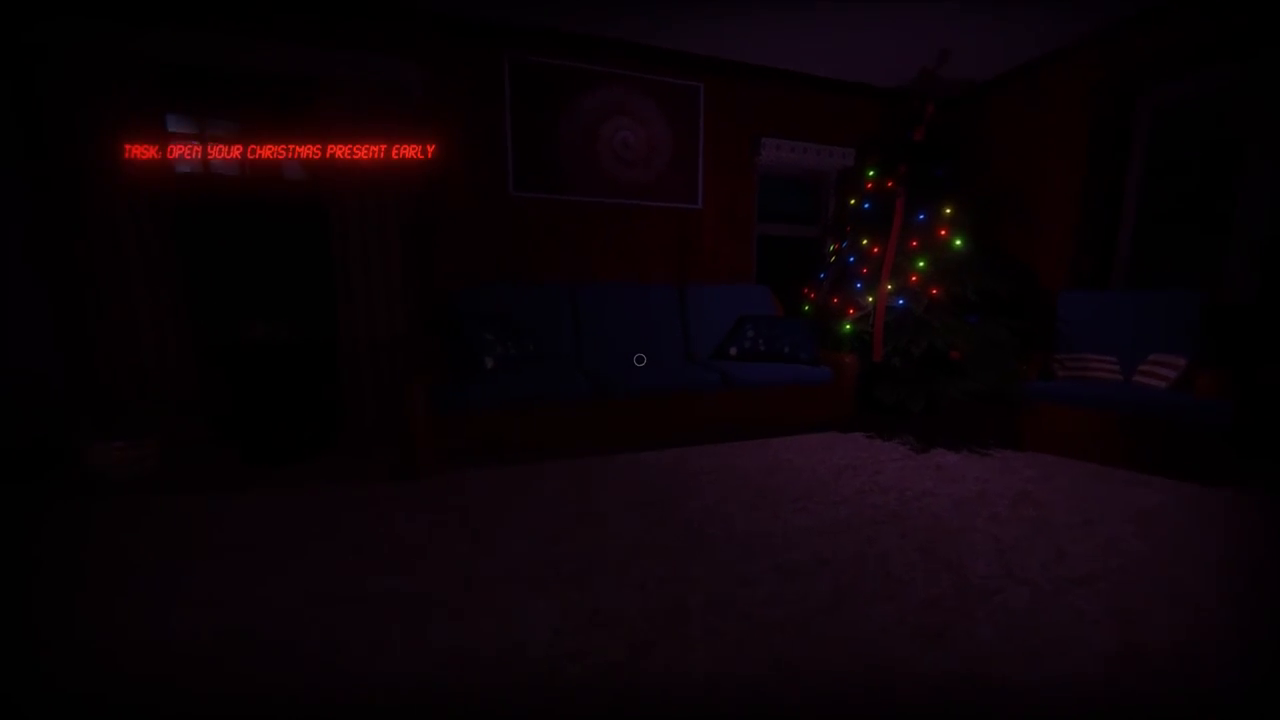
{"action": "mouse_move", "coordinate": [640, 360]}
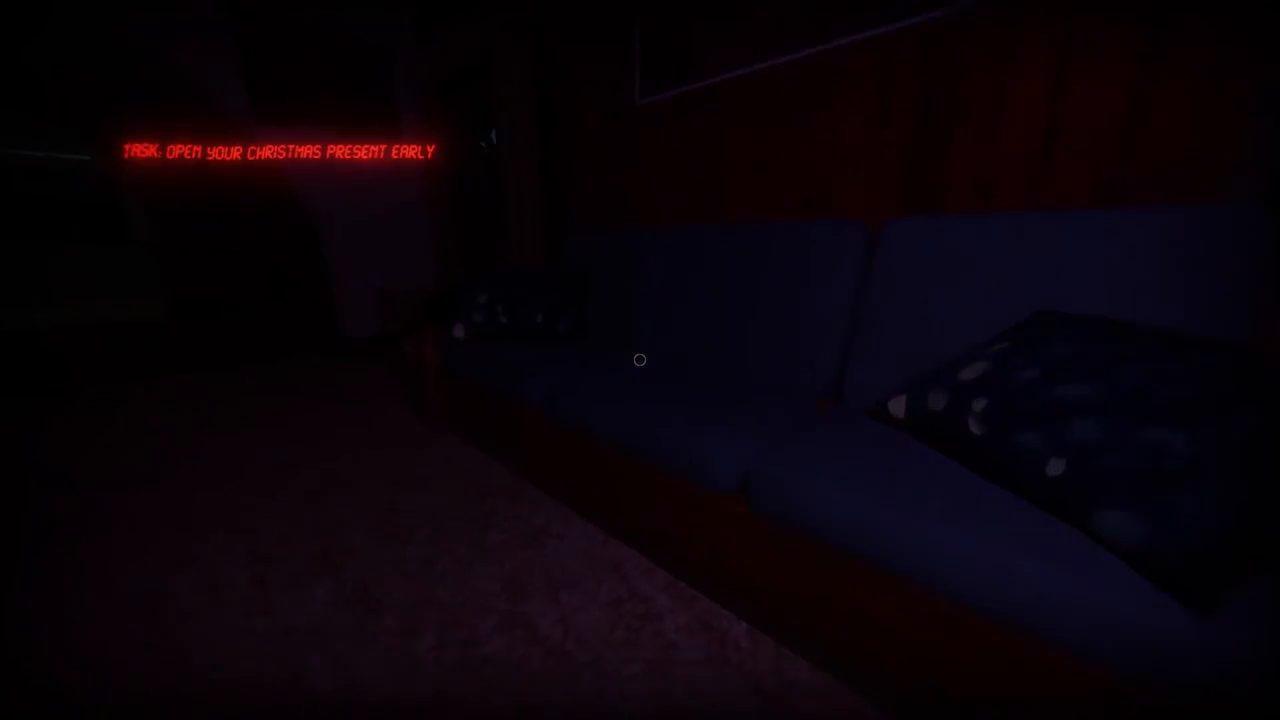
{"action": "mouse_move", "coordinate": [640, 360]}
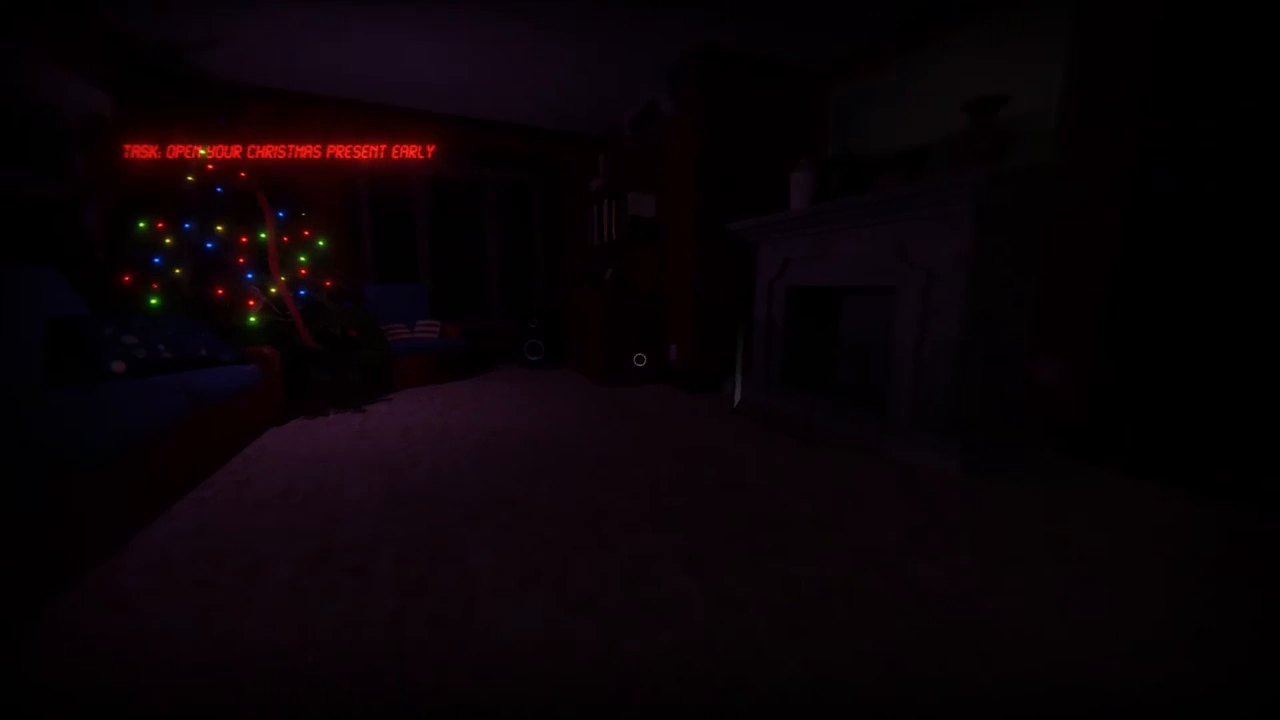
{"action": "mouse_move", "coordinate": [640, 360]}
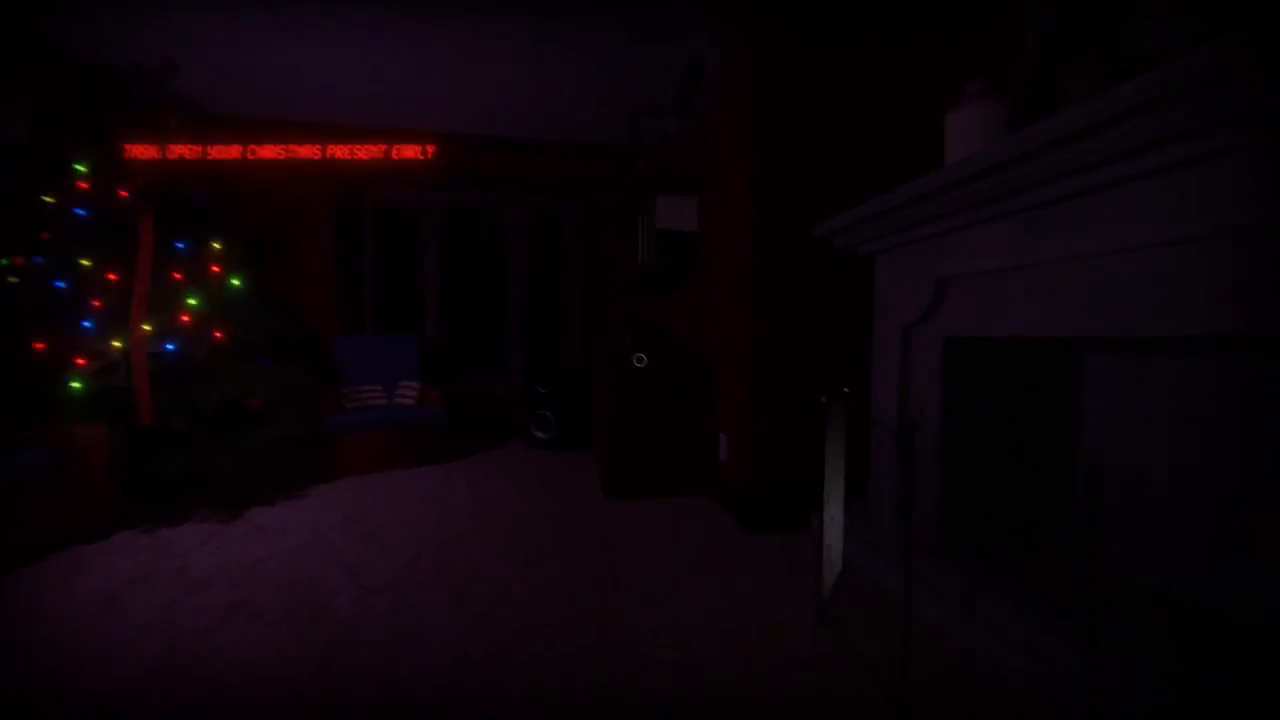
{"action": "mouse_move", "coordinate": [640, 360]}
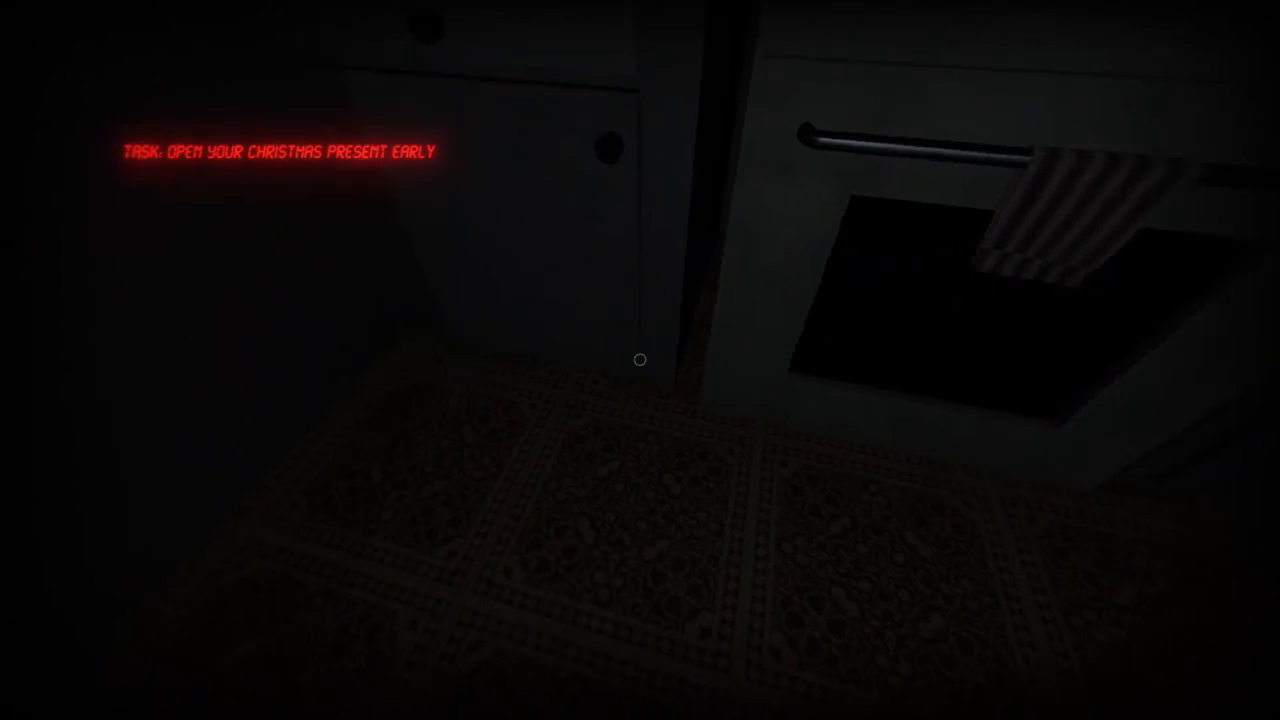
{"action": "mouse_move", "coordinate": [640, 360]}
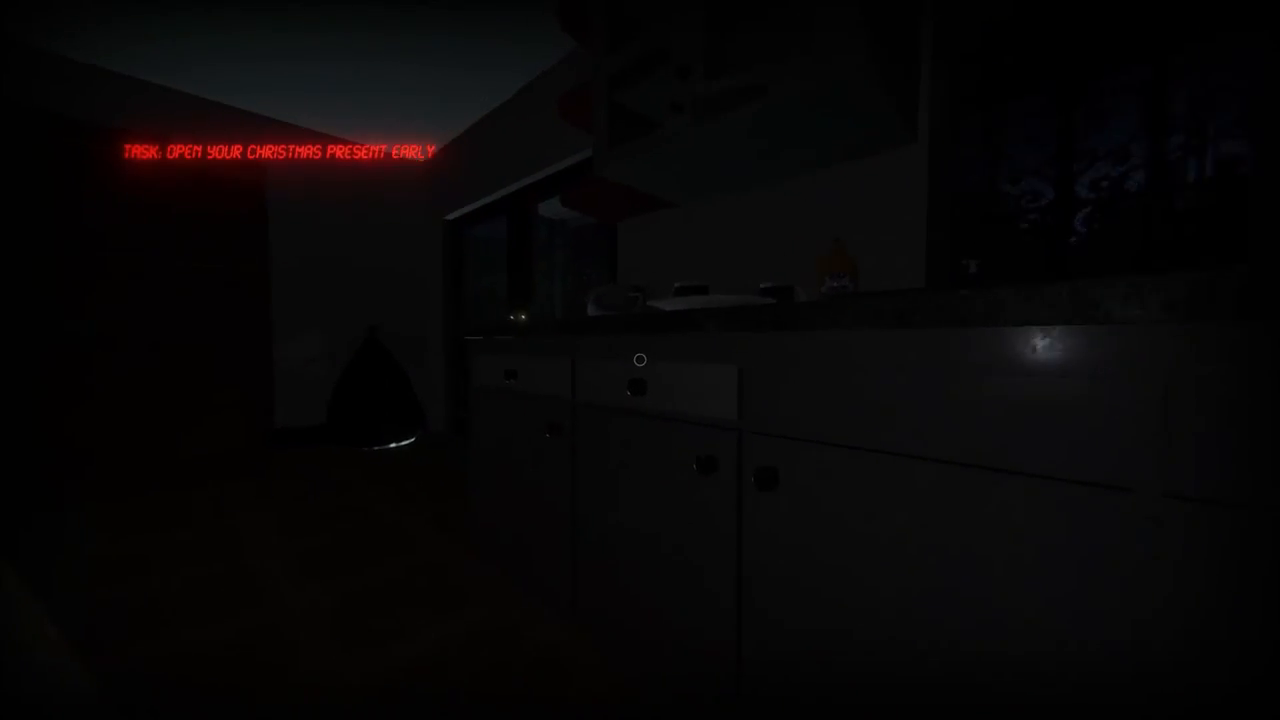
{"action": "mouse_move", "coordinate": [640, 360]}
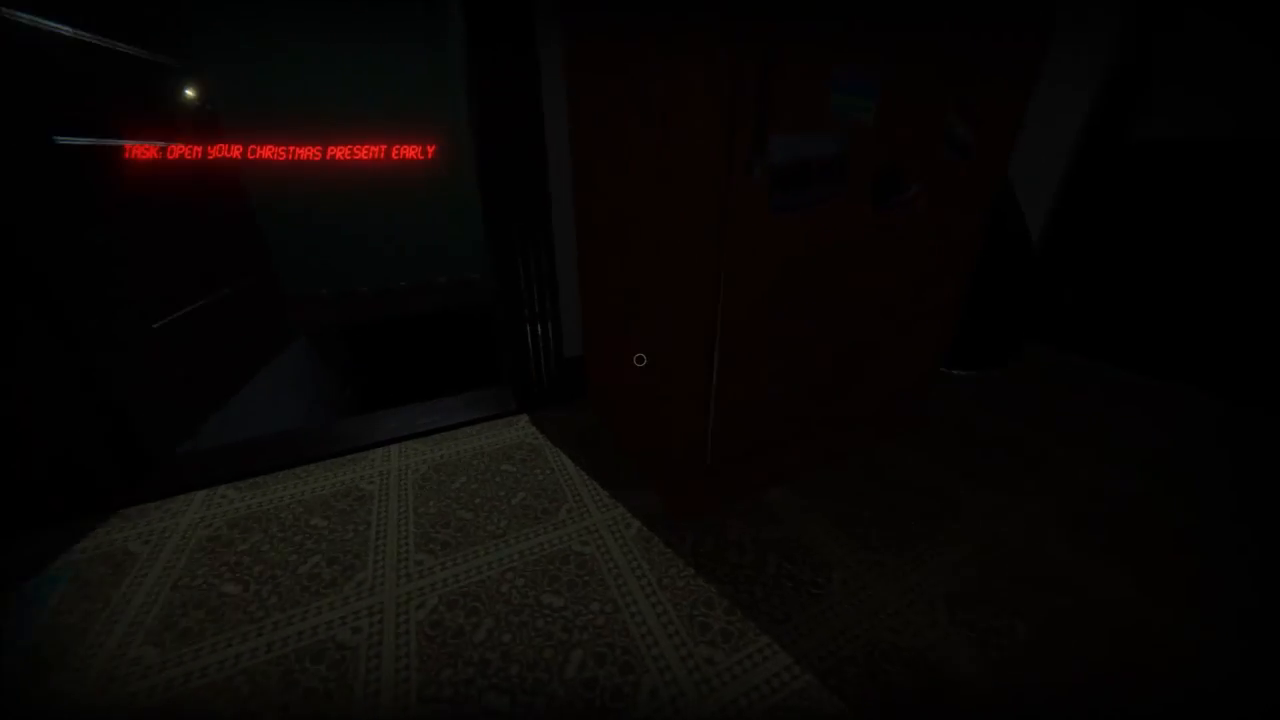
{"action": "mouse_move", "coordinate": [640, 360]}
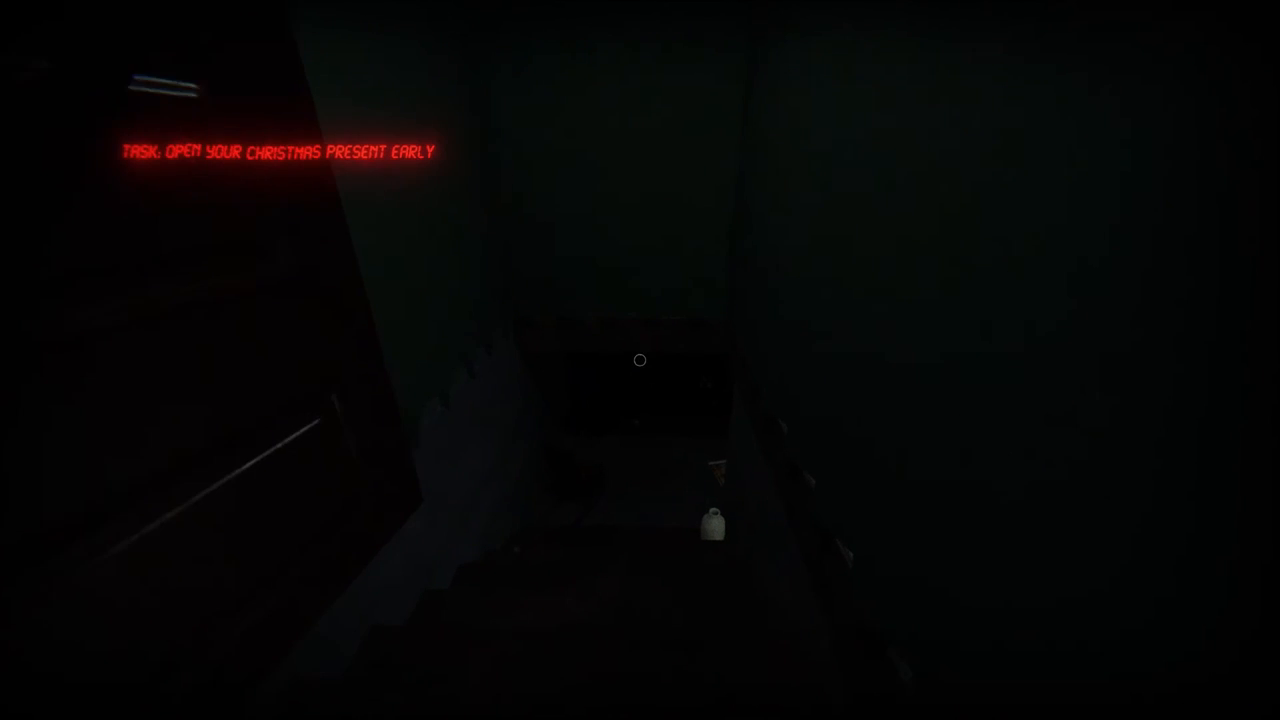
{"action": "mouse_move", "coordinate": [640, 360]}
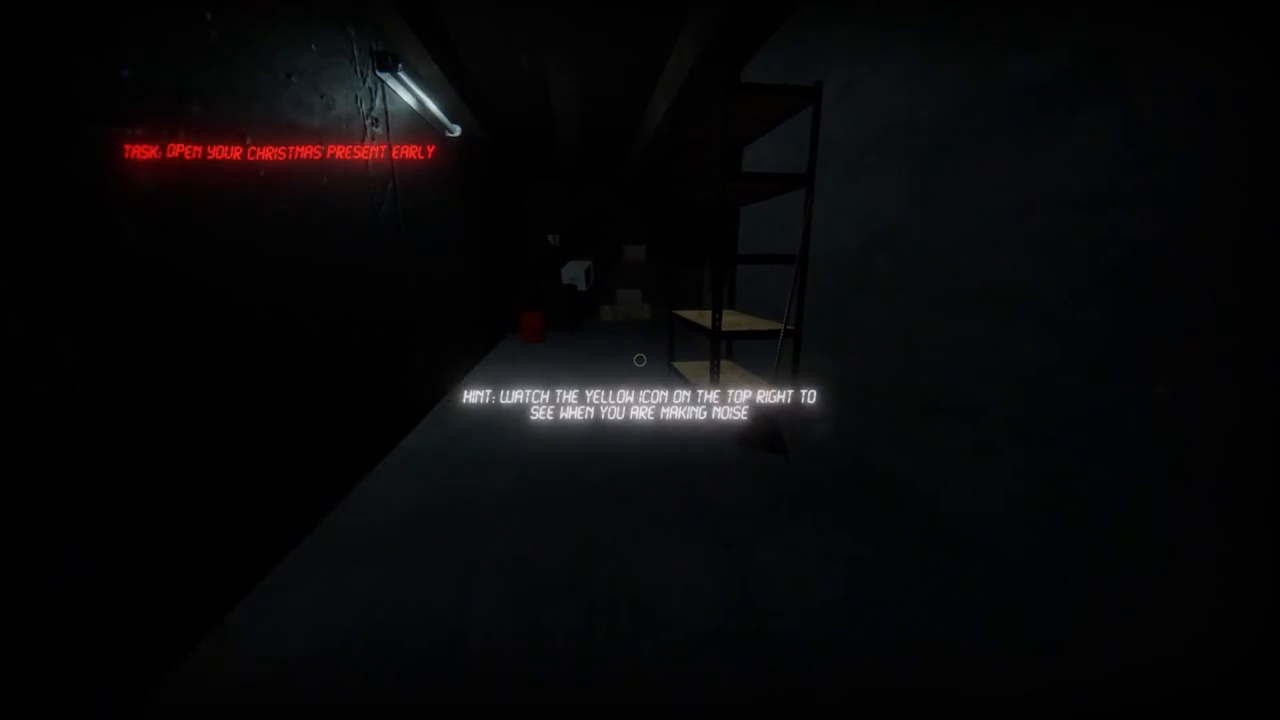
{"action": "mouse_move", "coordinate": [640, 360]}
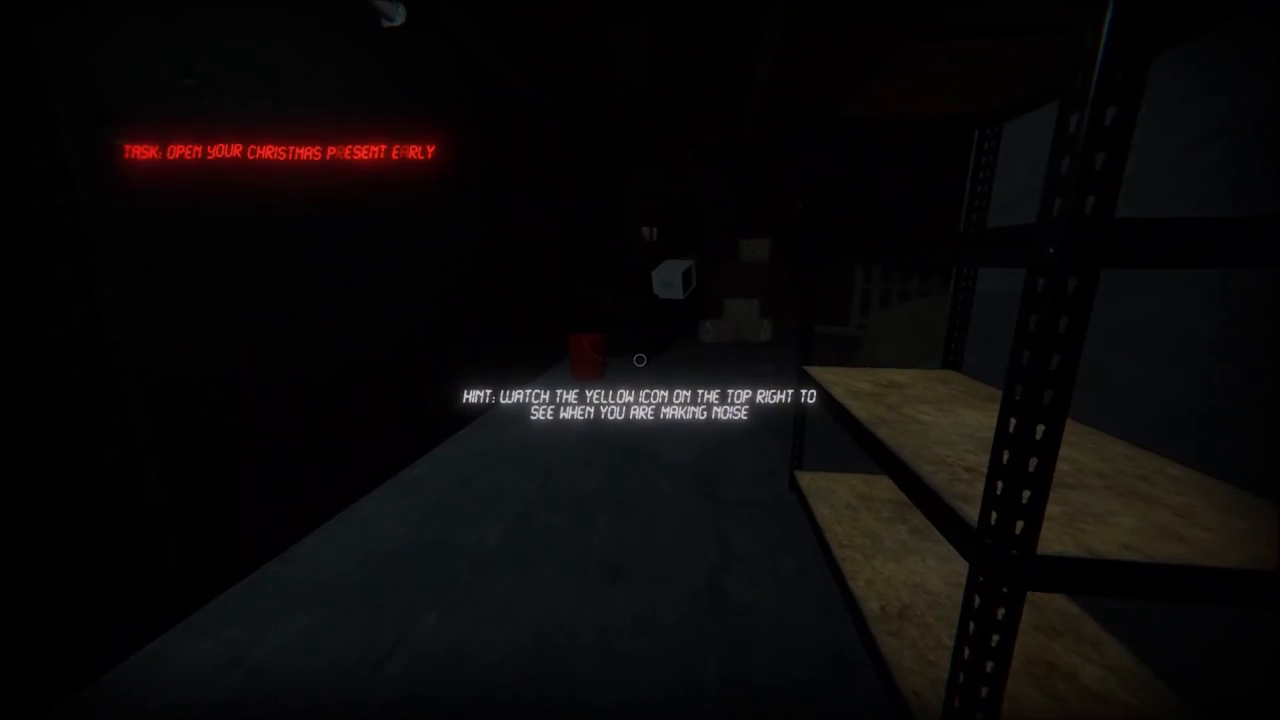
{"action": "mouse_move", "coordinate": [640, 360]}
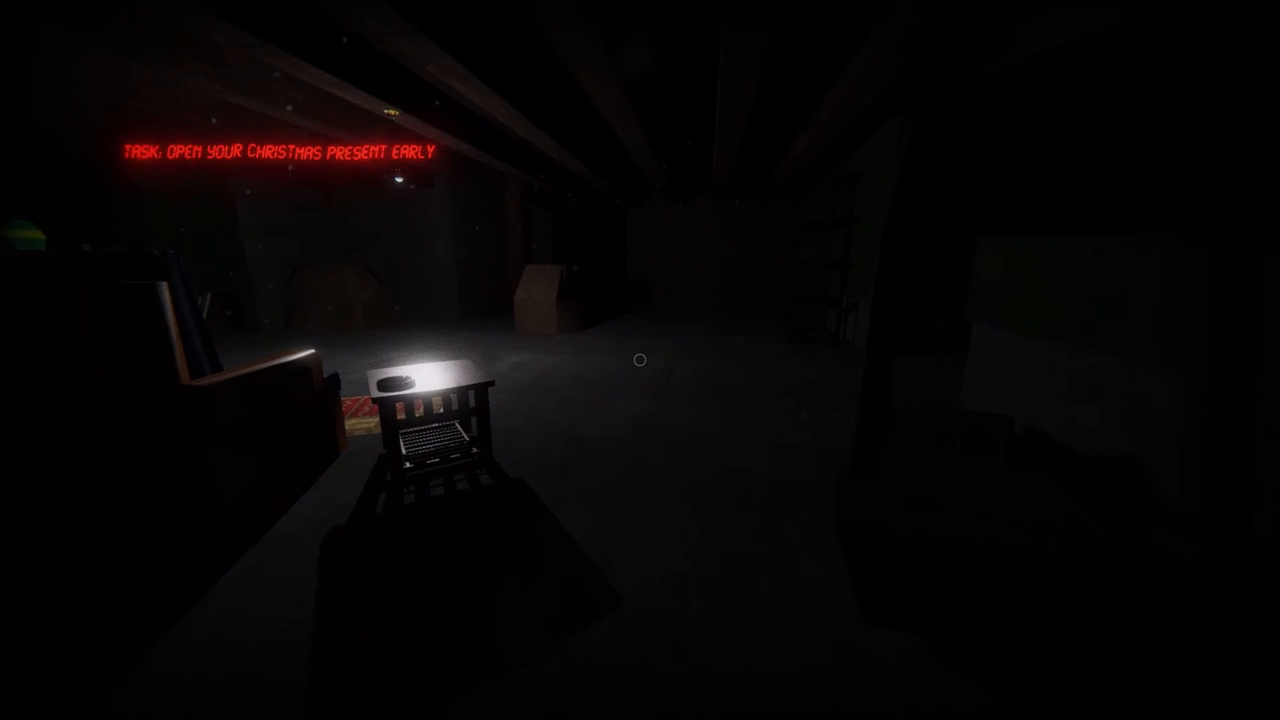
{"action": "mouse_move", "coordinate": [640, 360]}
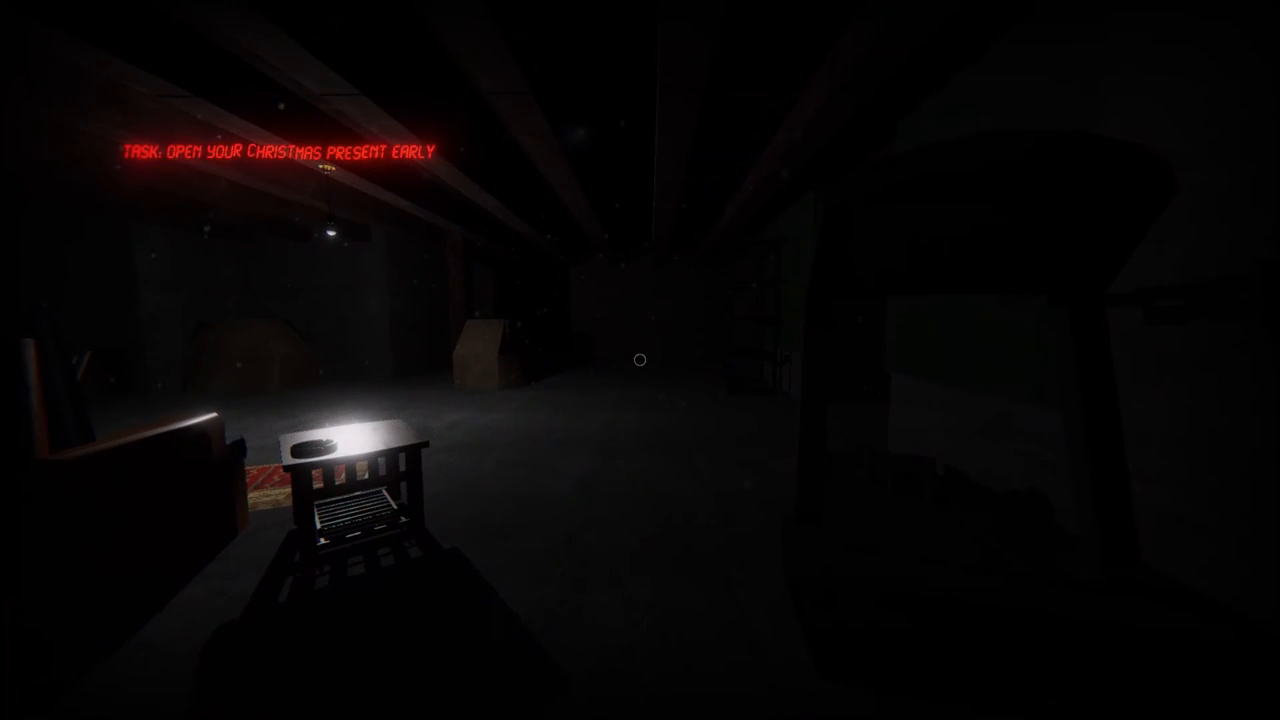
{"action": "mouse_move", "coordinate": [640, 360]}
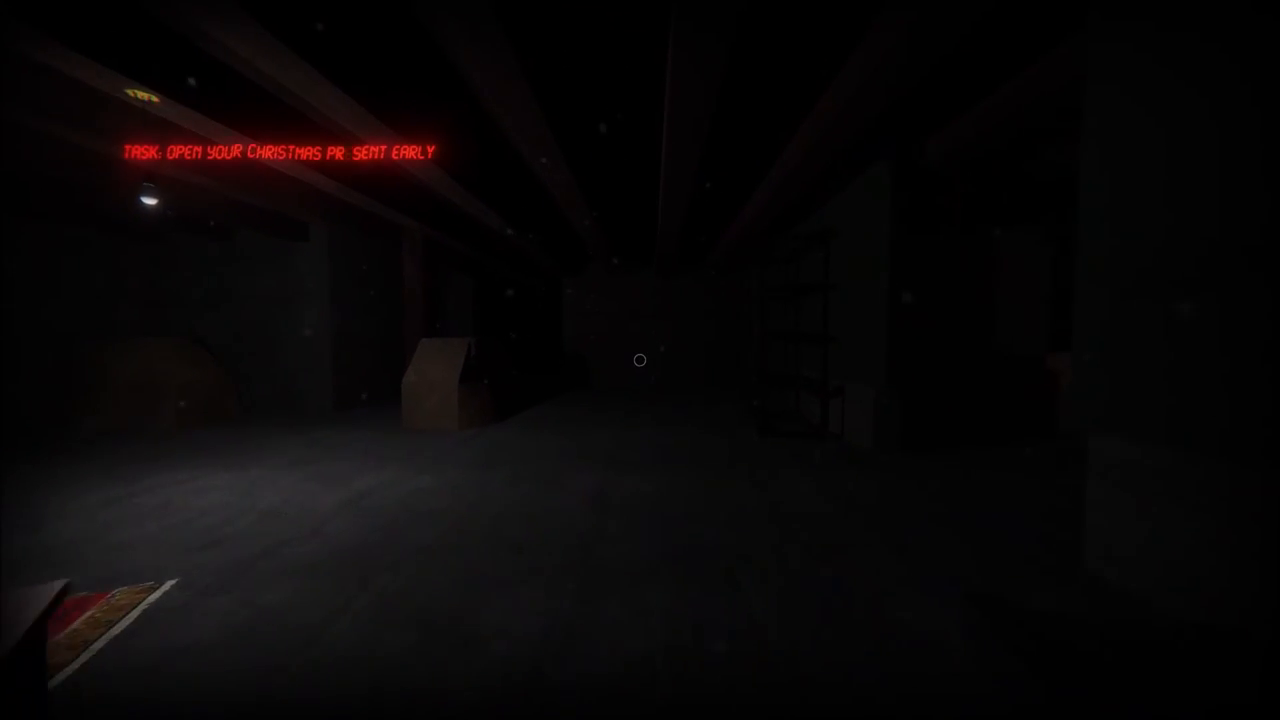
{"action": "mouse_move", "coordinate": [640, 360]}
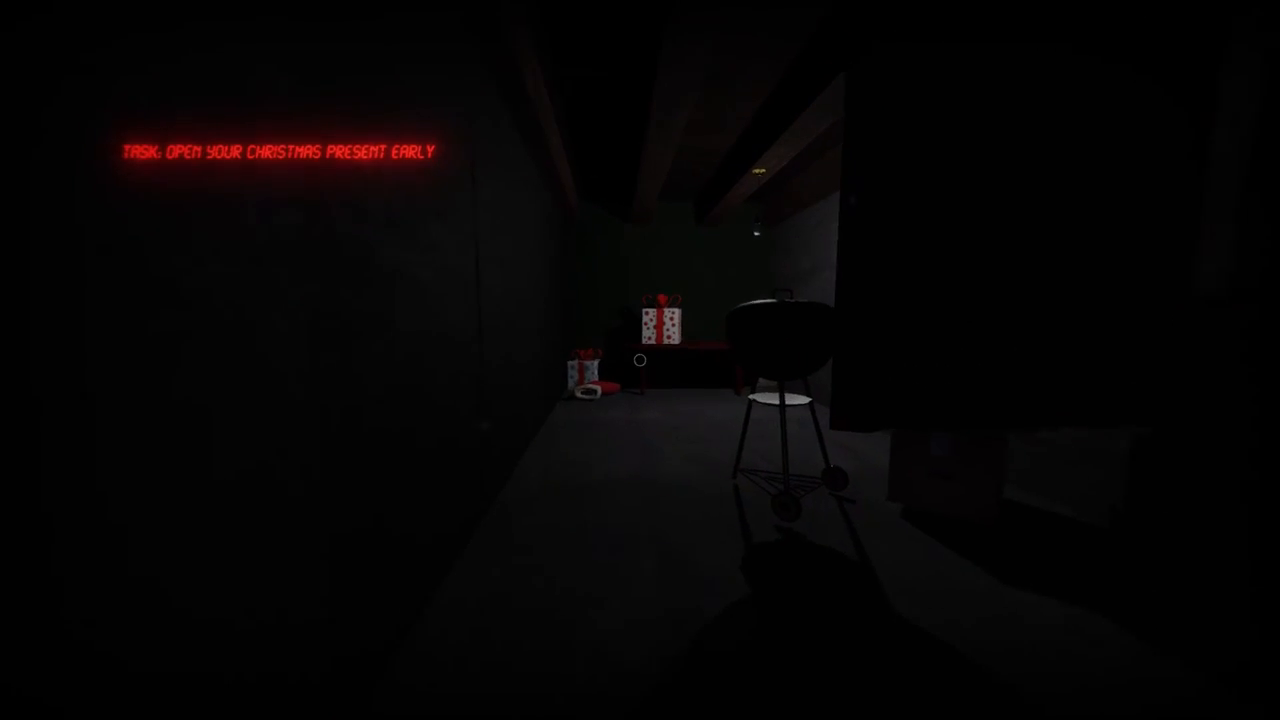
{"action": "mouse_move", "coordinate": [640, 360]}
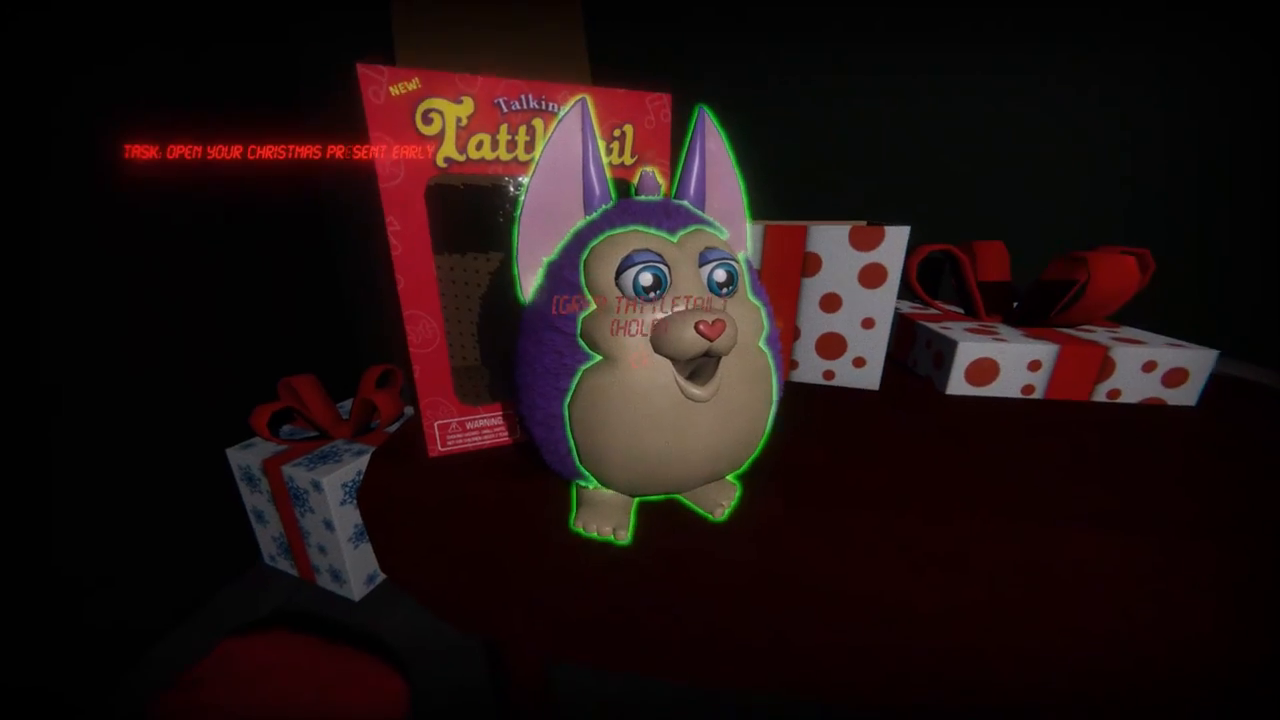
{"action": "mouse_move", "coordinate": [640, 360]}
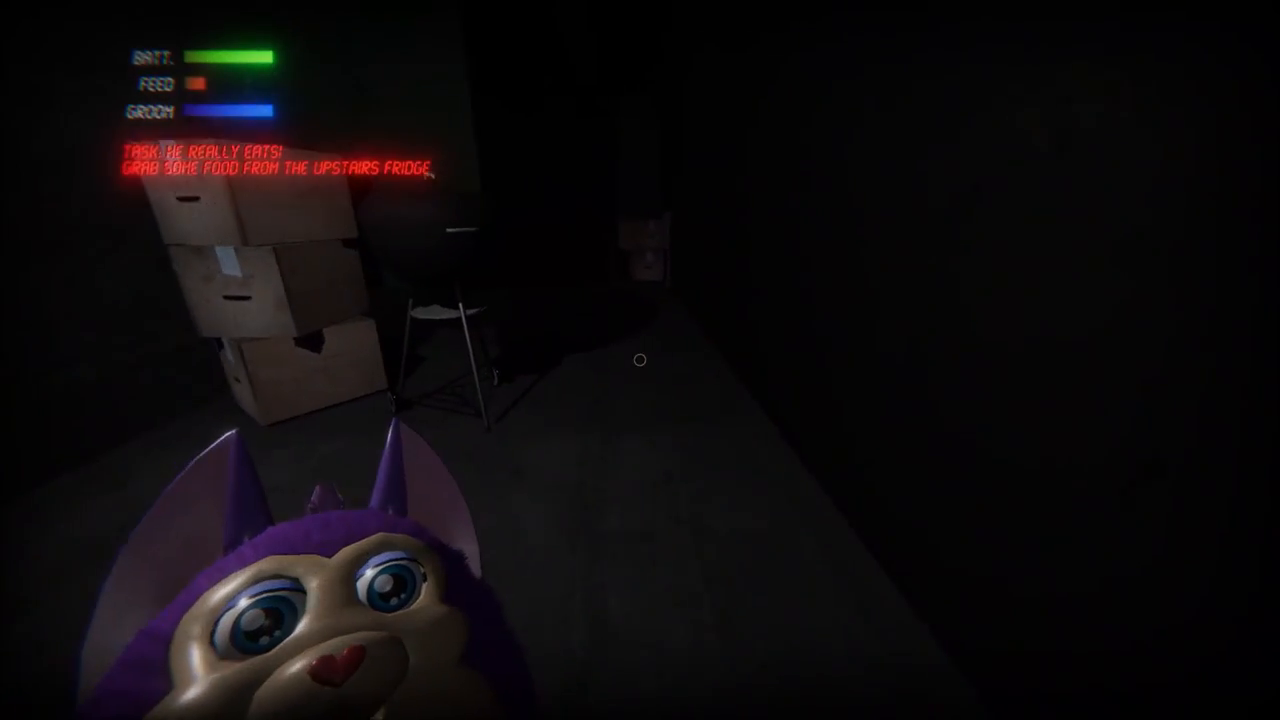
{"action": "mouse_move", "coordinate": [640, 360]}
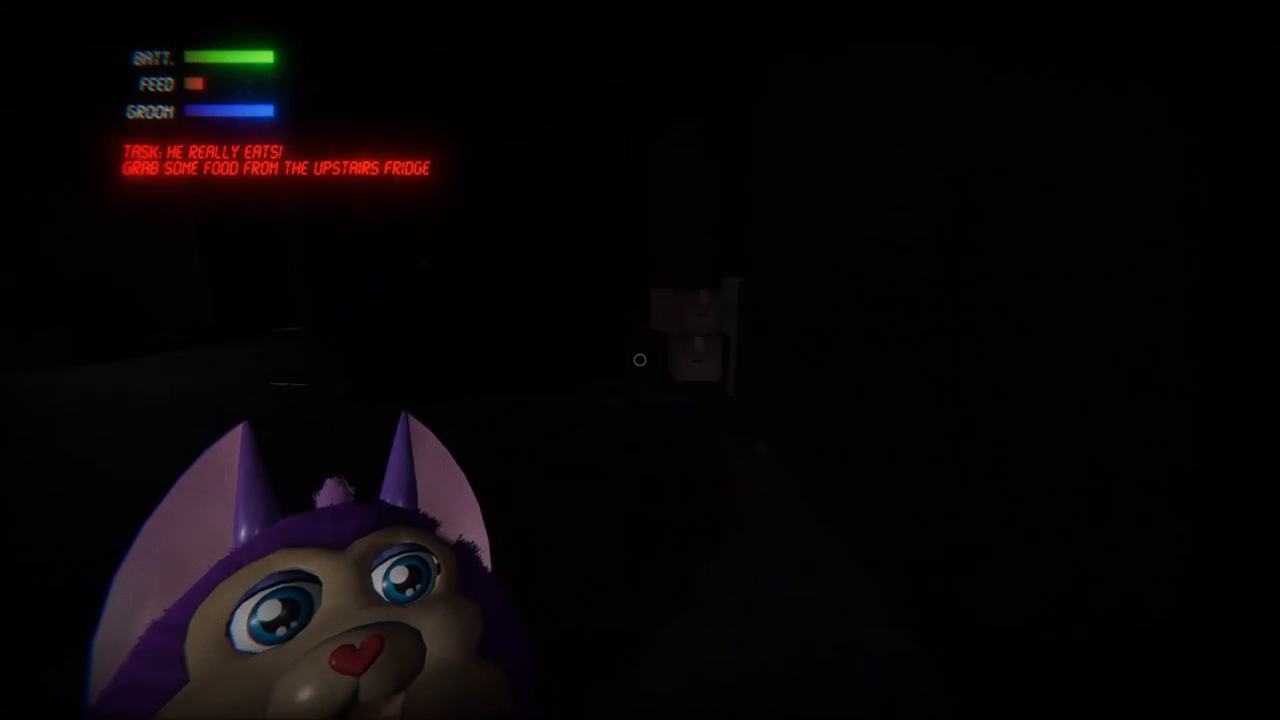
{"action": "mouse_move", "coordinate": [640, 360]}
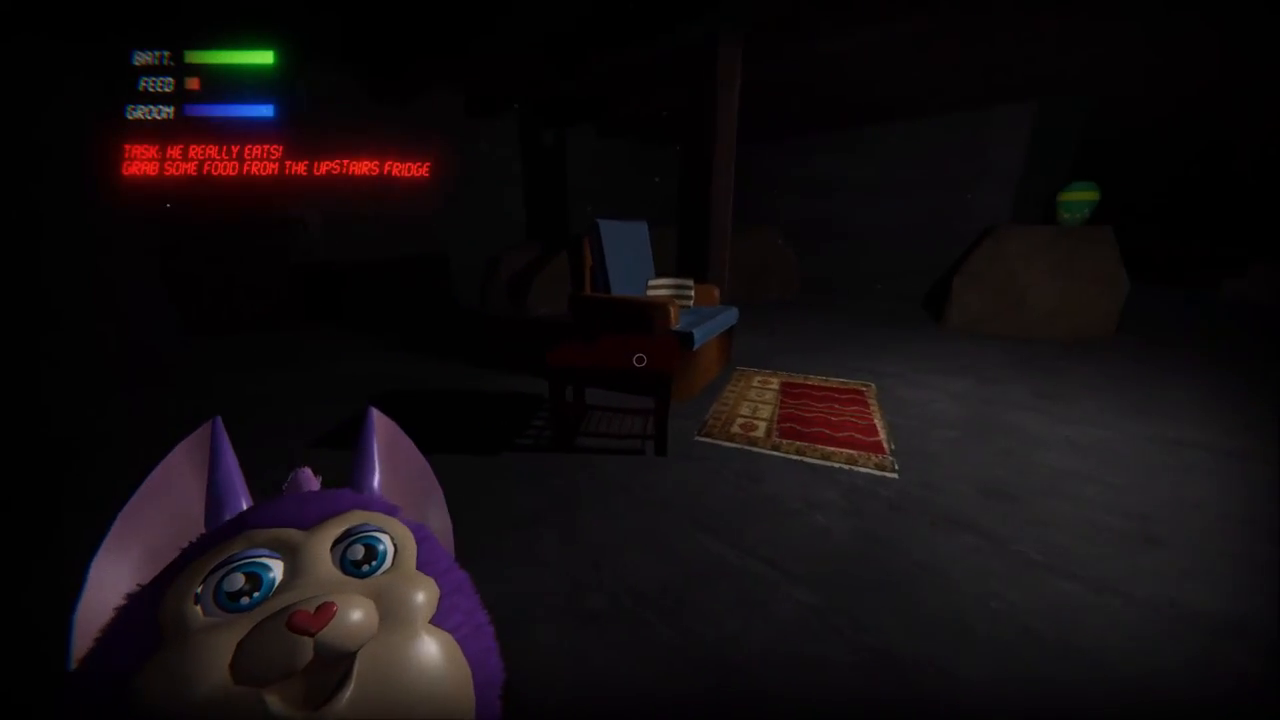
{"action": "mouse_move", "coordinate": [640, 360]}
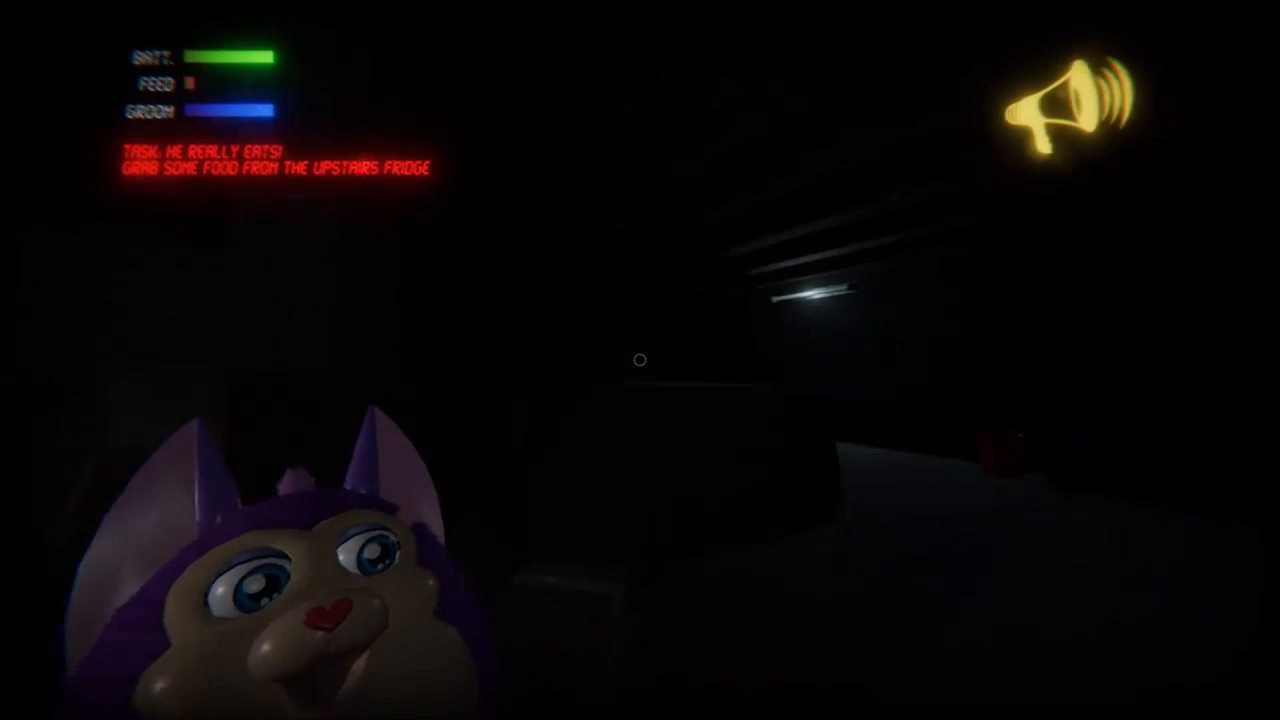
{"action": "mouse_move", "coordinate": [640, 360]}
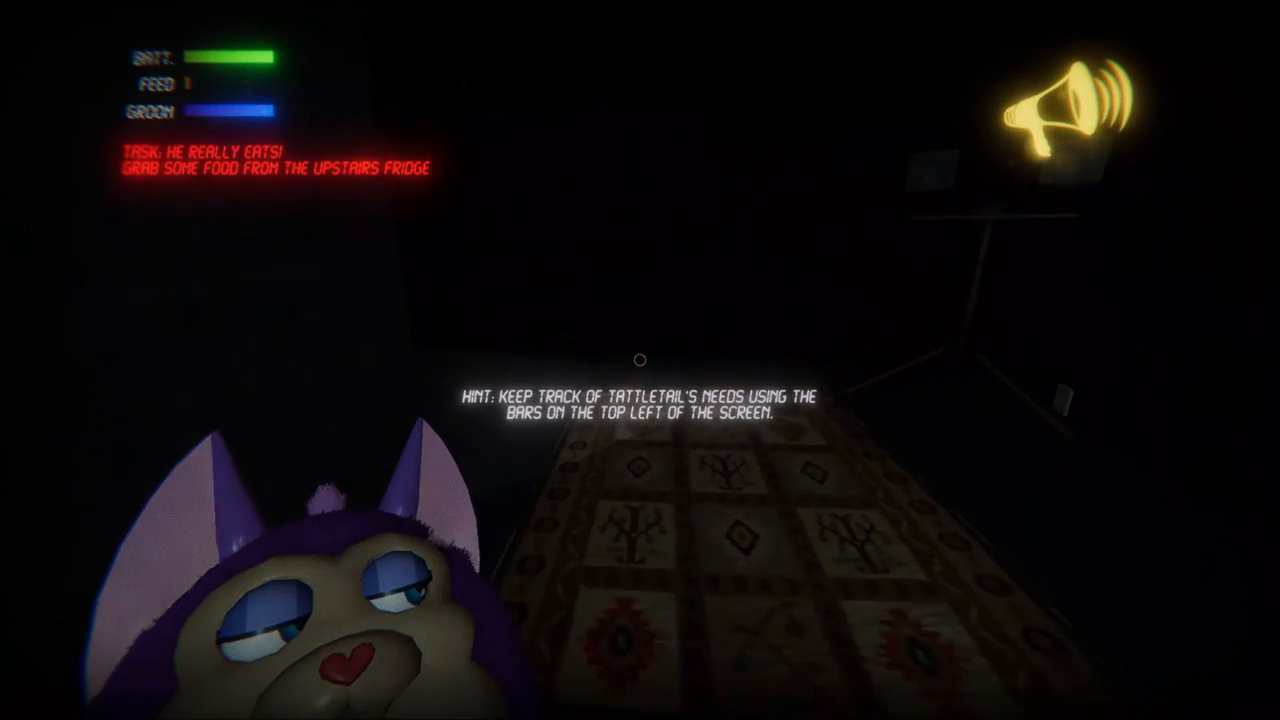
{"action": "mouse_move", "coordinate": [640, 360]}
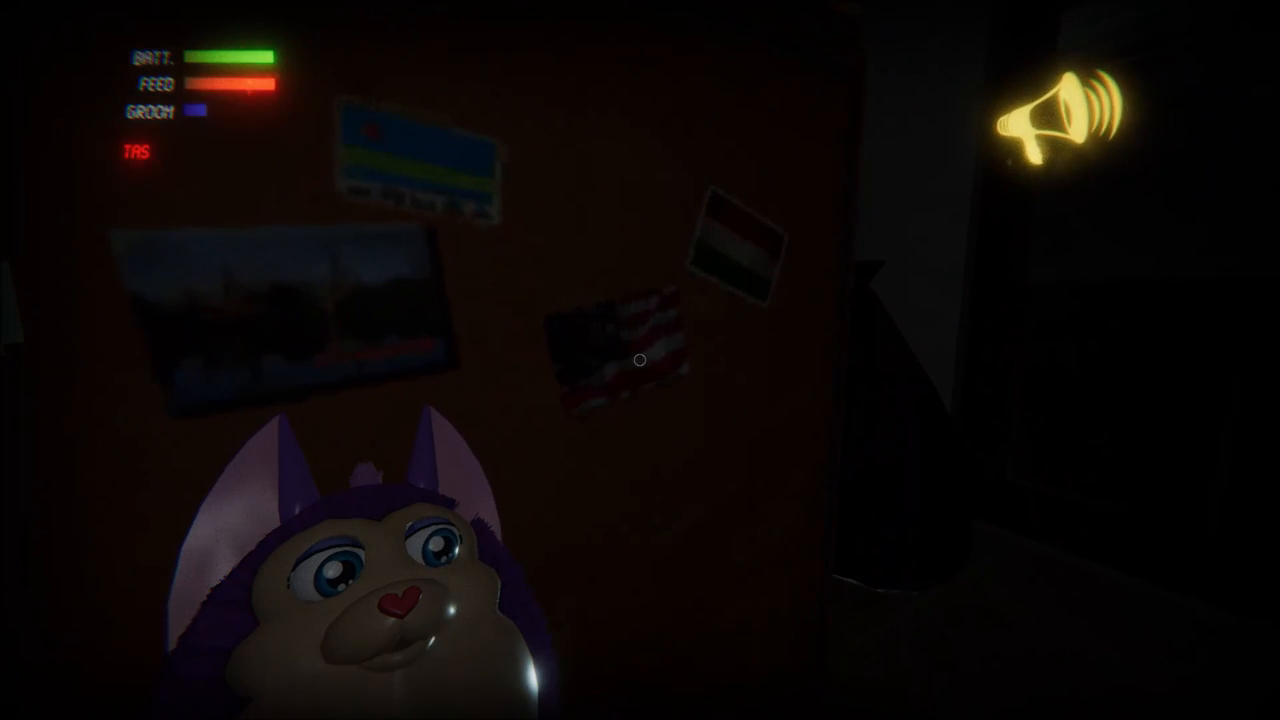
{"action": "mouse_move", "coordinate": [640, 360]}
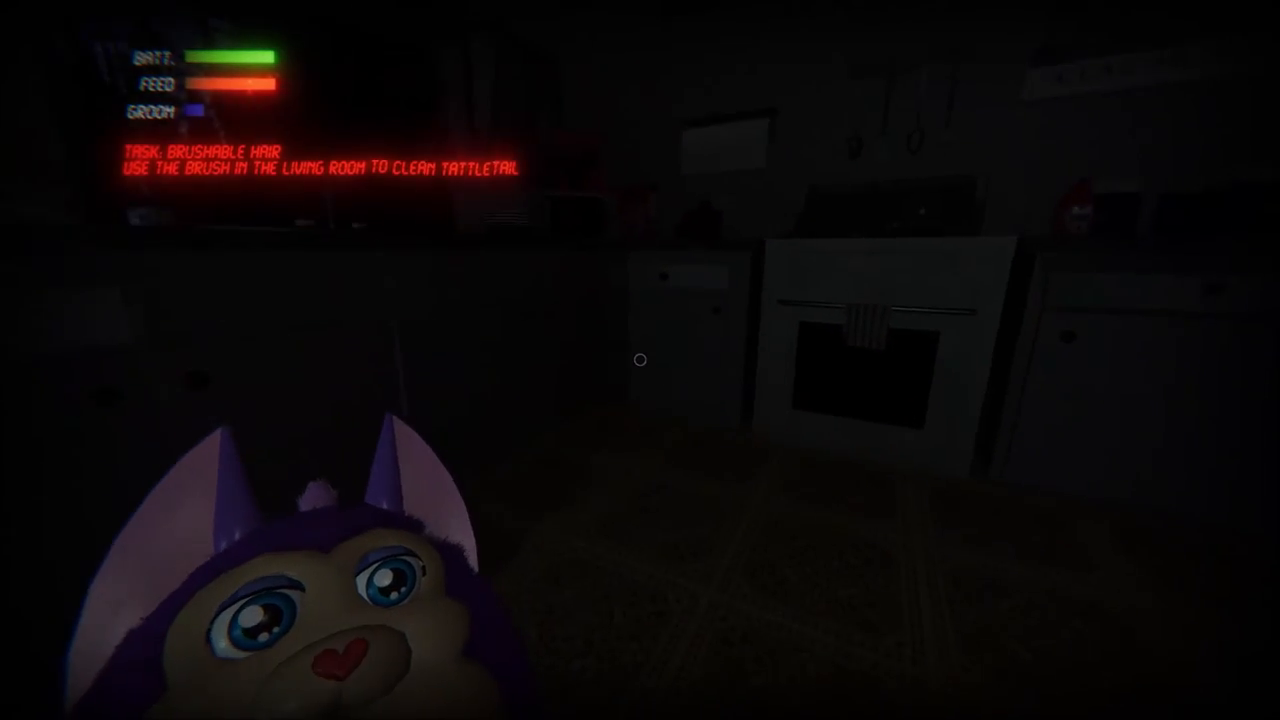
{"action": "mouse_move", "coordinate": [640, 360]}
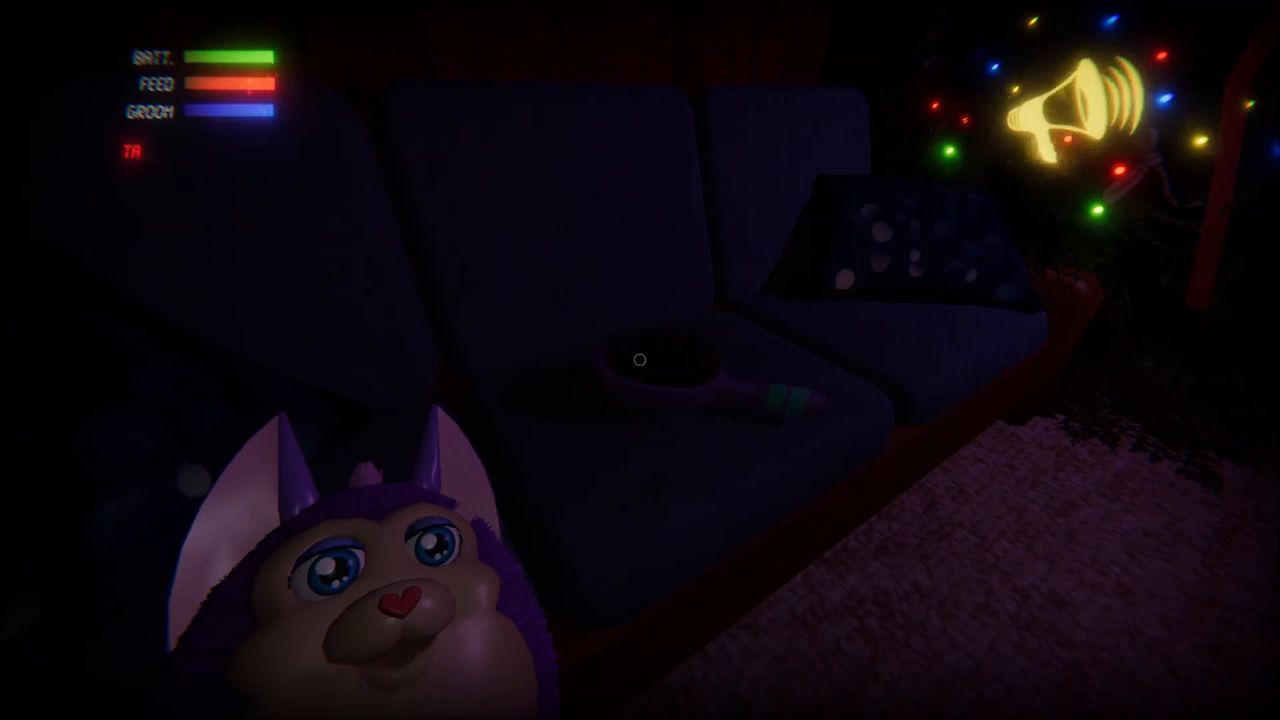
{"action": "mouse_move", "coordinate": [640, 360]}
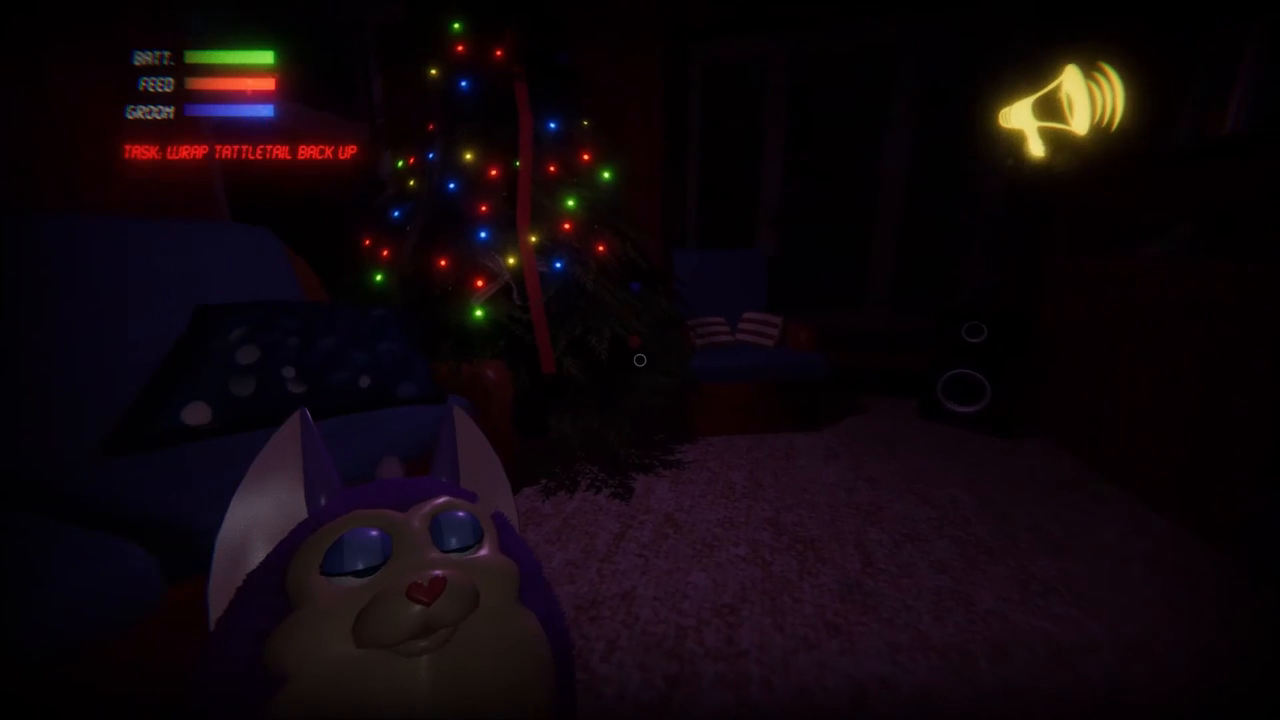
{"action": "mouse_move", "coordinate": [640, 360]}
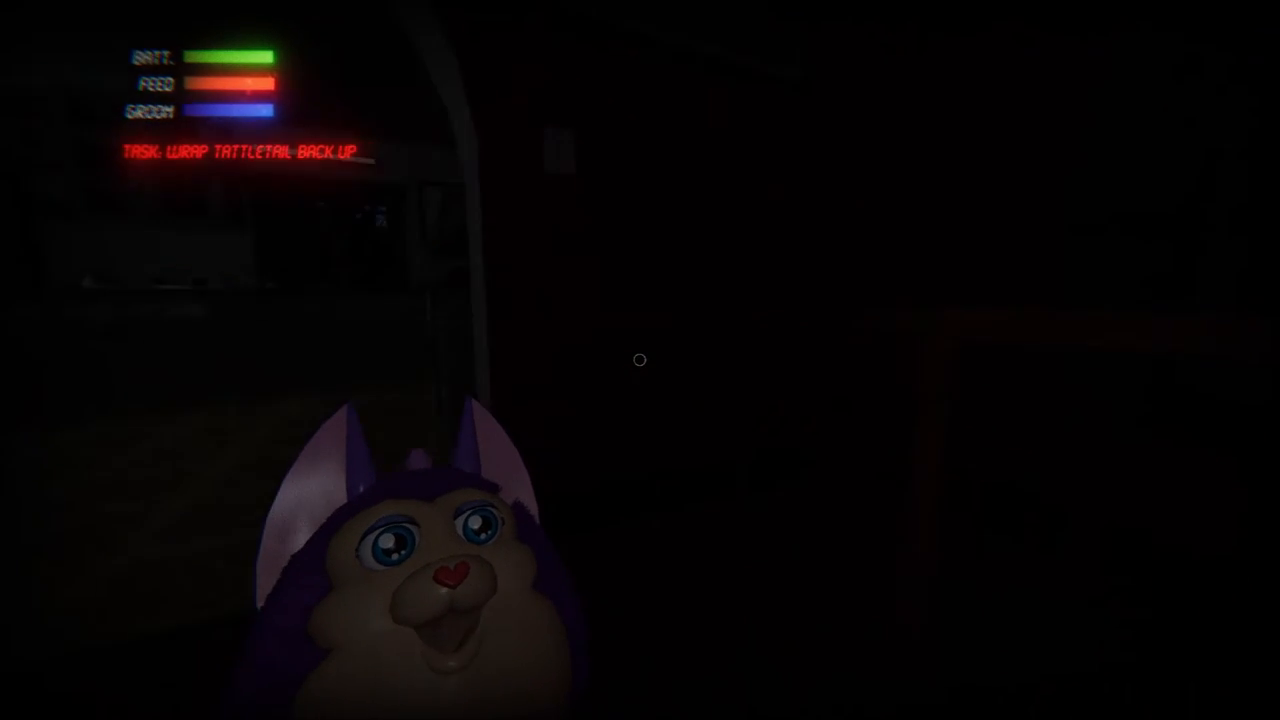
{"action": "mouse_move", "coordinate": [640, 360]}
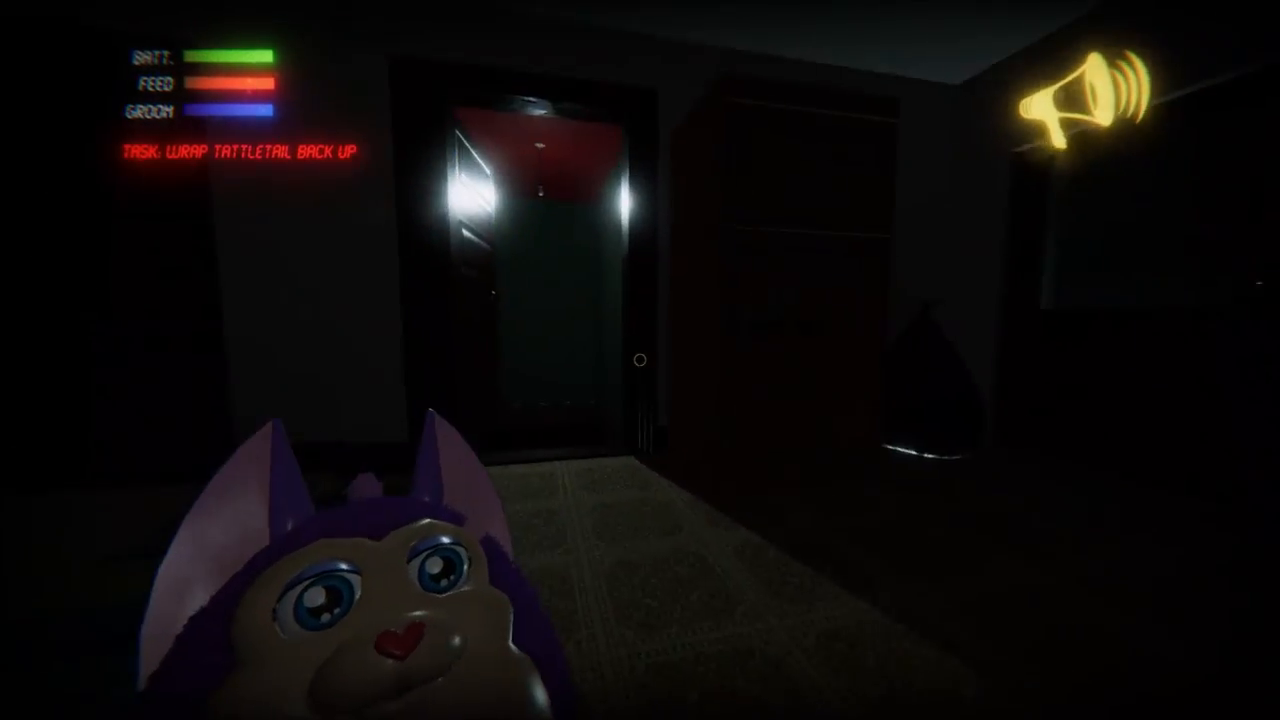
{"action": "mouse_move", "coordinate": [640, 360]}
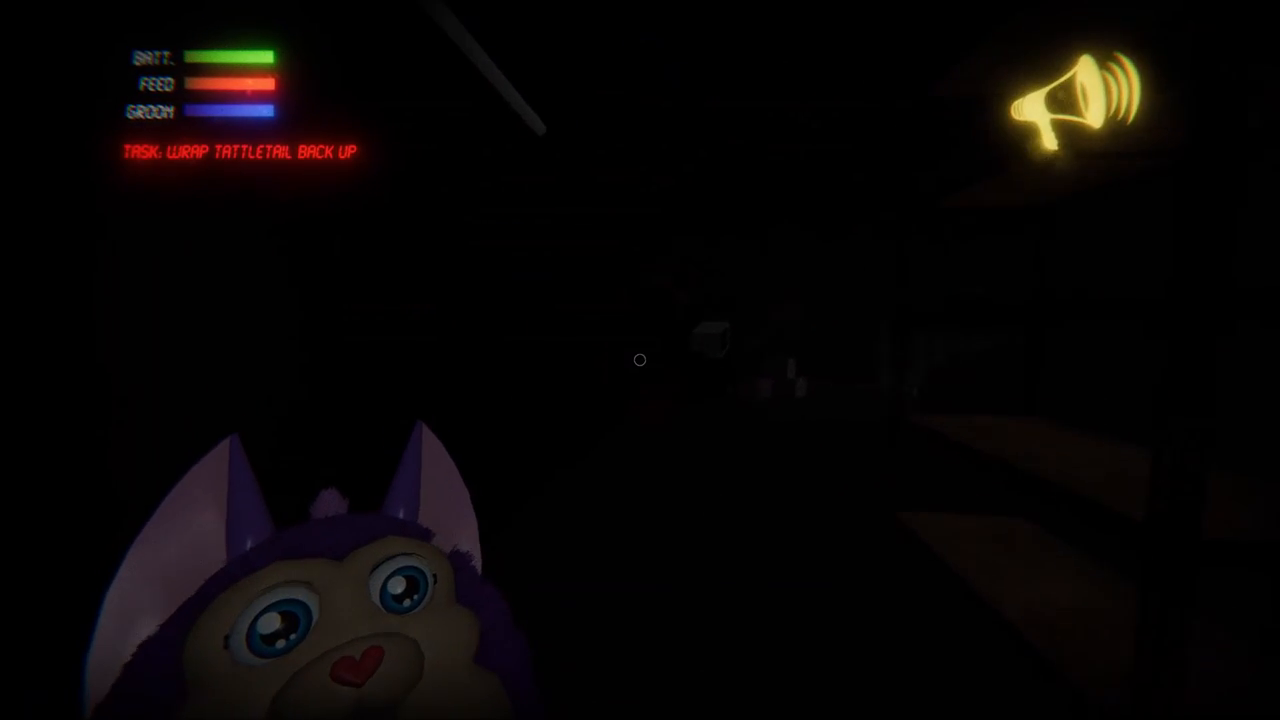
{"action": "mouse_move", "coordinate": [640, 360]}
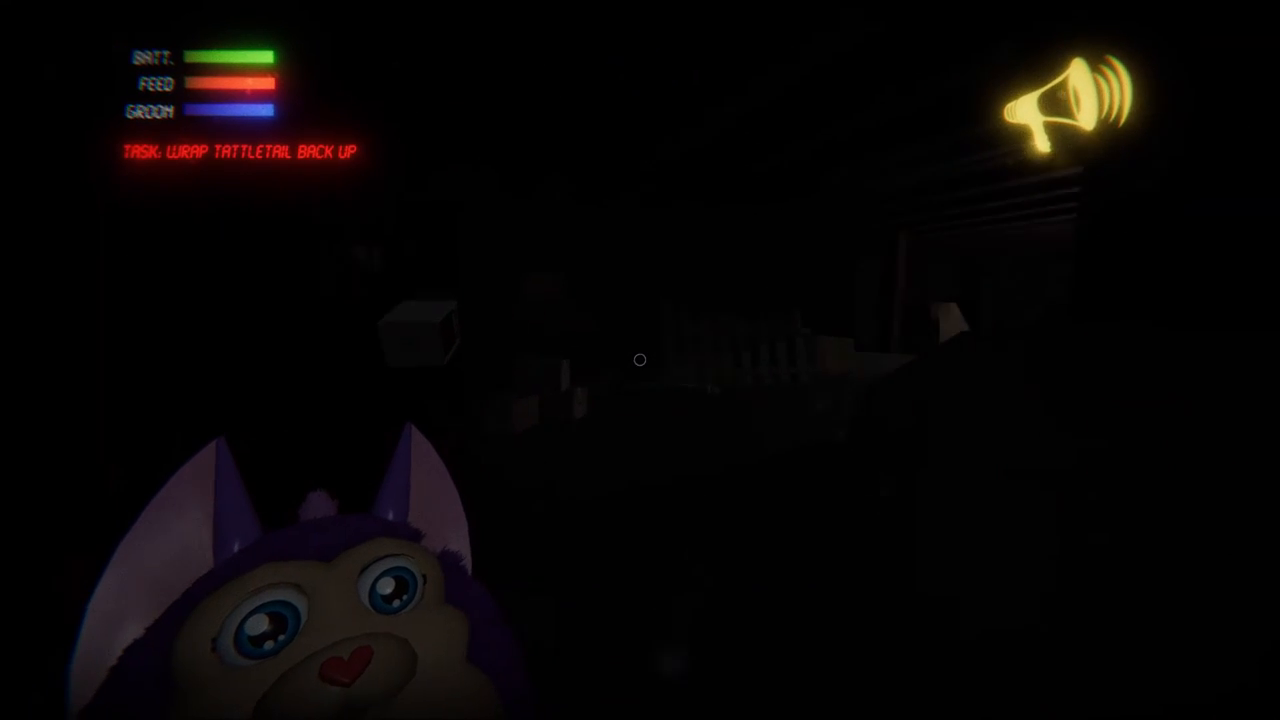
{"action": "mouse_move", "coordinate": [640, 360]}
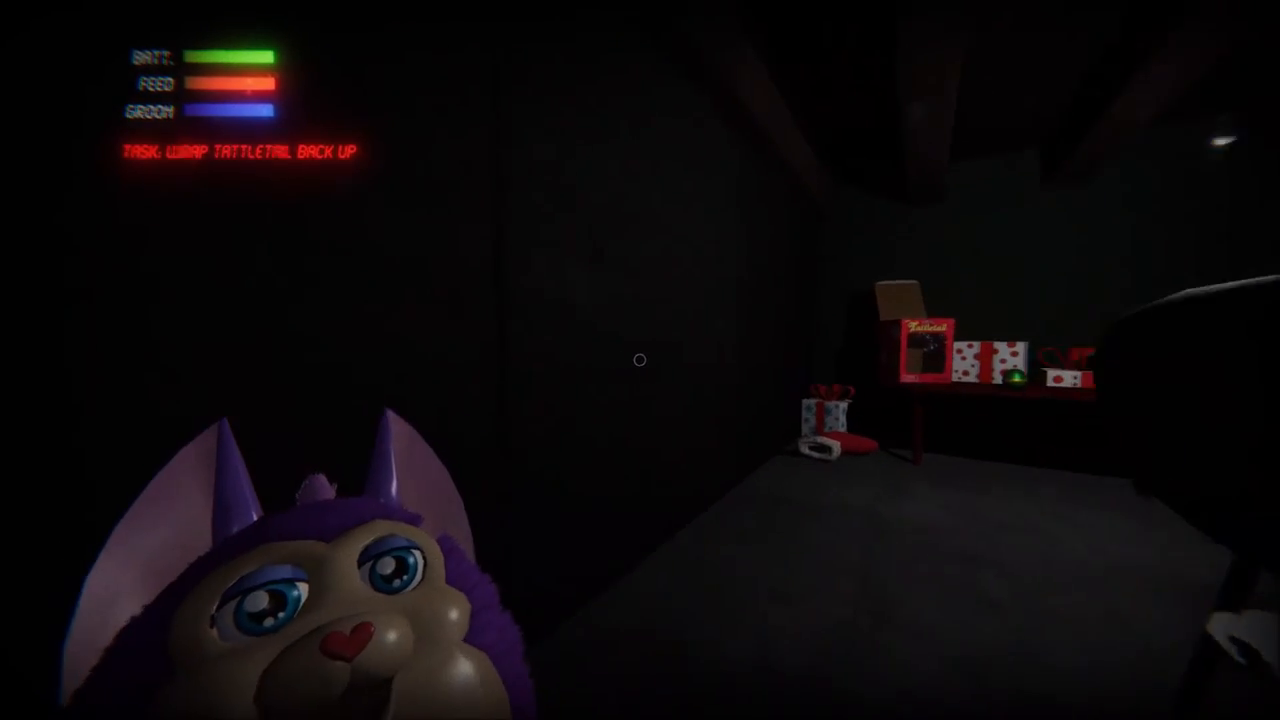
{"action": "mouse_move", "coordinate": [640, 360]}
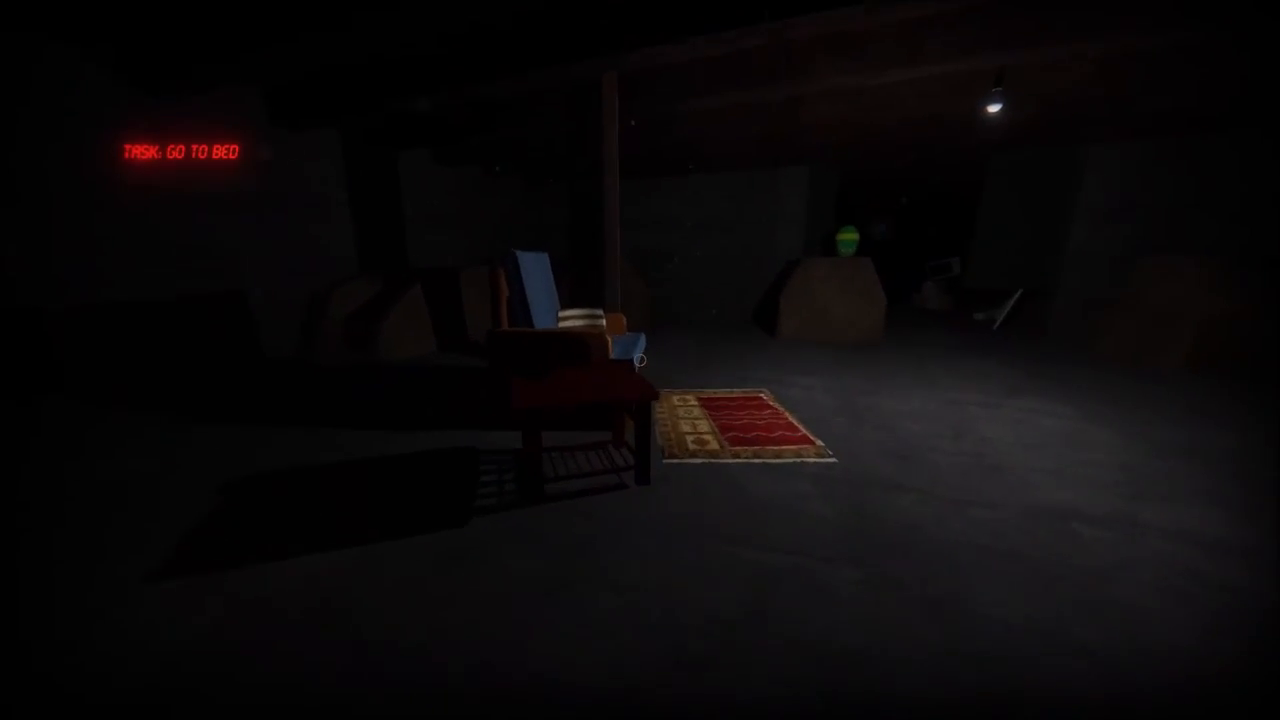
{"action": "mouse_move", "coordinate": [640, 360]}
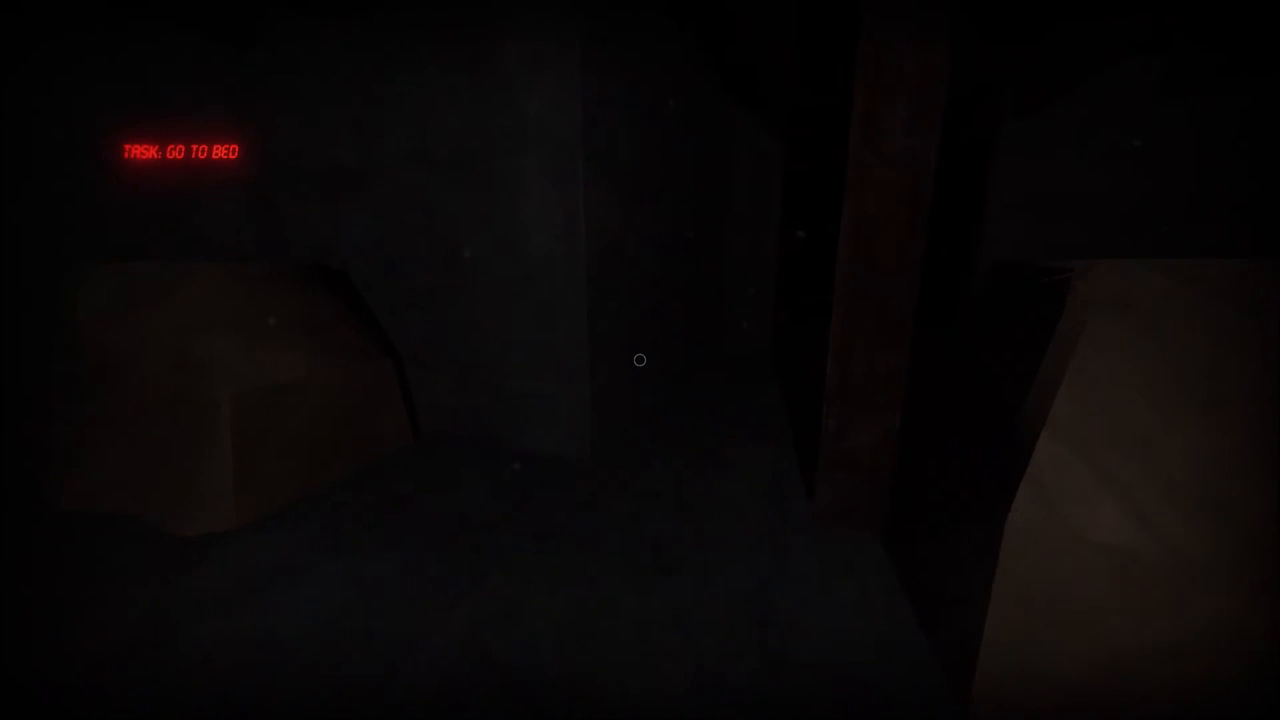
{"action": "mouse_move", "coordinate": [640, 360]}
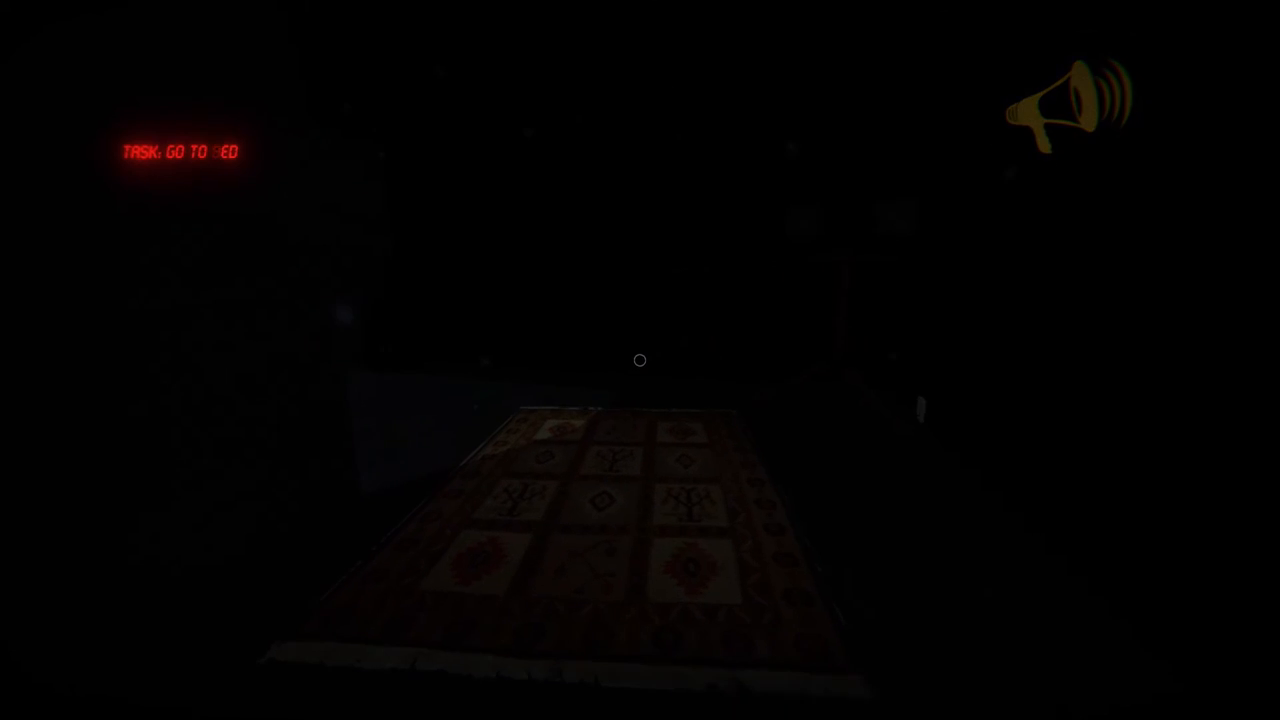
{"action": "mouse_move", "coordinate": [640, 360]}
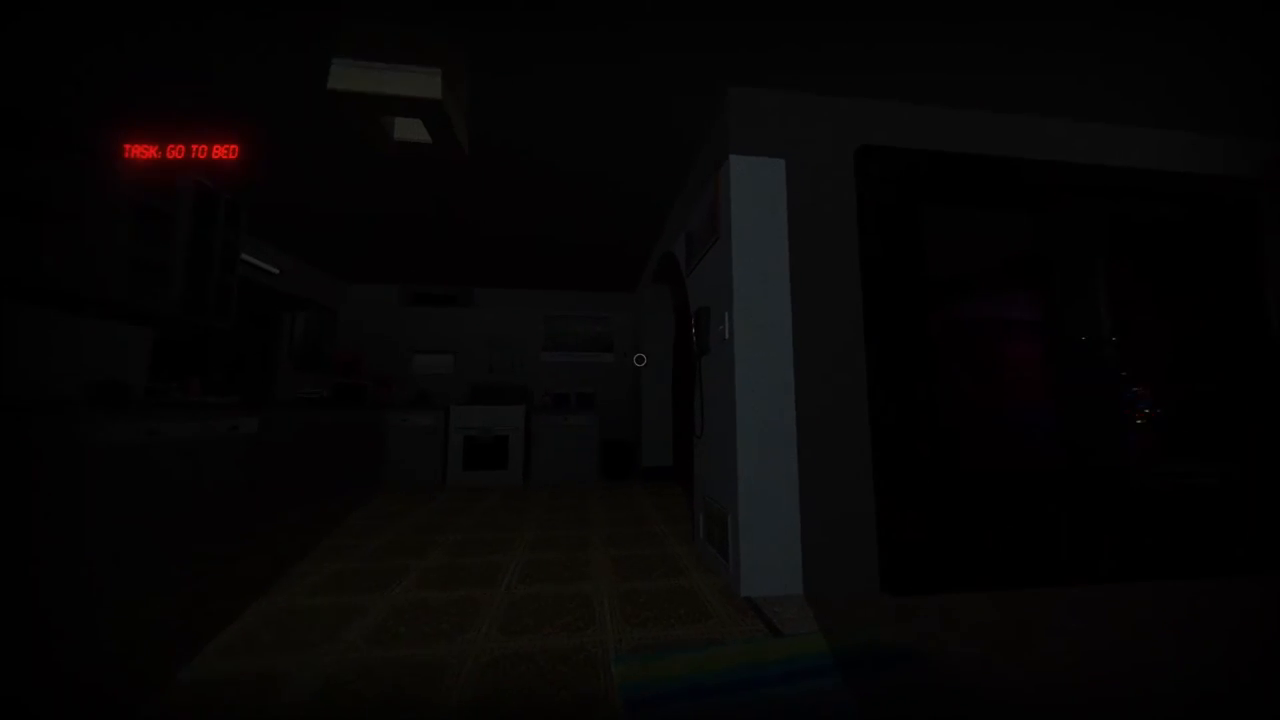
{"action": "mouse_move", "coordinate": [640, 360]}
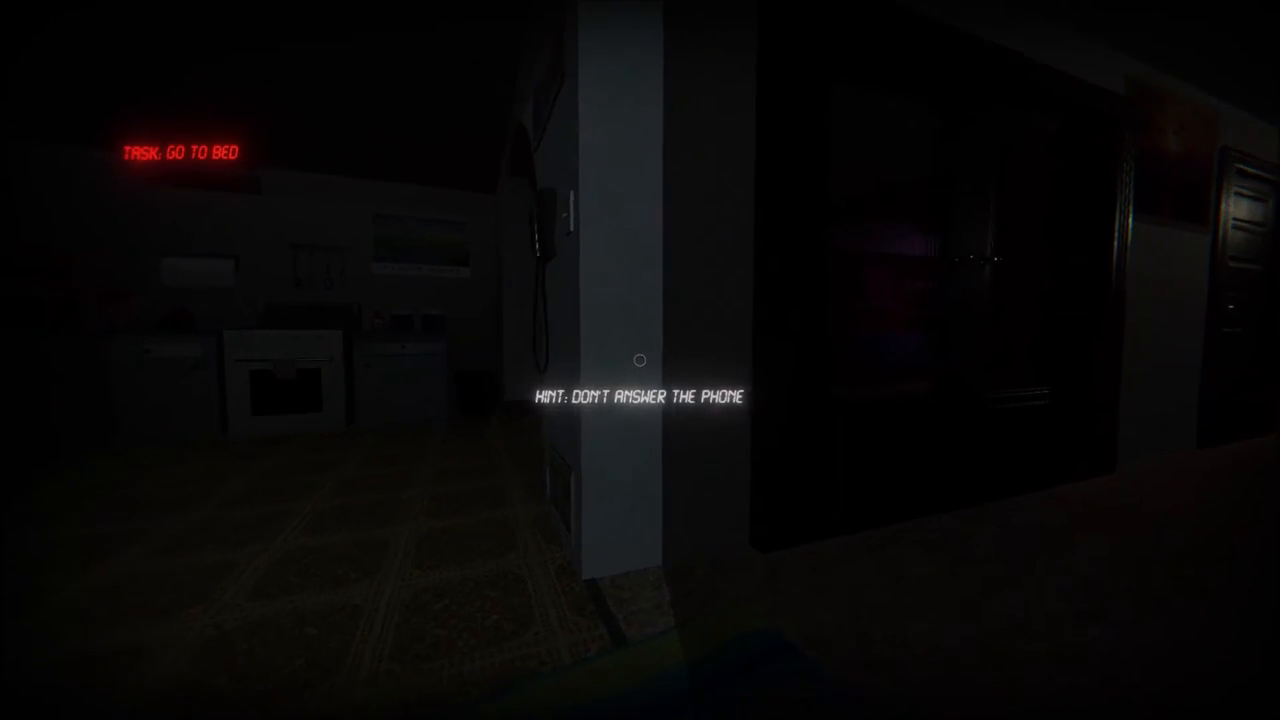
{"action": "mouse_move", "coordinate": [640, 360]}
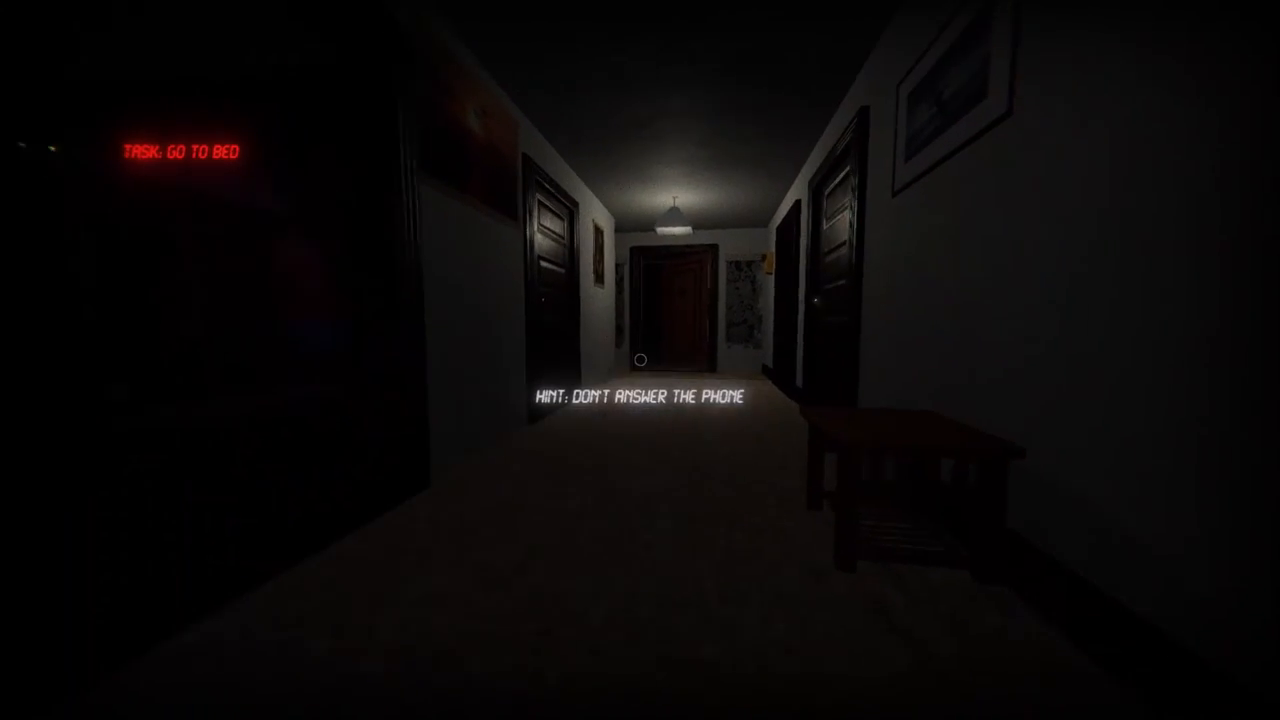
{"action": "key", "text": "w"}
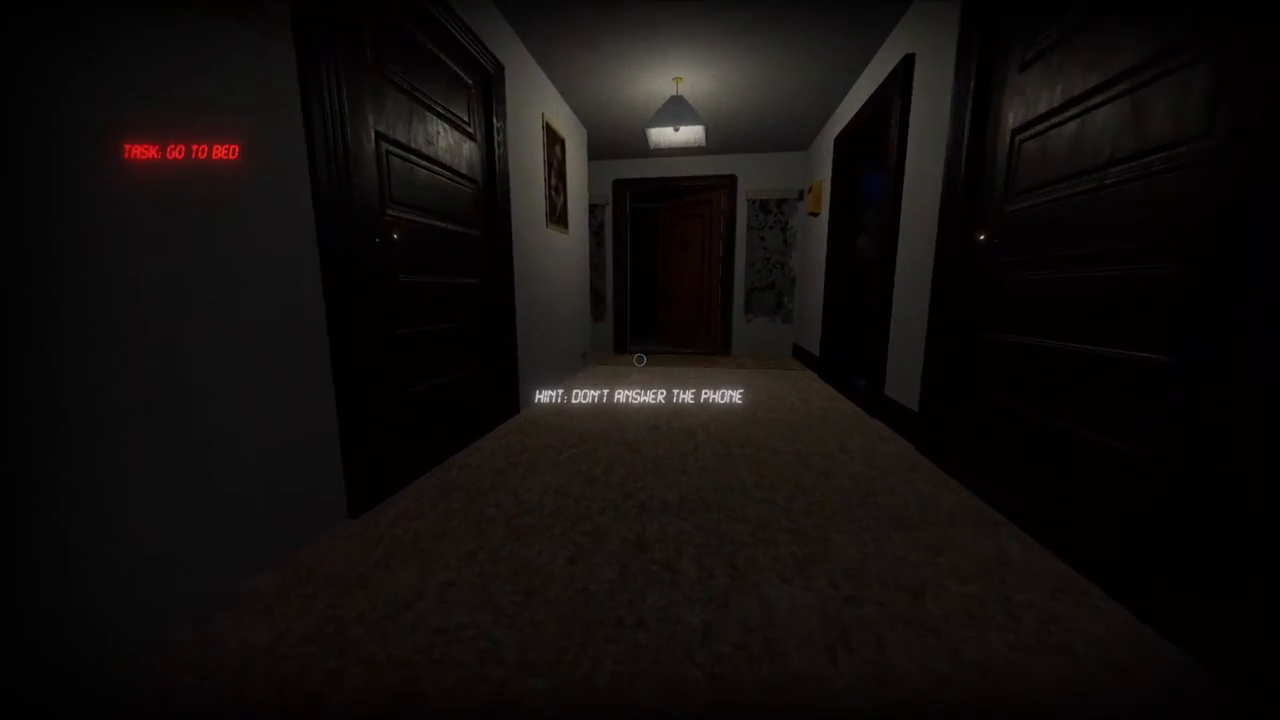
{"action": "key", "text": "W"}
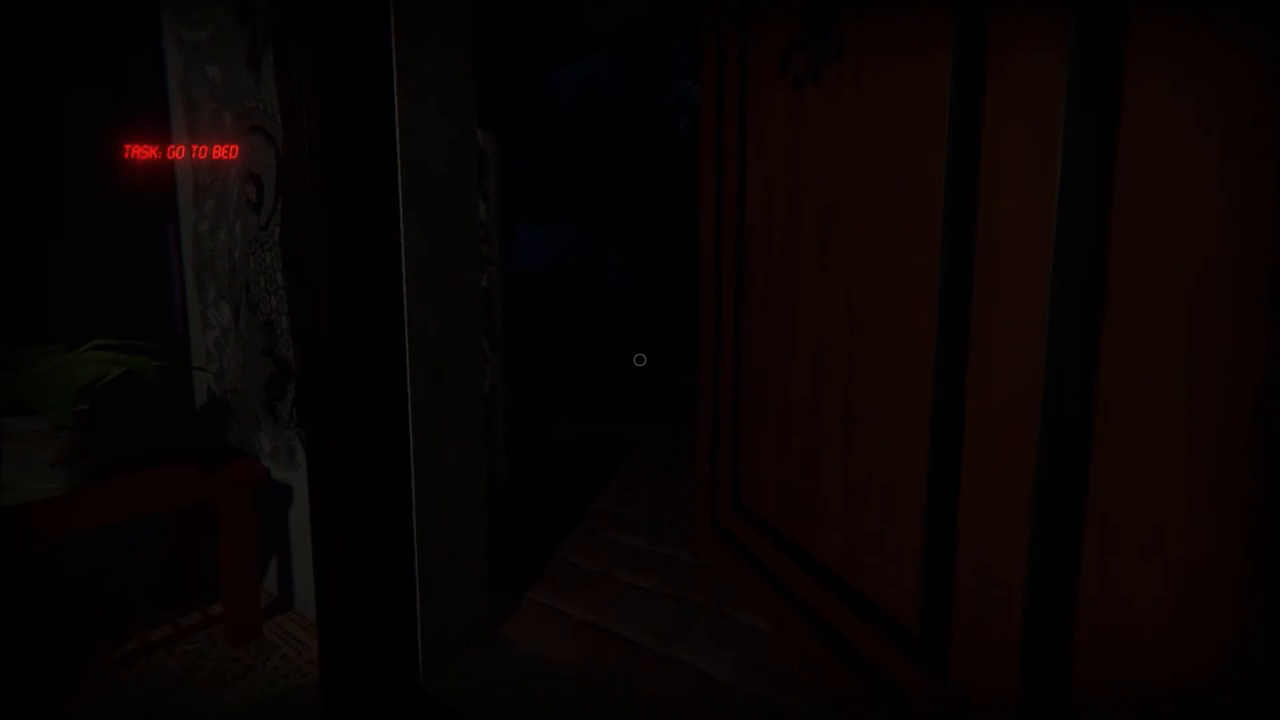
{"action": "mouse_move", "coordinate": [640, 360]}
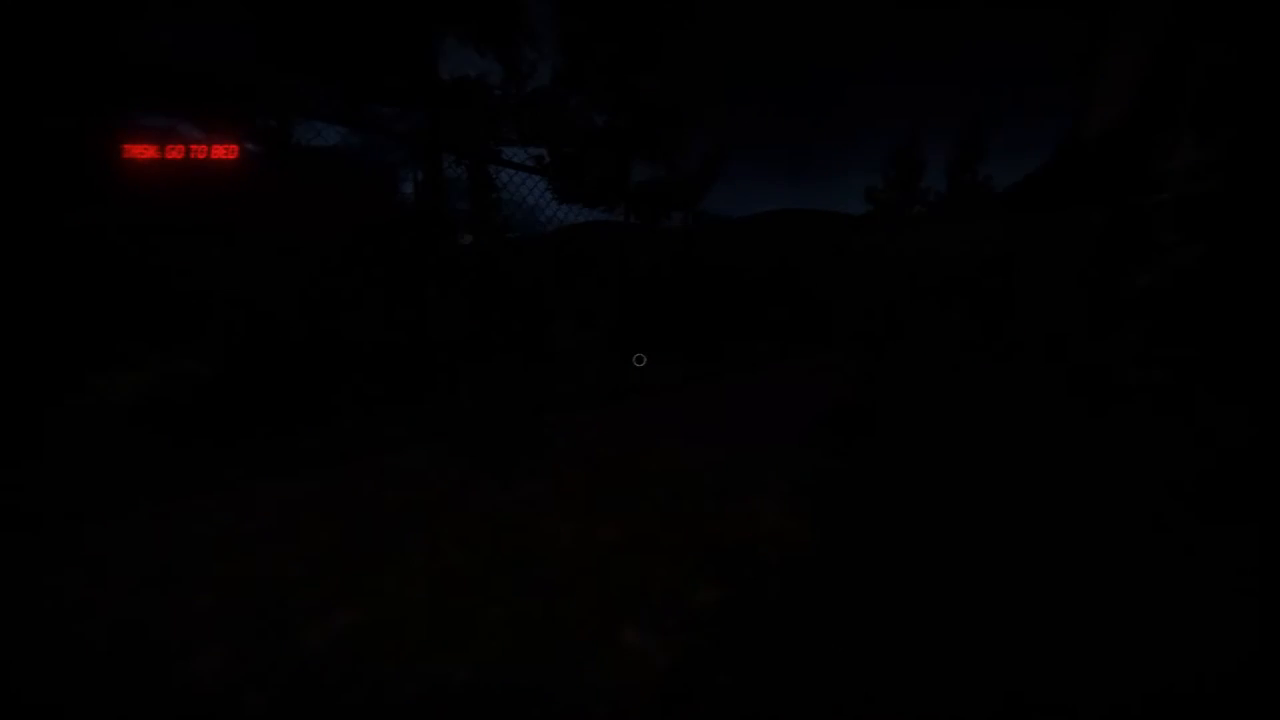
{"action": "mouse_move", "coordinate": [640, 360]}
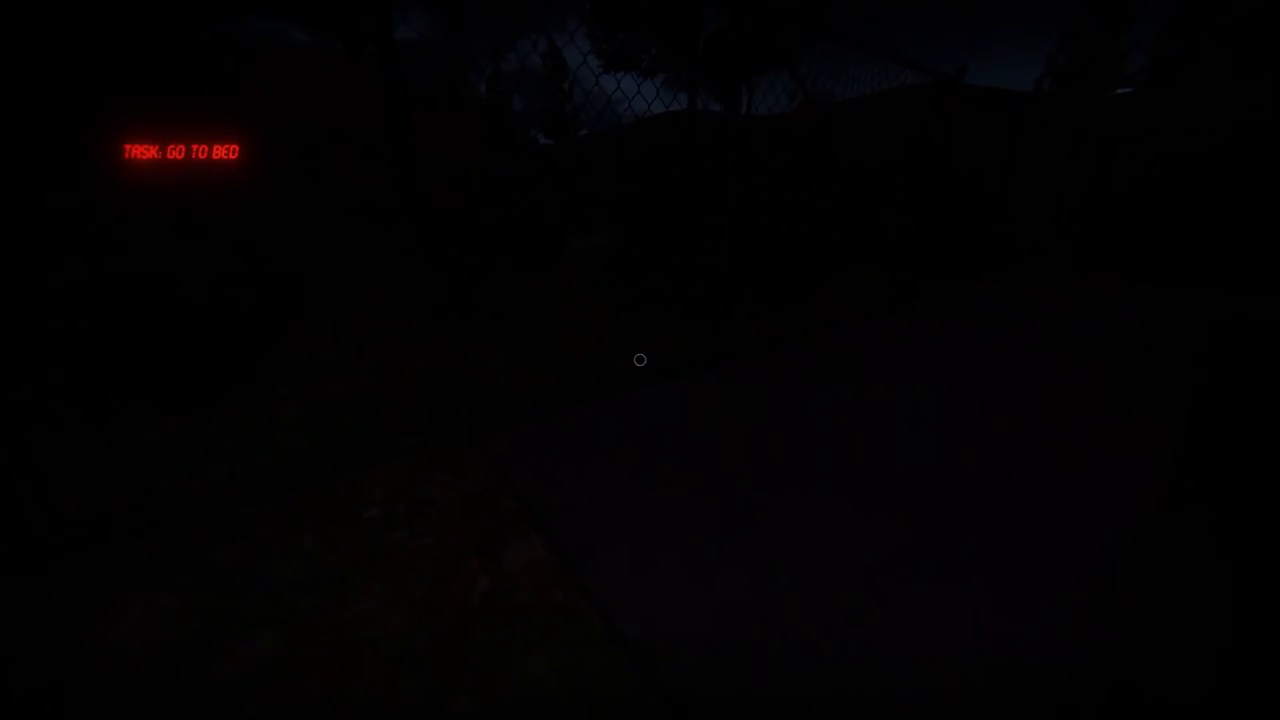
{"action": "key", "text": "w"}
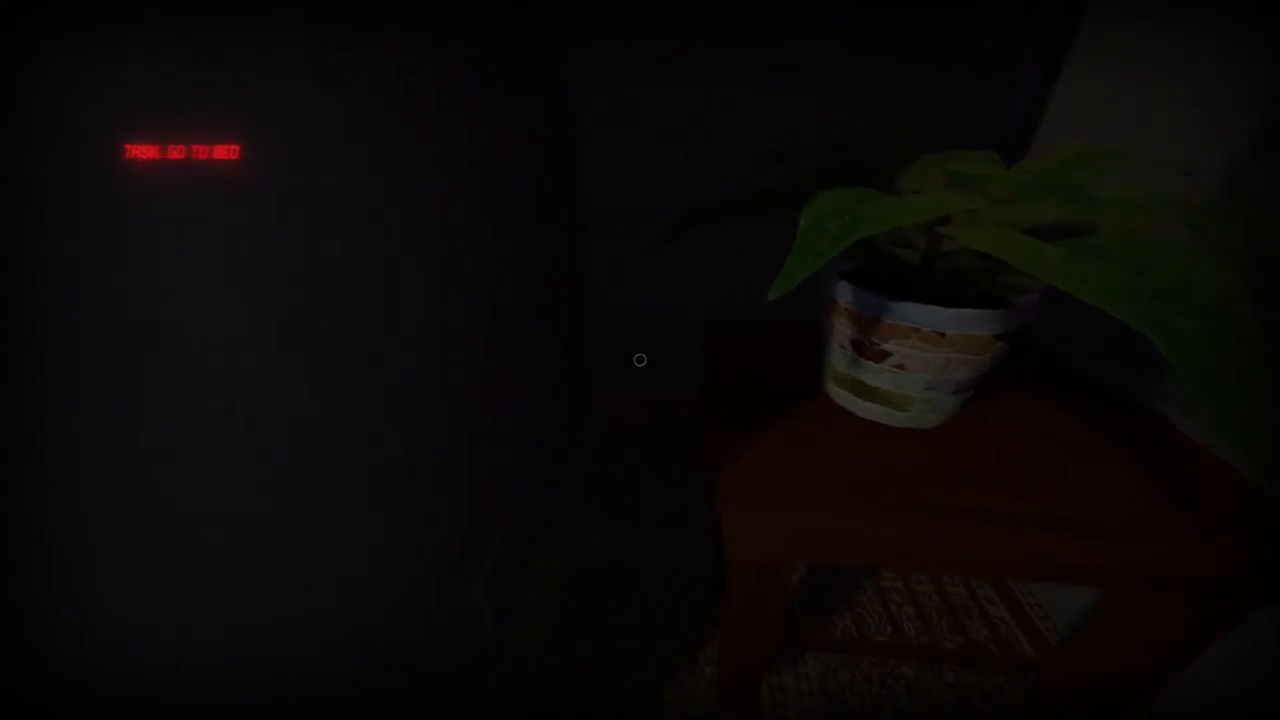
{"action": "mouse_move", "coordinate": [640, 360]}
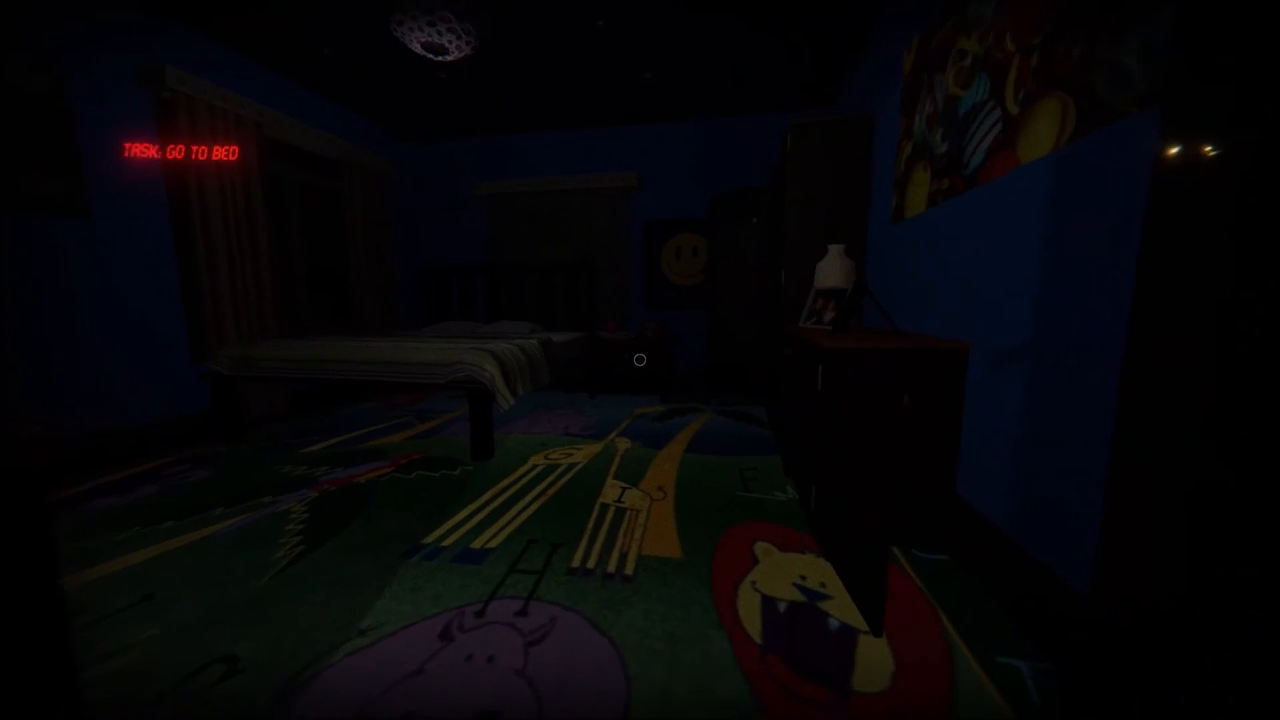
{"action": "mouse_move", "coordinate": [640, 360]}
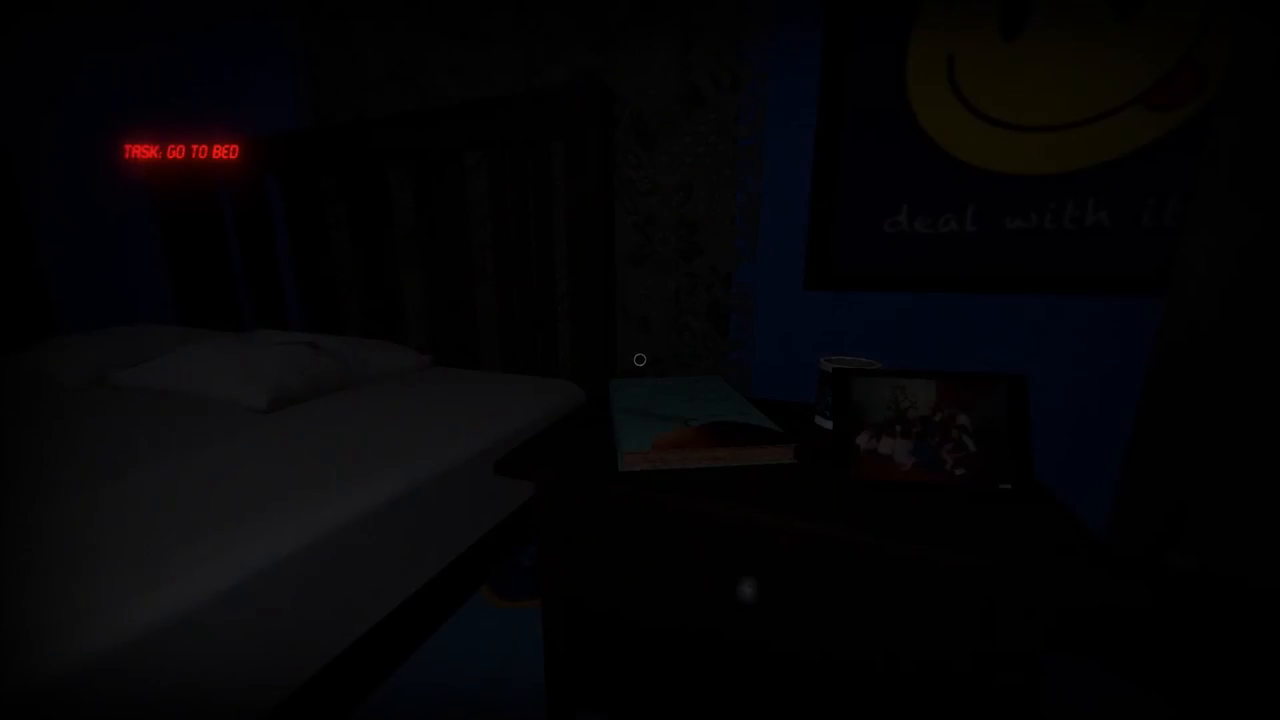
{"action": "mouse_move", "coordinate": [640, 360]}
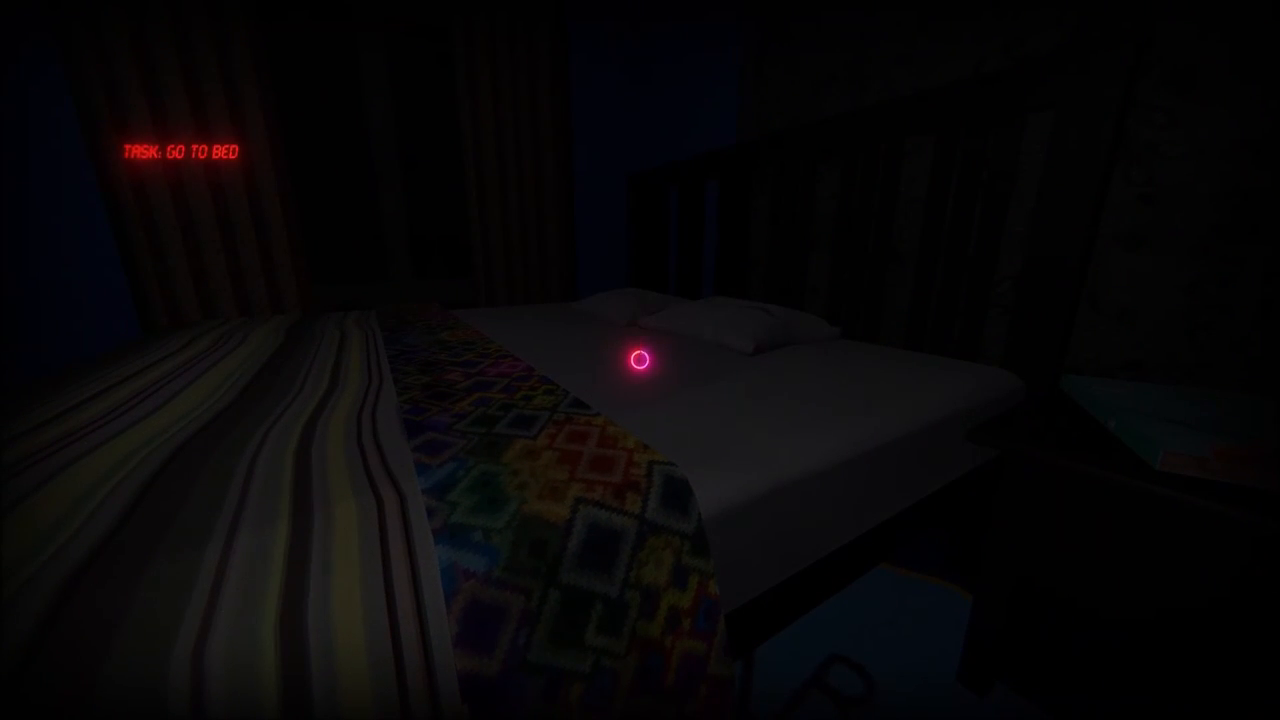
{"action": "left_click", "coordinate": [640, 360]}
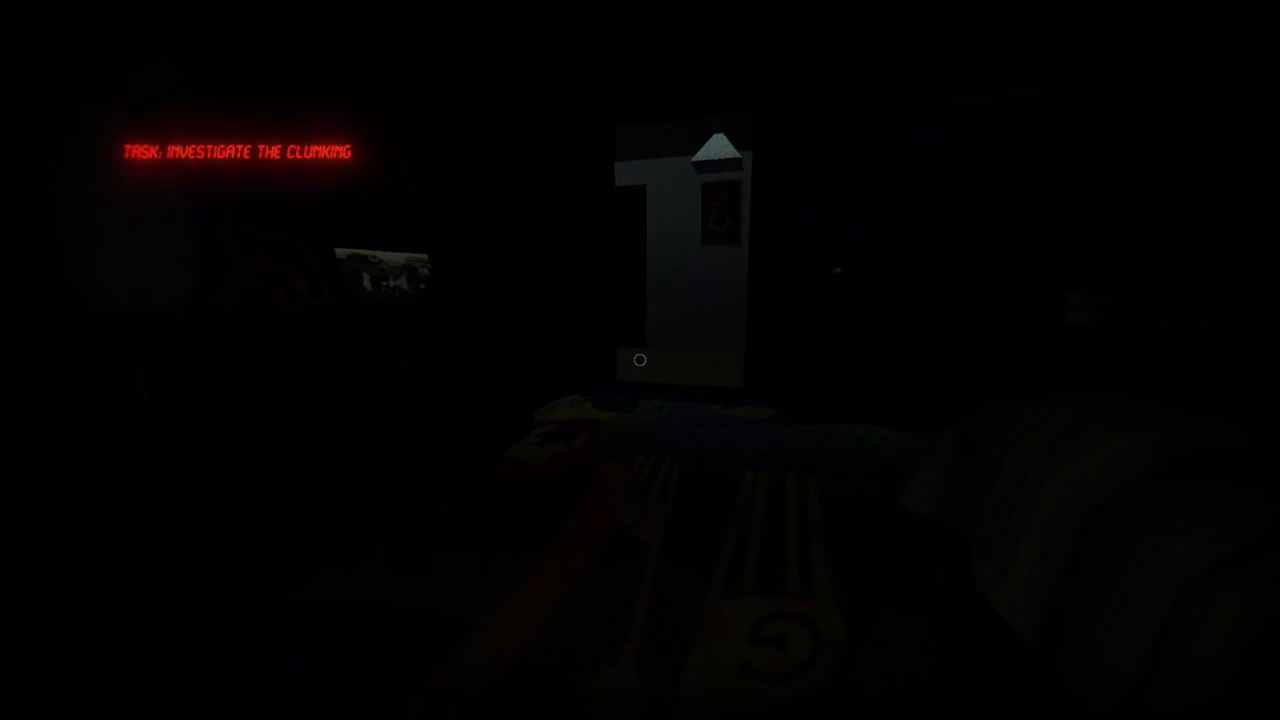
{"action": "mouse_move", "coordinate": [640, 360]}
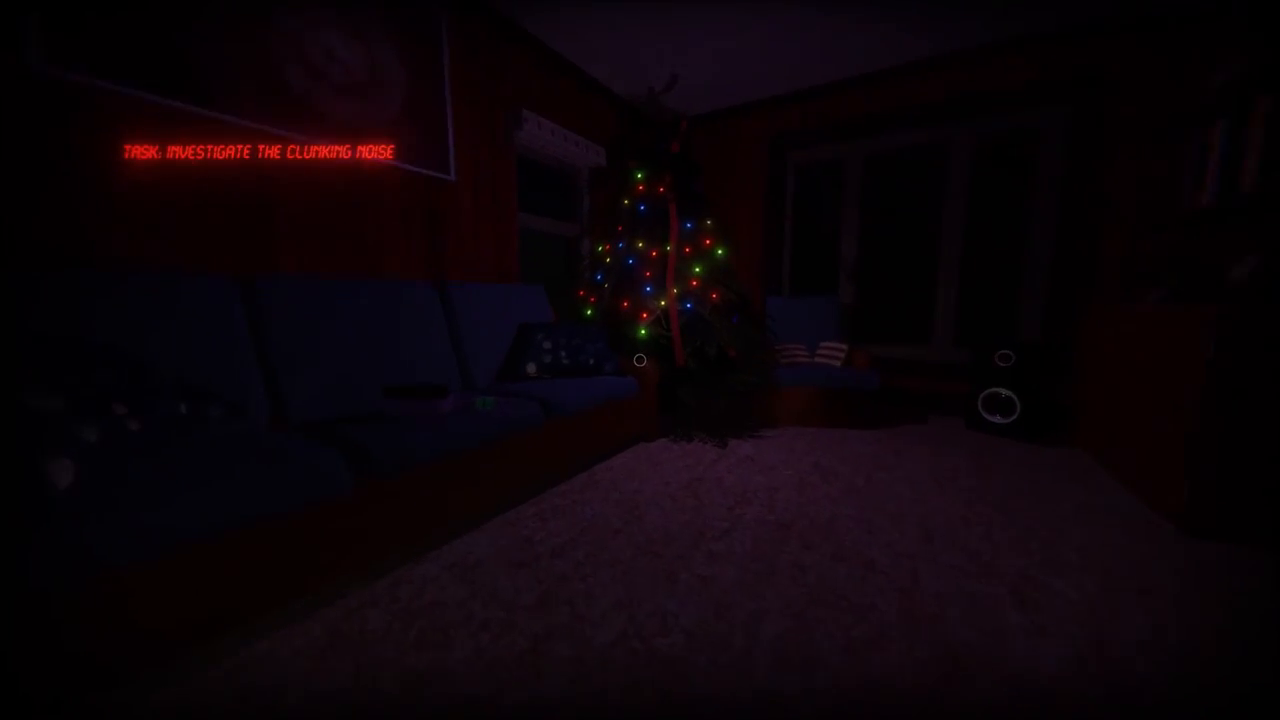
{"action": "mouse_move", "coordinate": [640, 360]}
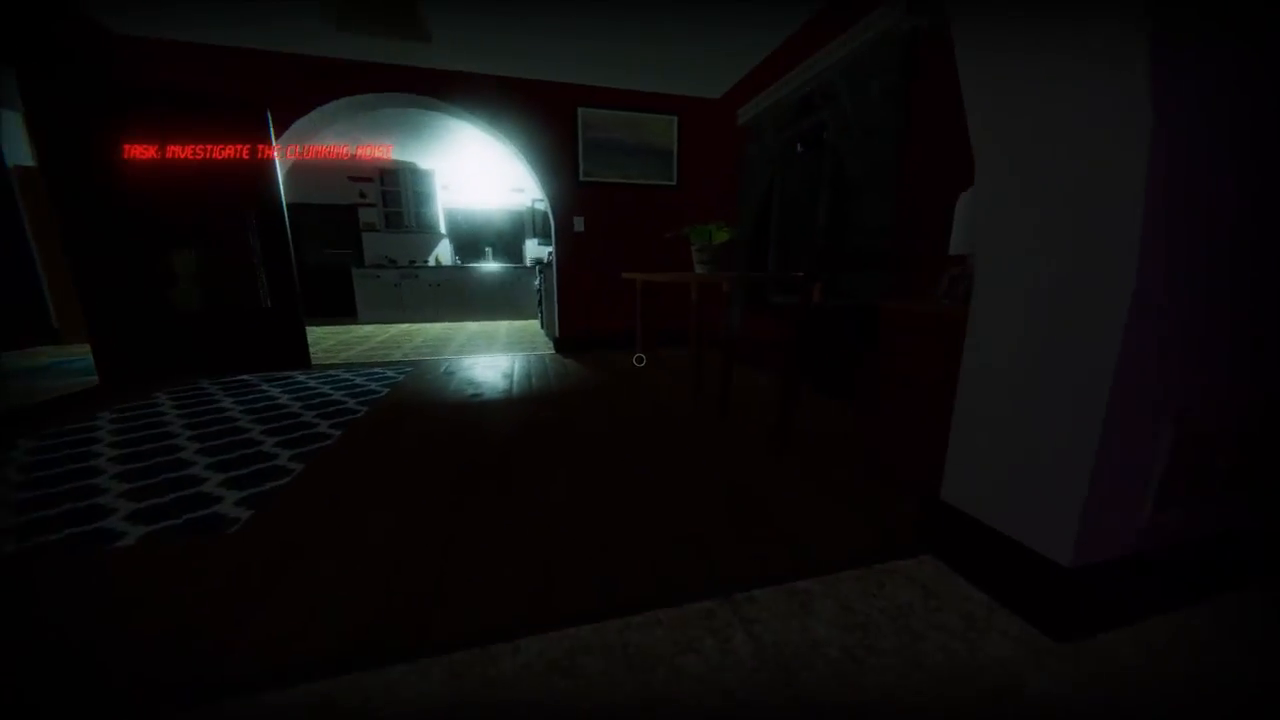
{"action": "mouse_move", "coordinate": [640, 360]}
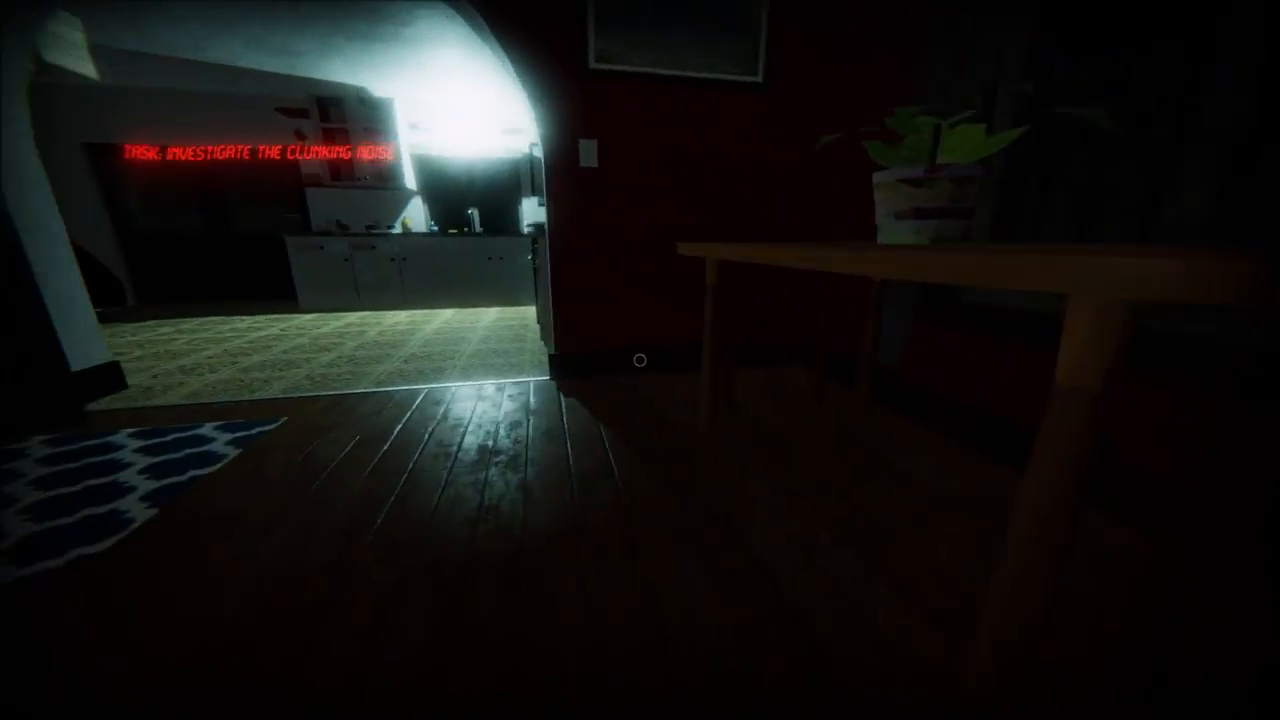
{"action": "key", "text": "W"}
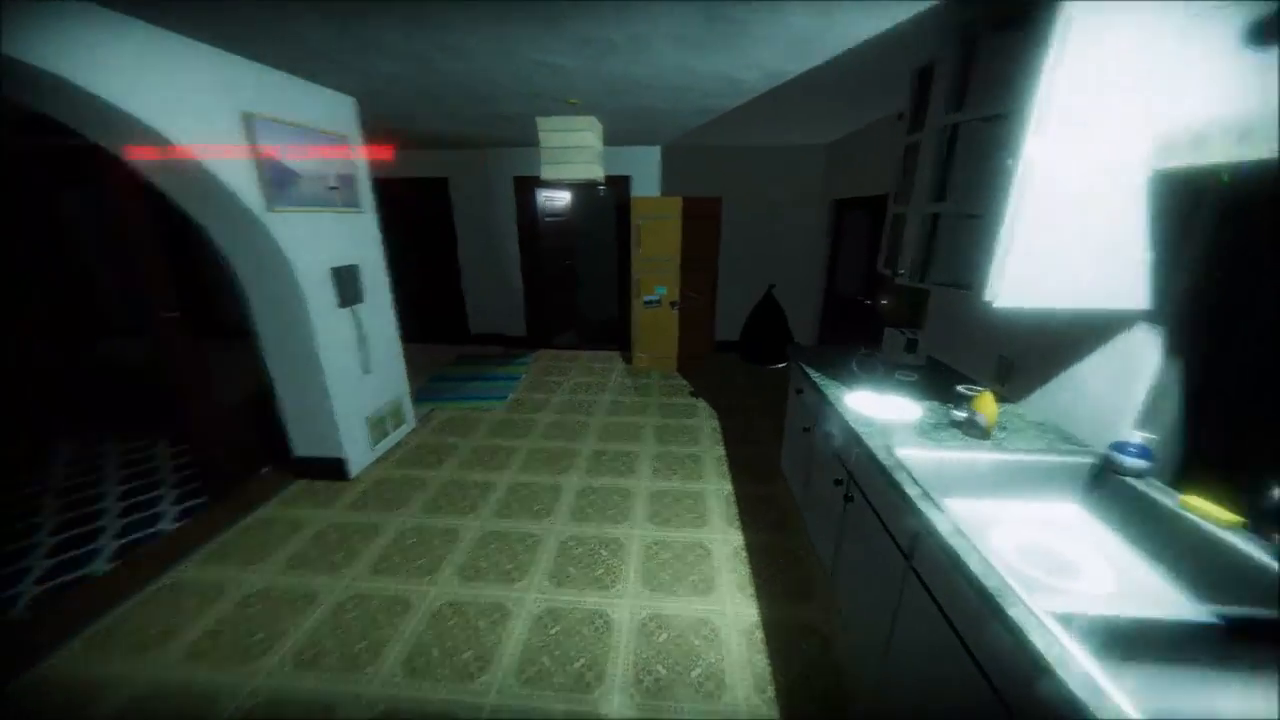
{"action": "mouse_move", "coordinate": [640, 360]}
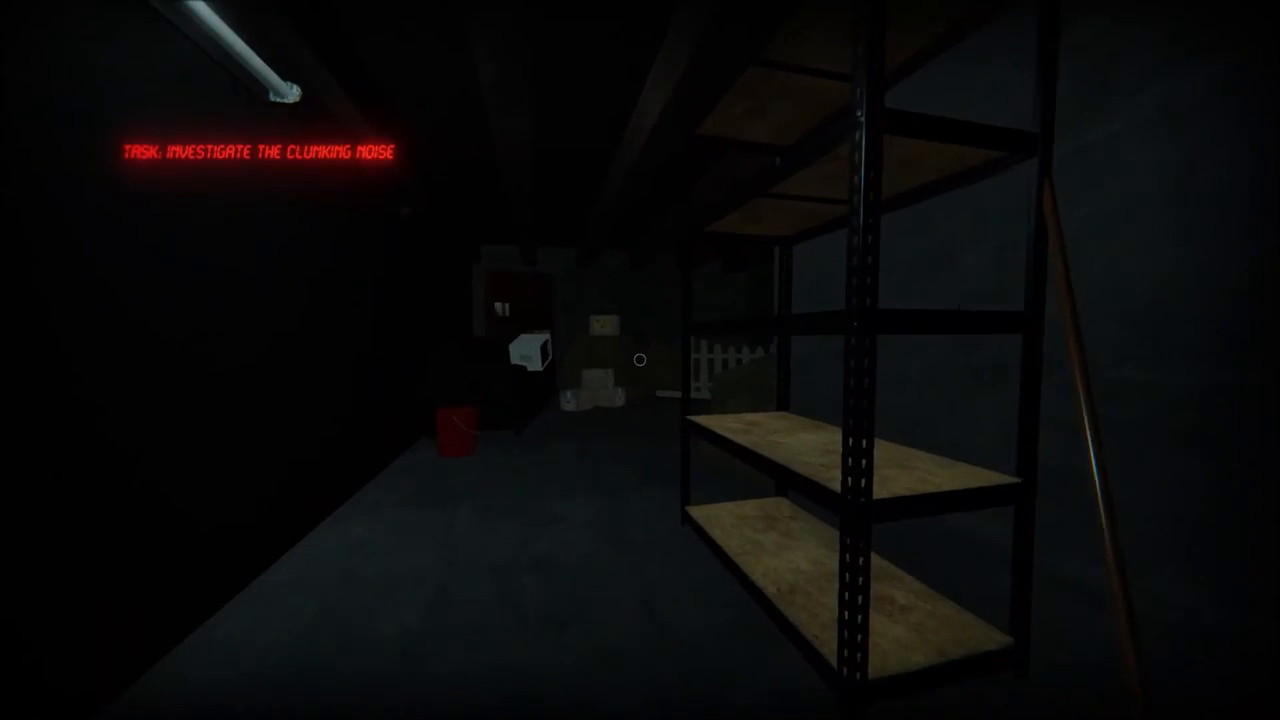
{"action": "mouse_move", "coordinate": [640, 360]}
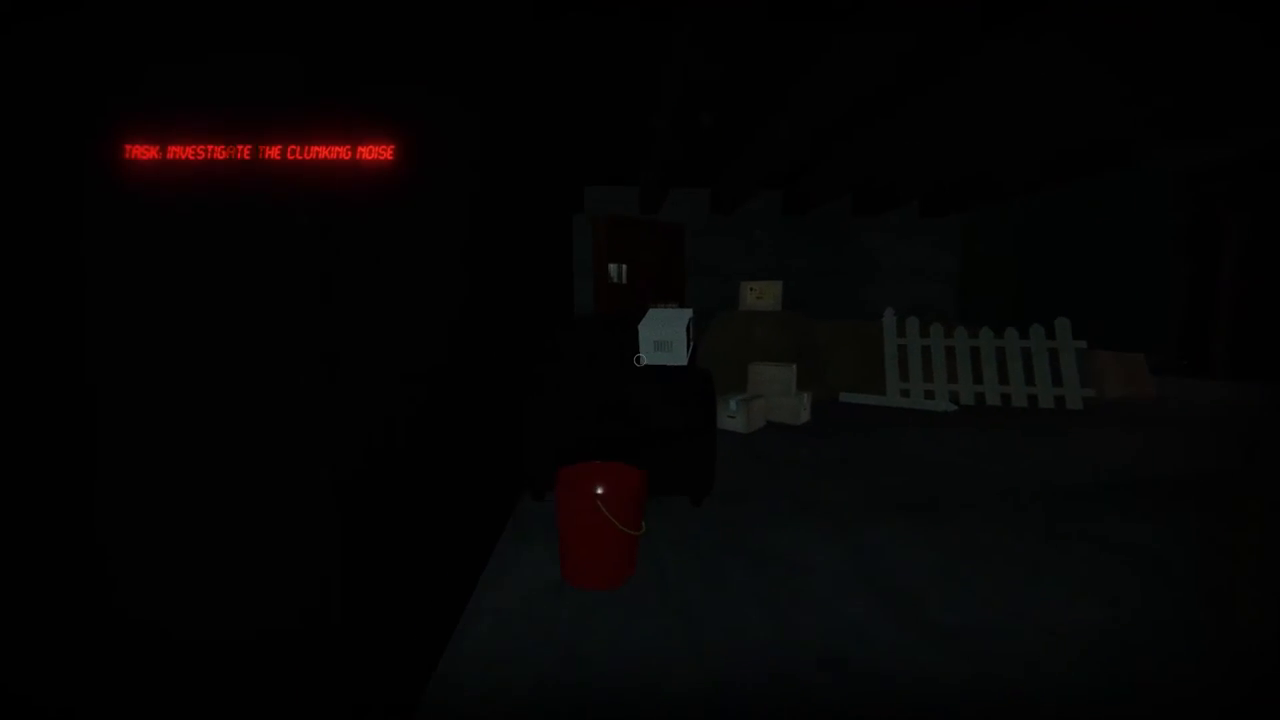
{"action": "mouse_move", "coordinate": [640, 360]}
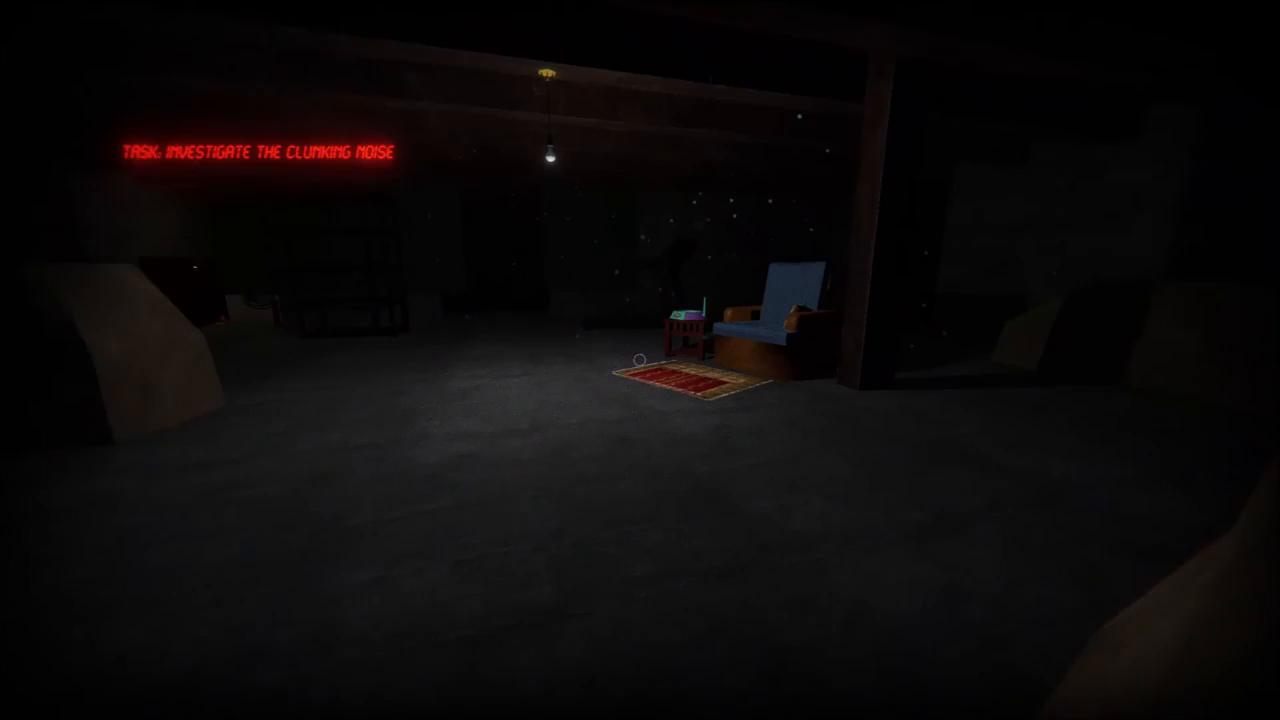
{"action": "mouse_move", "coordinate": [640, 360]}
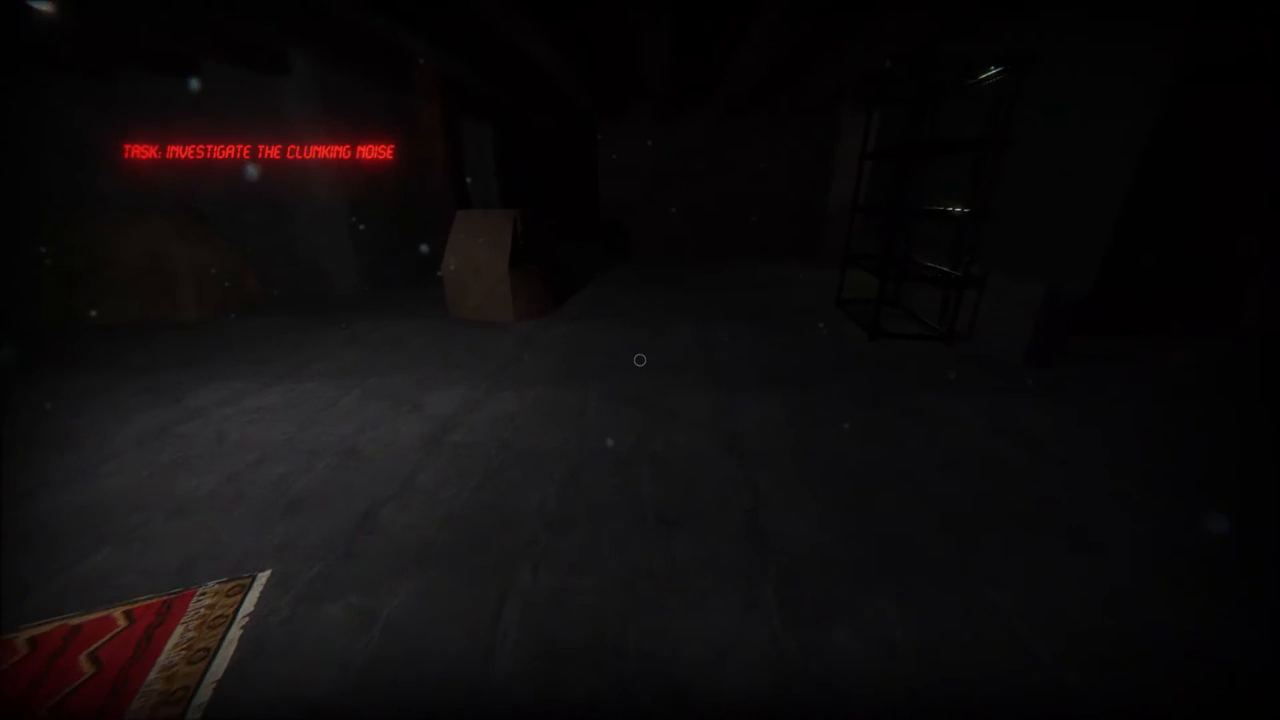
{"action": "mouse_move", "coordinate": [640, 360]}
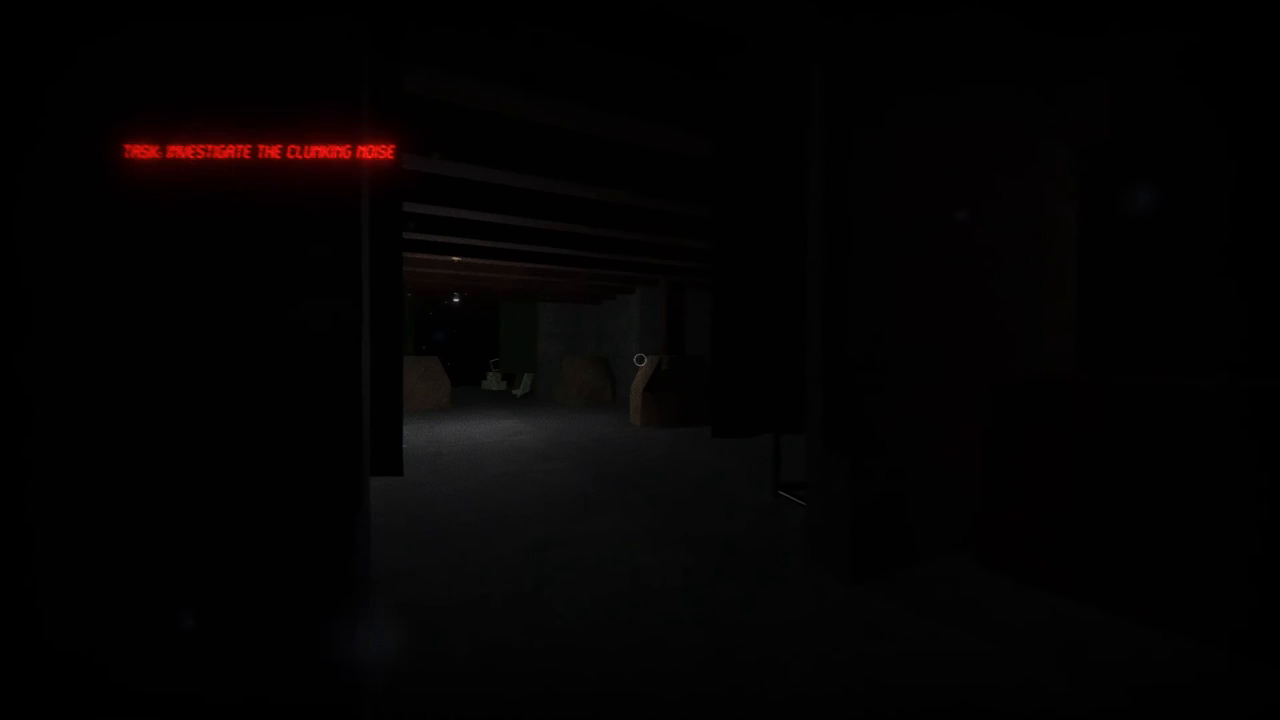
{"action": "mouse_move", "coordinate": [640, 360]}
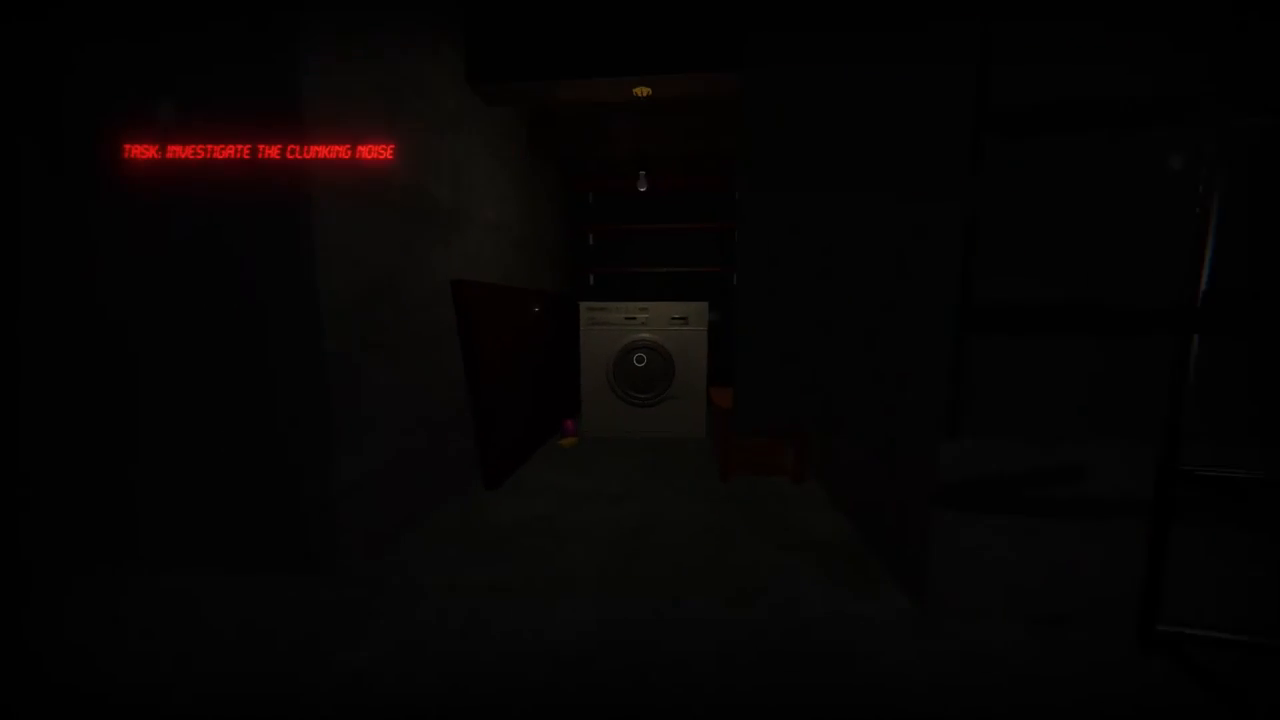
{"action": "mouse_move", "coordinate": [640, 360]}
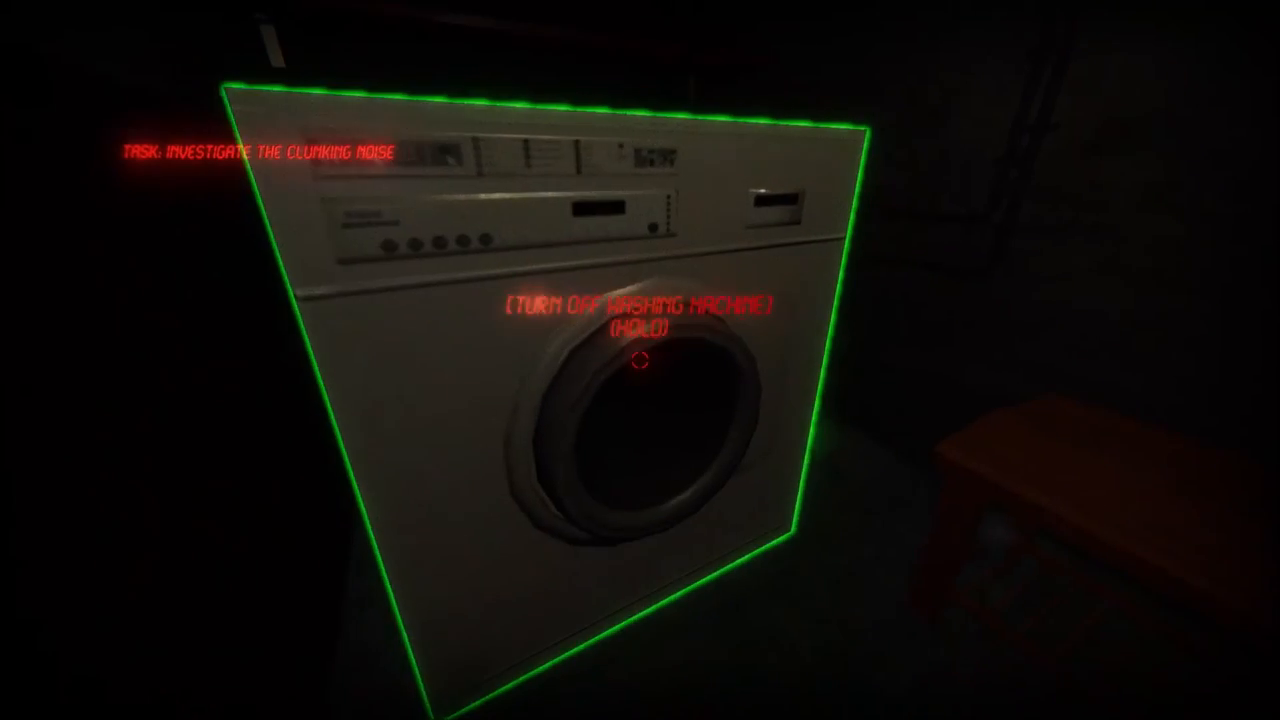
{"action": "left_click", "coordinate": [640, 362]}
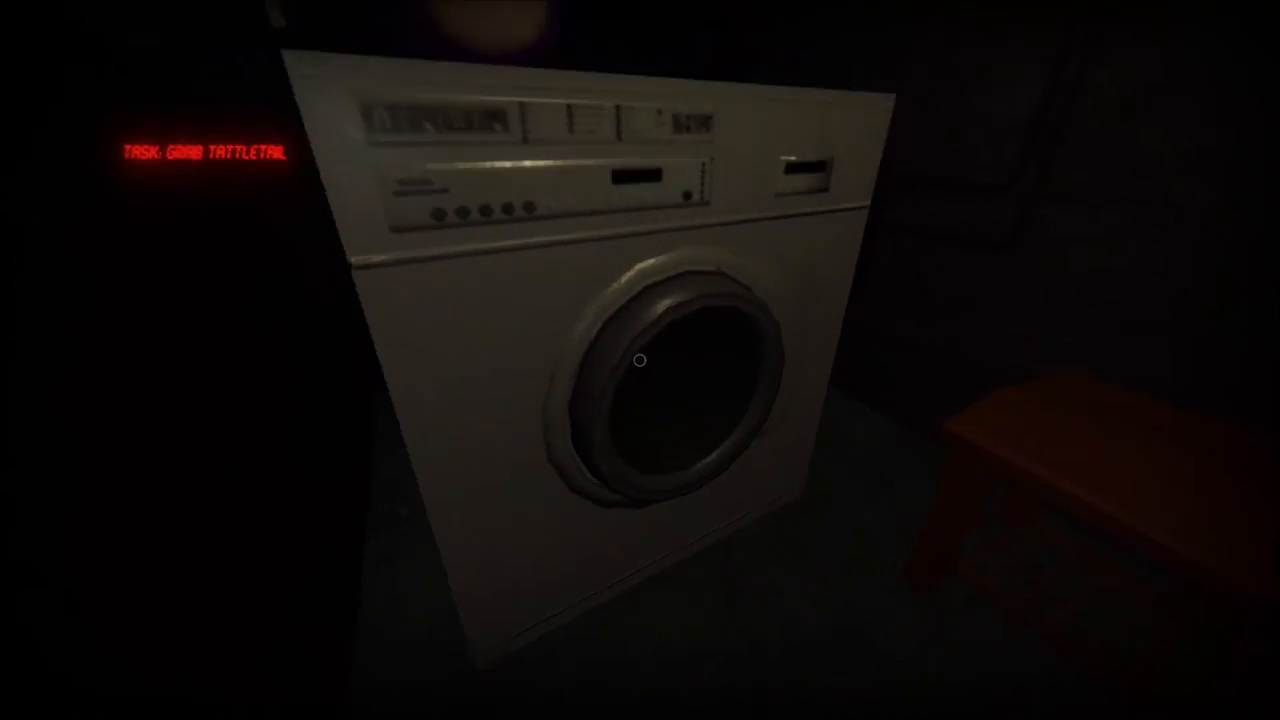
{"action": "mouse_move", "coordinate": [640, 360]}
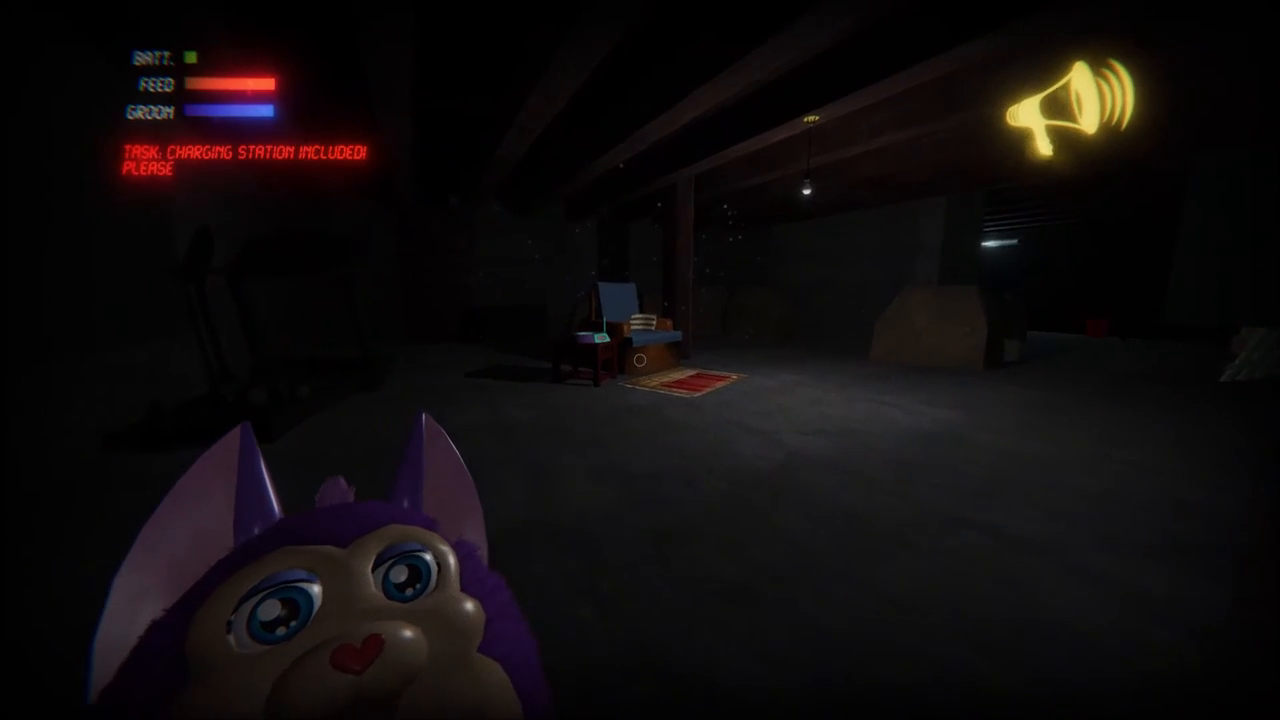
{"action": "mouse_move", "coordinate": [640, 360]}
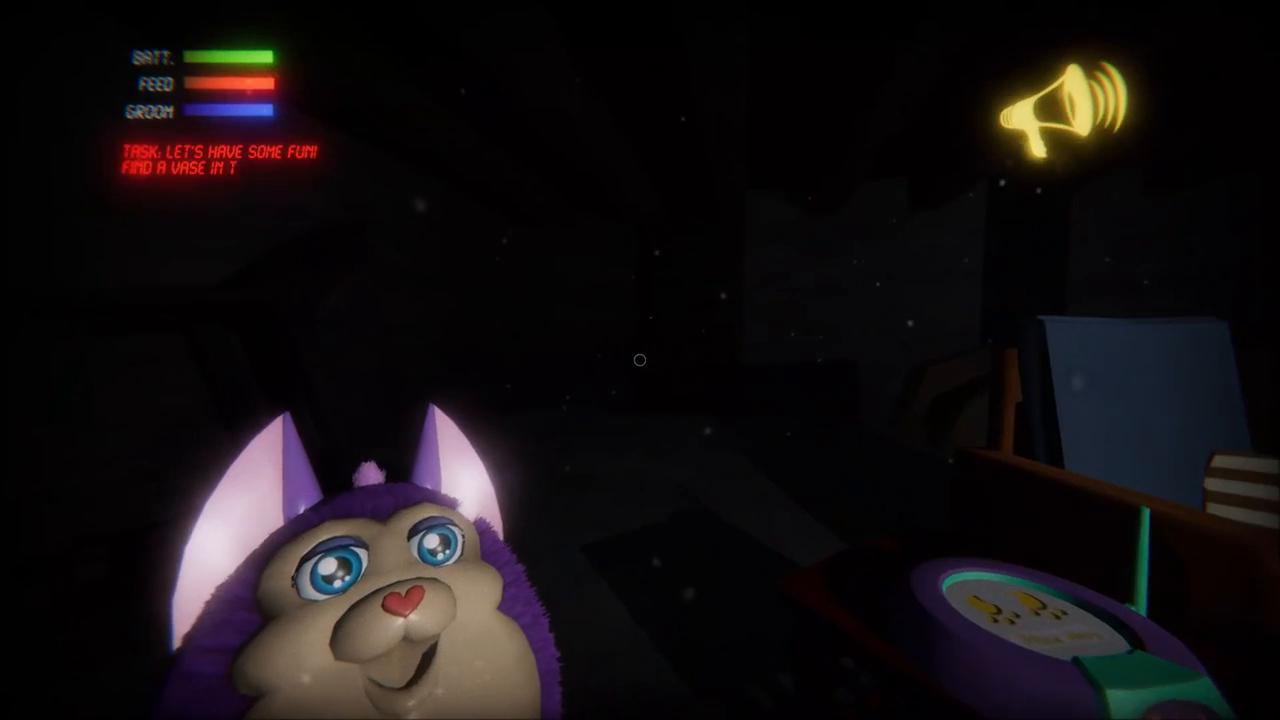
{"action": "mouse_move", "coordinate": [640, 360]}
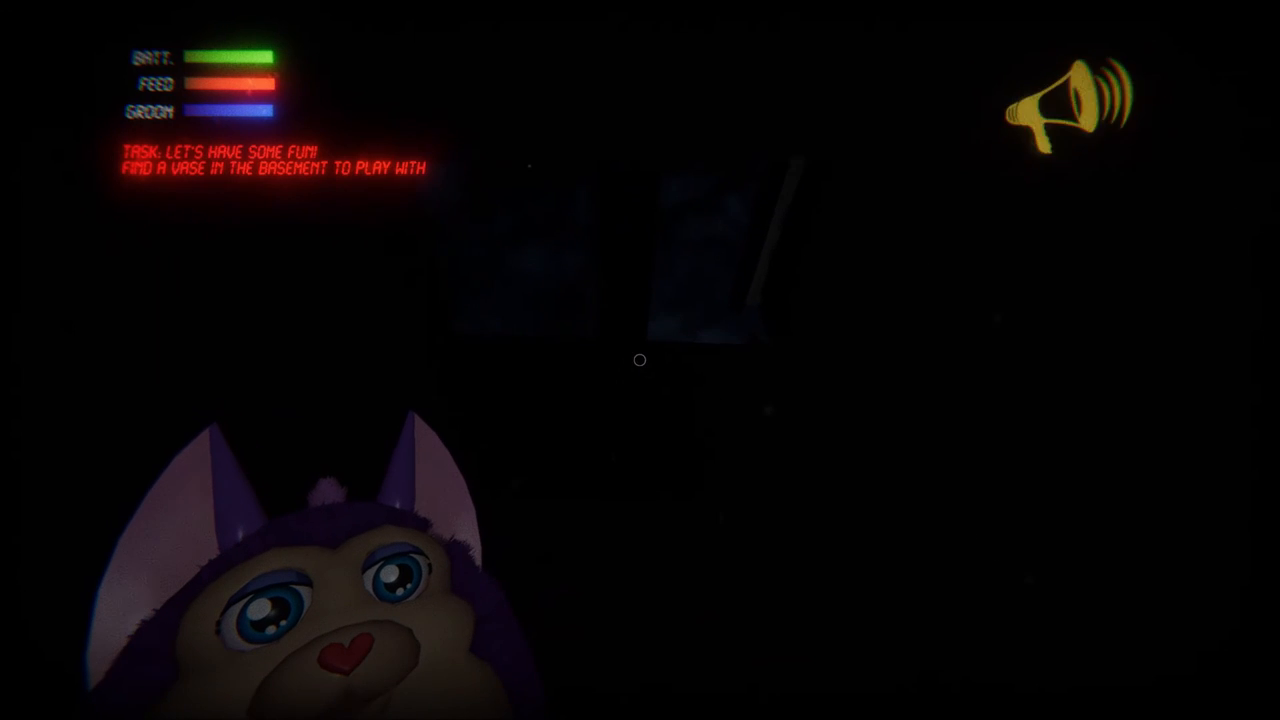
{"action": "mouse_move", "coordinate": [640, 360]}
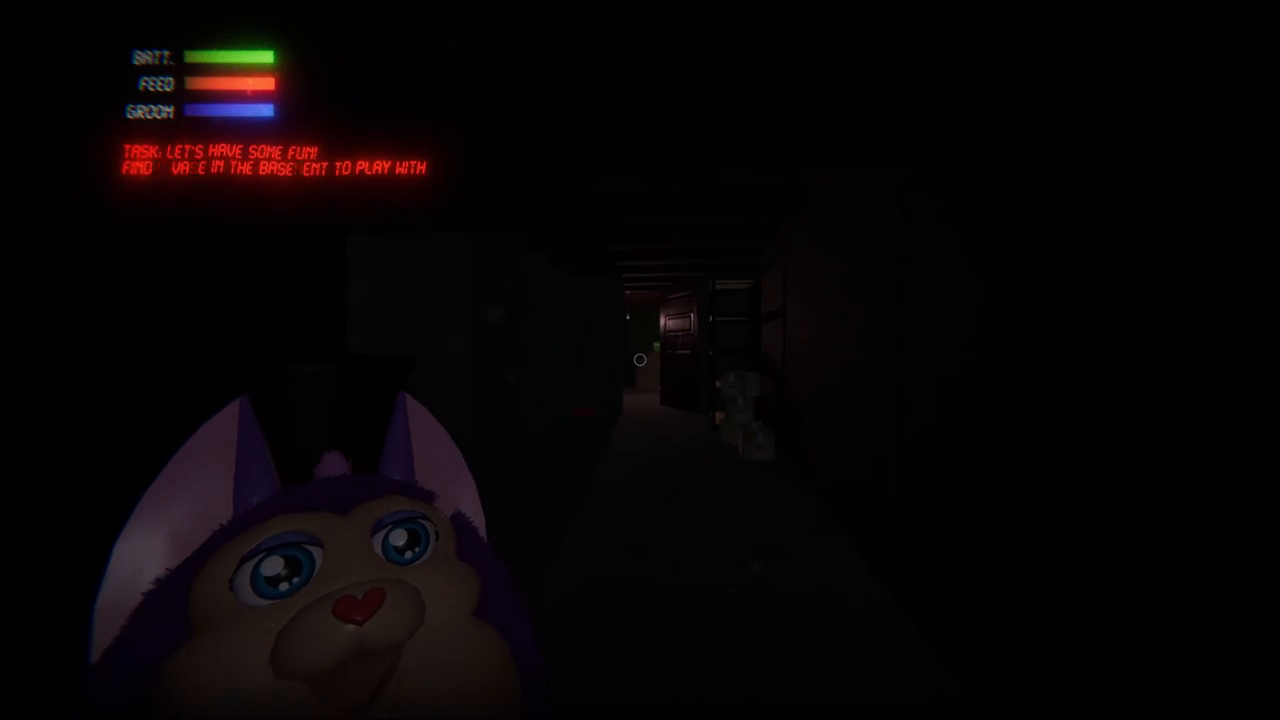
{"action": "mouse_move", "coordinate": [640, 360]}
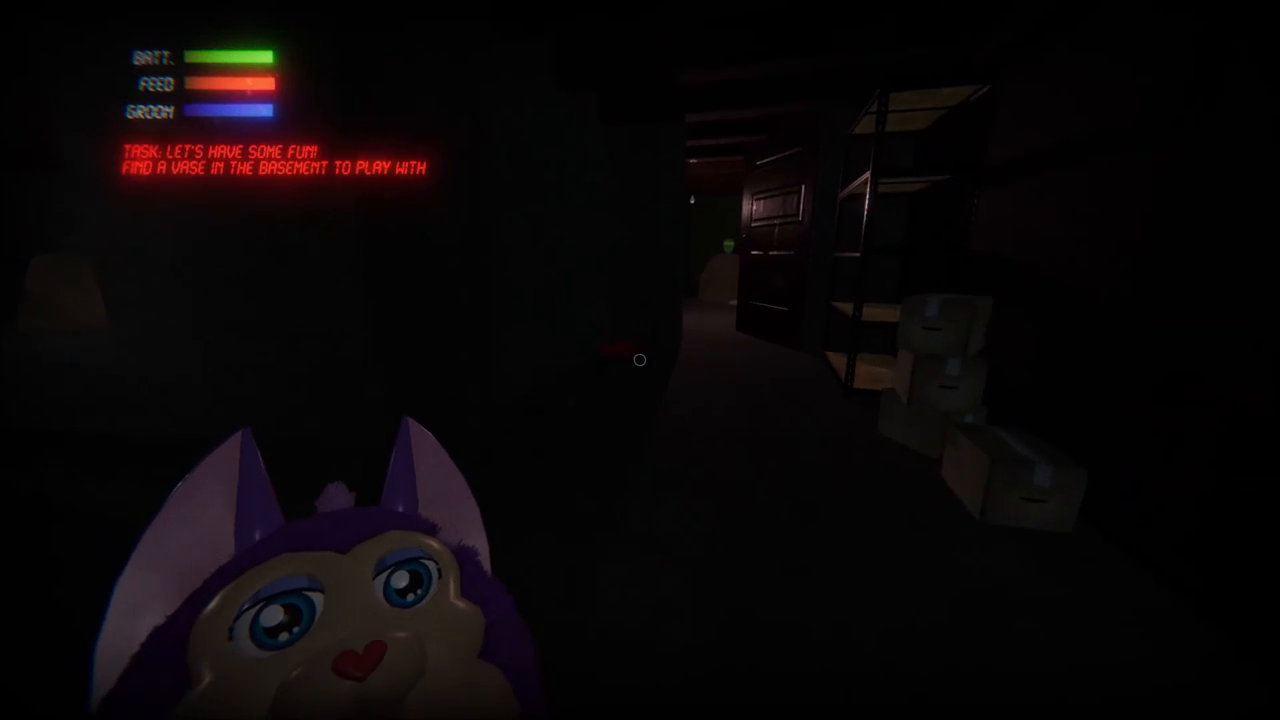
{"action": "mouse_move", "coordinate": [640, 360]}
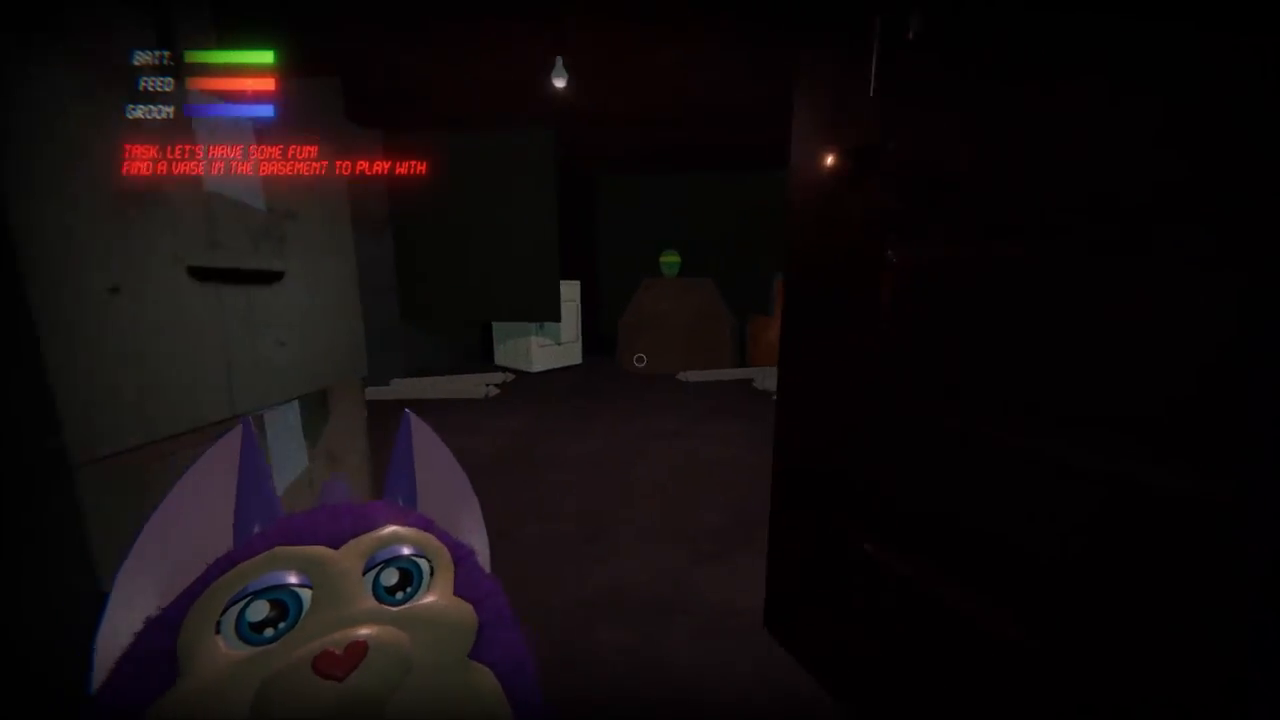
{"action": "mouse_move", "coordinate": [640, 360]}
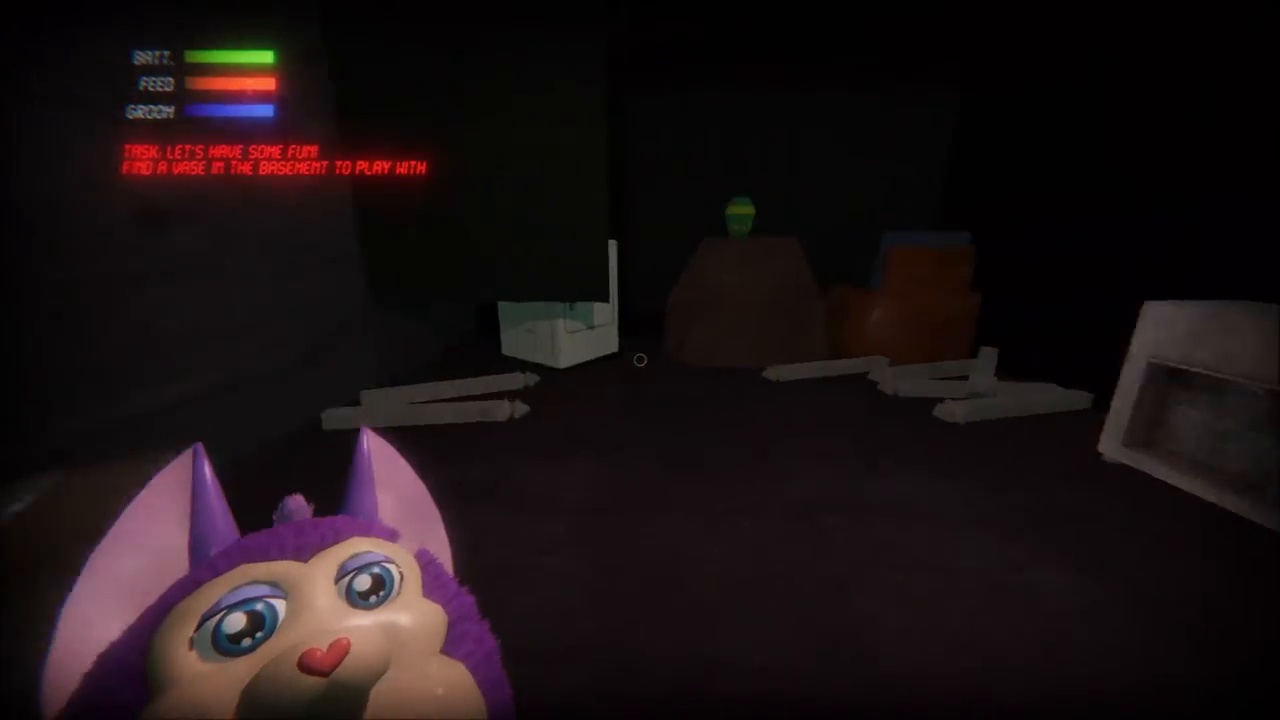
{"action": "mouse_move", "coordinate": [640, 360]}
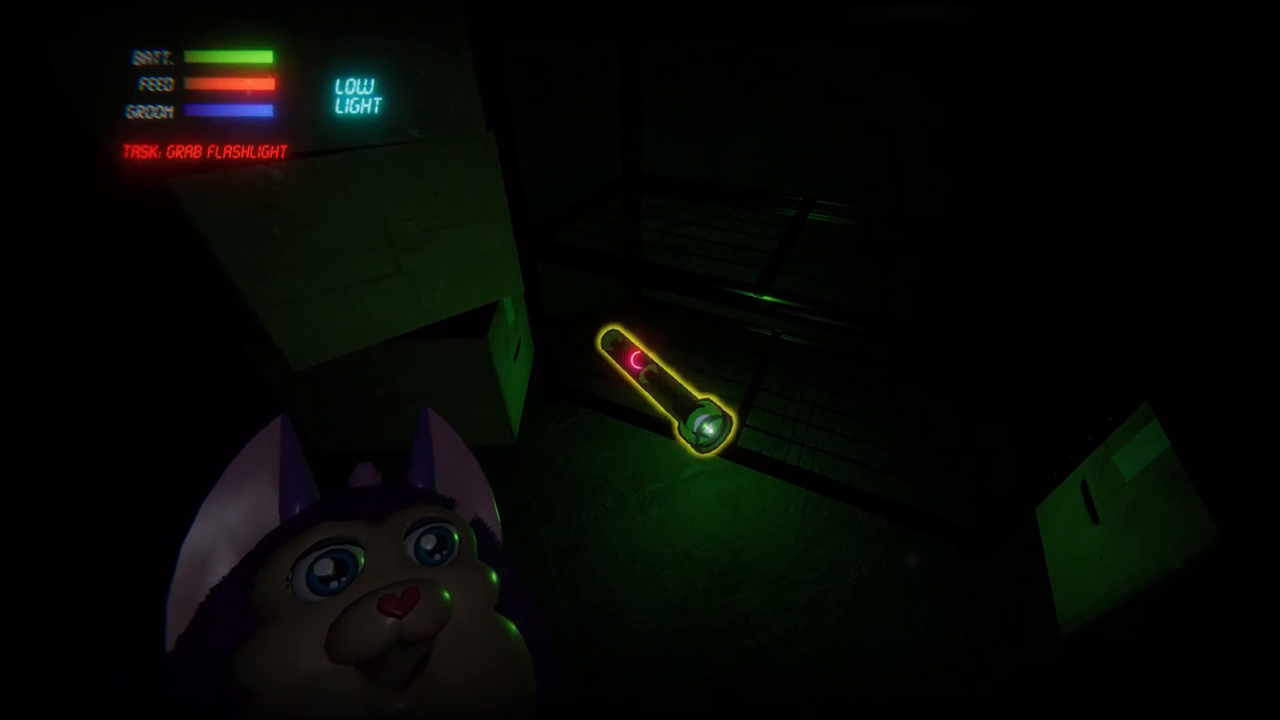
{"action": "left_click", "coordinate": [664, 384]}
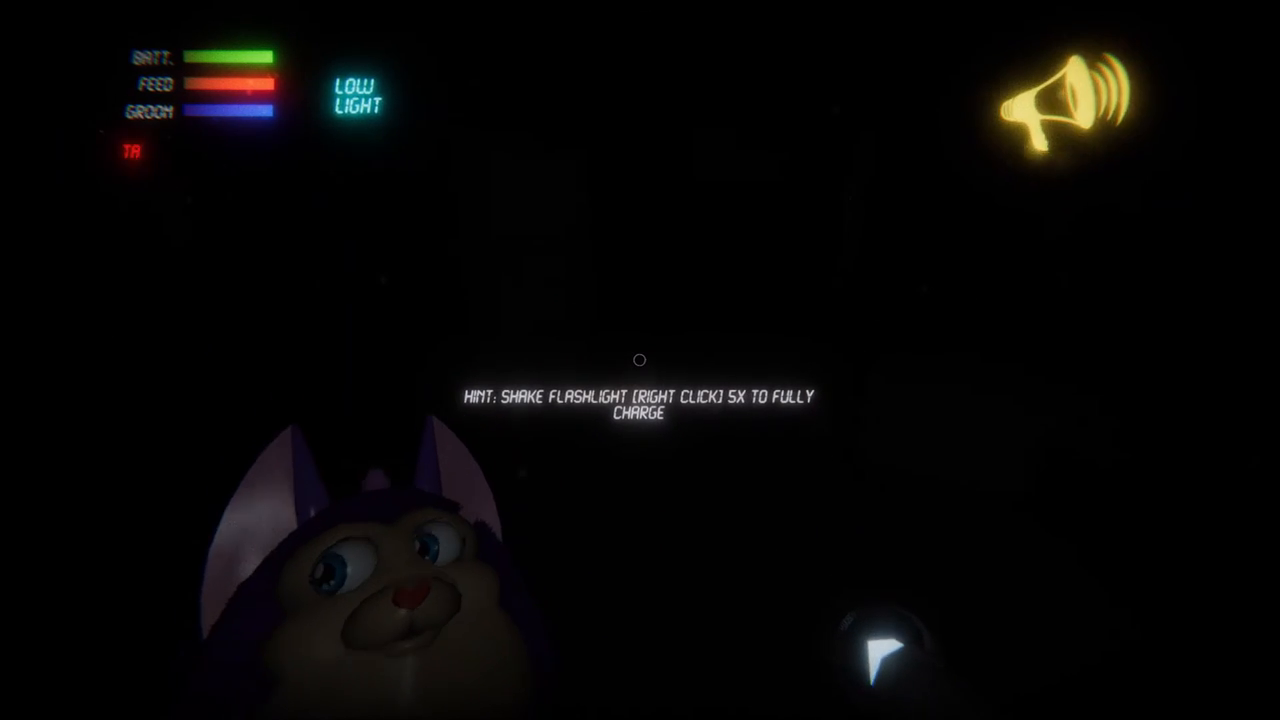
{"action": "right_click", "coordinate": [640, 360]}
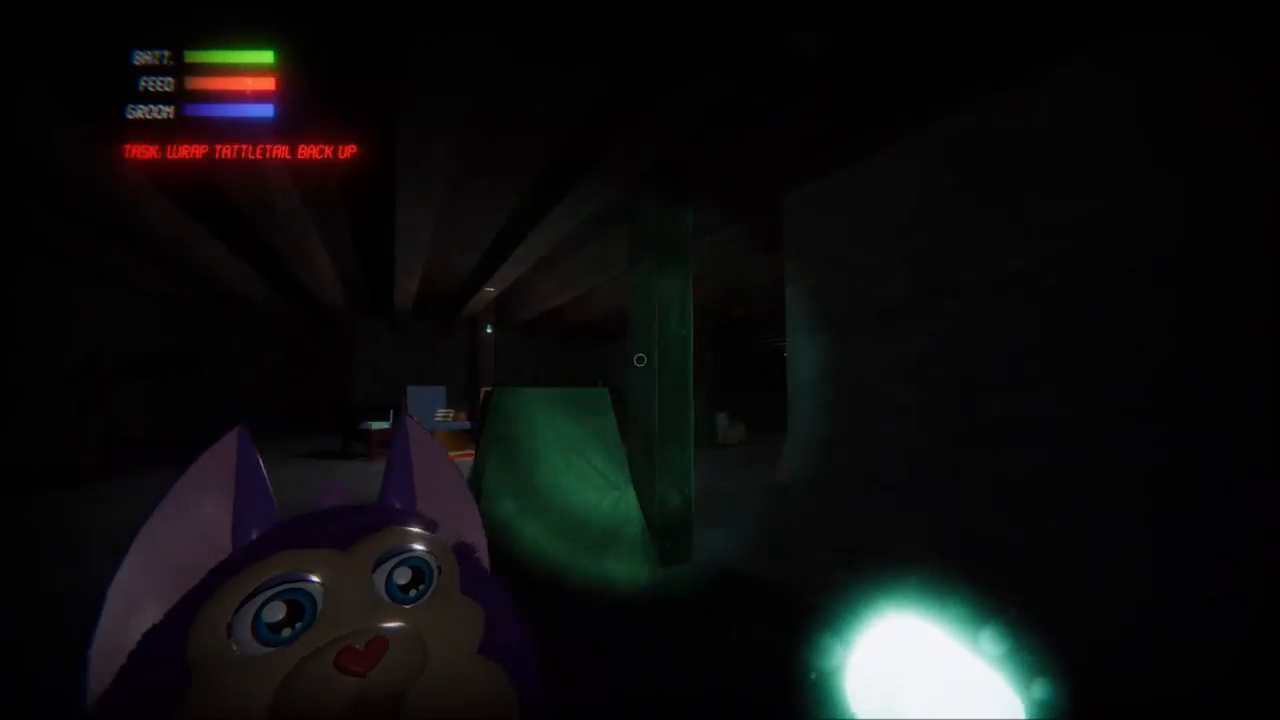
{"action": "mouse_move", "coordinate": [640, 360]}
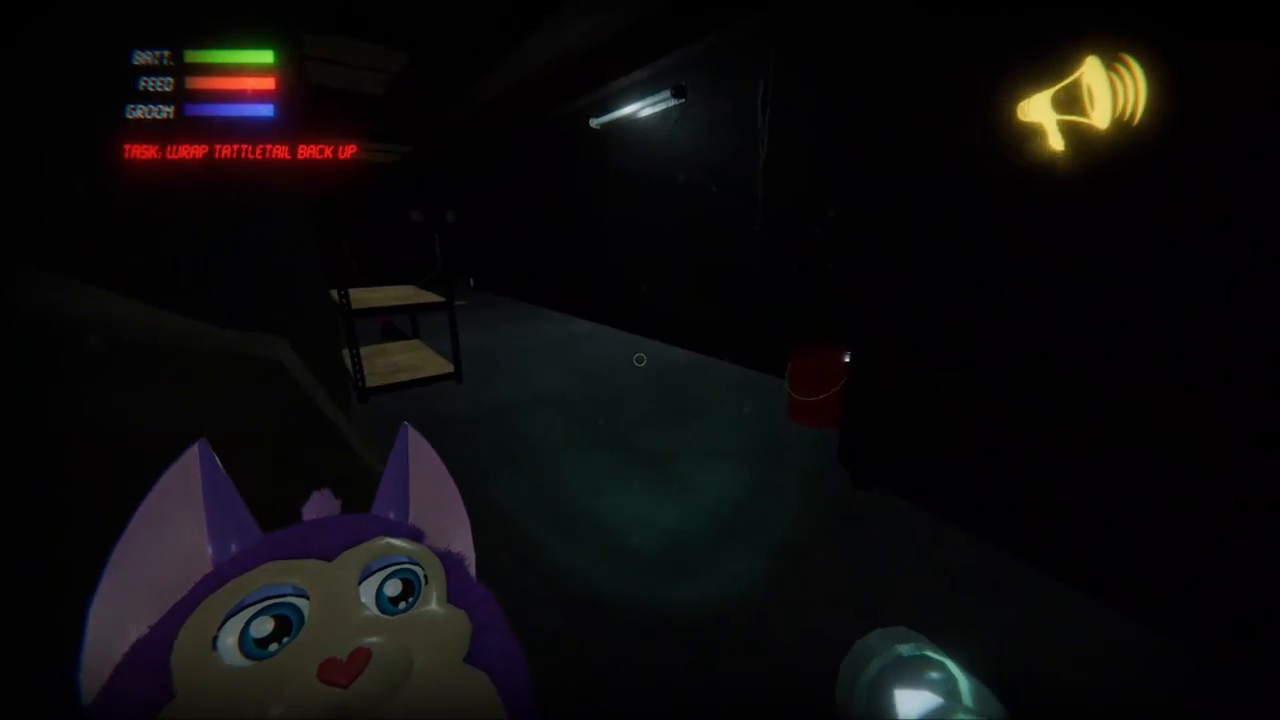
{"action": "mouse_move", "coordinate": [640, 360]}
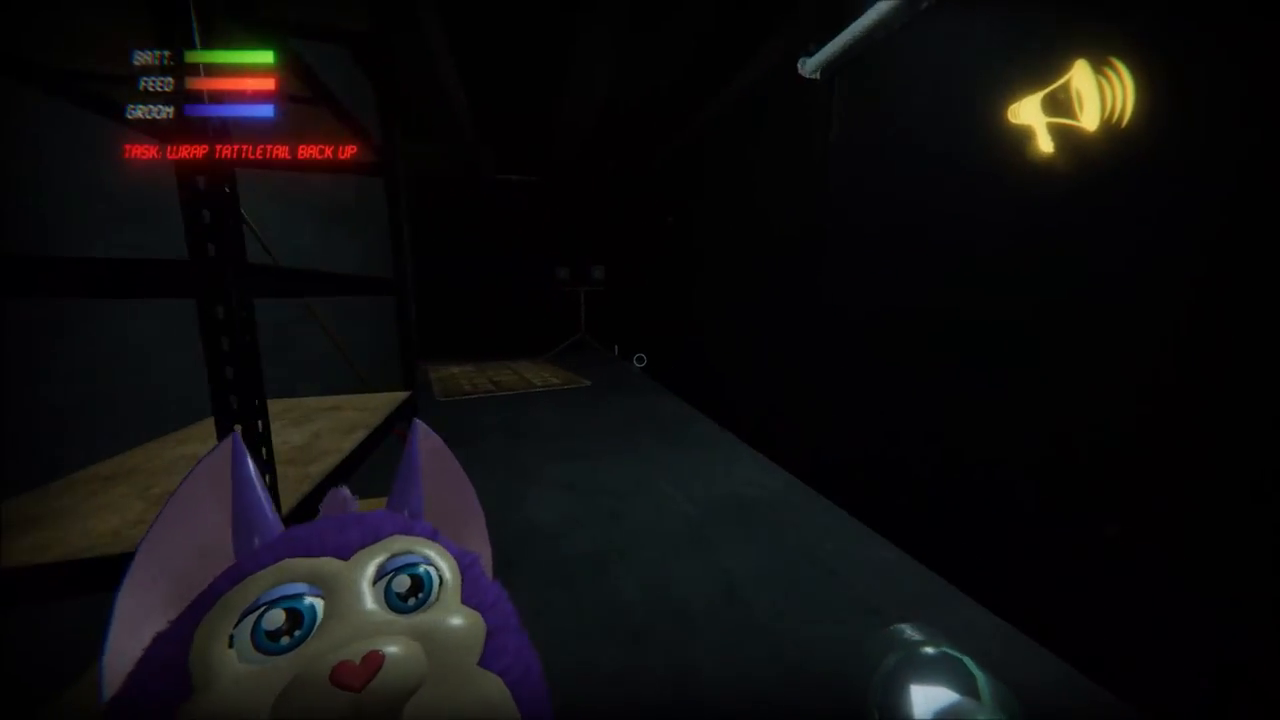
{"action": "mouse_move", "coordinate": [640, 360]}
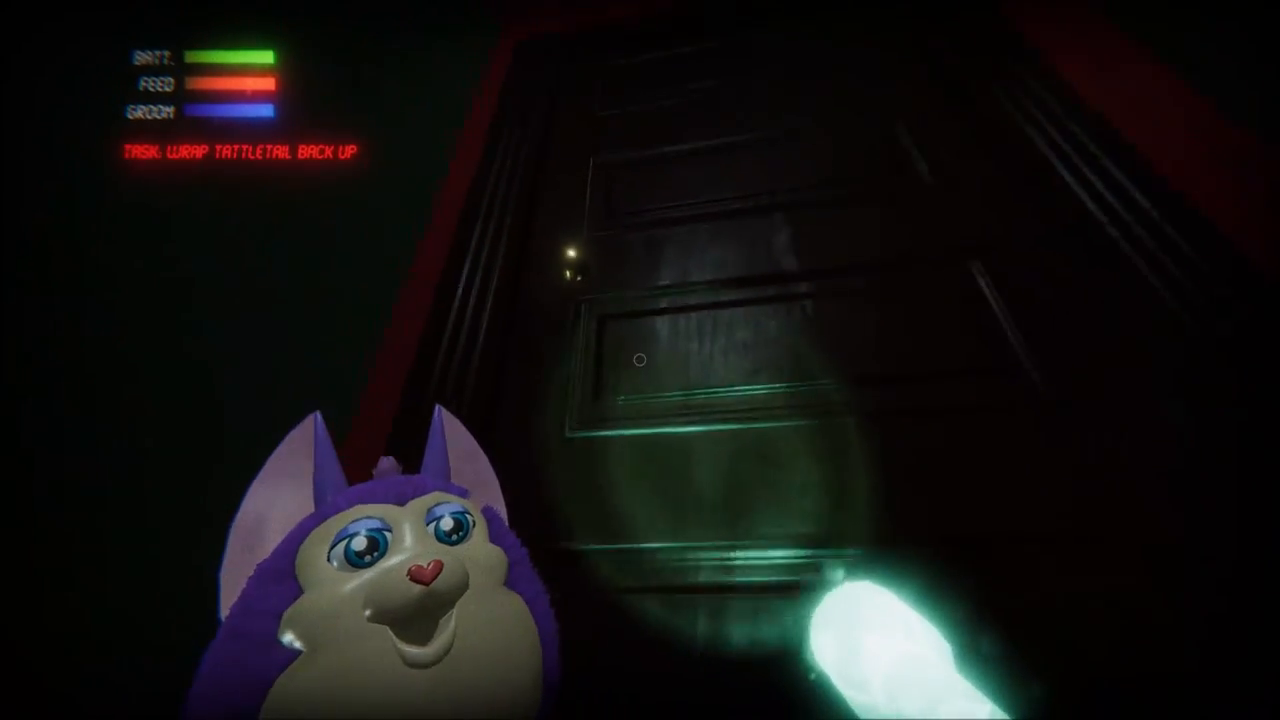
{"action": "mouse_move", "coordinate": [640, 360]}
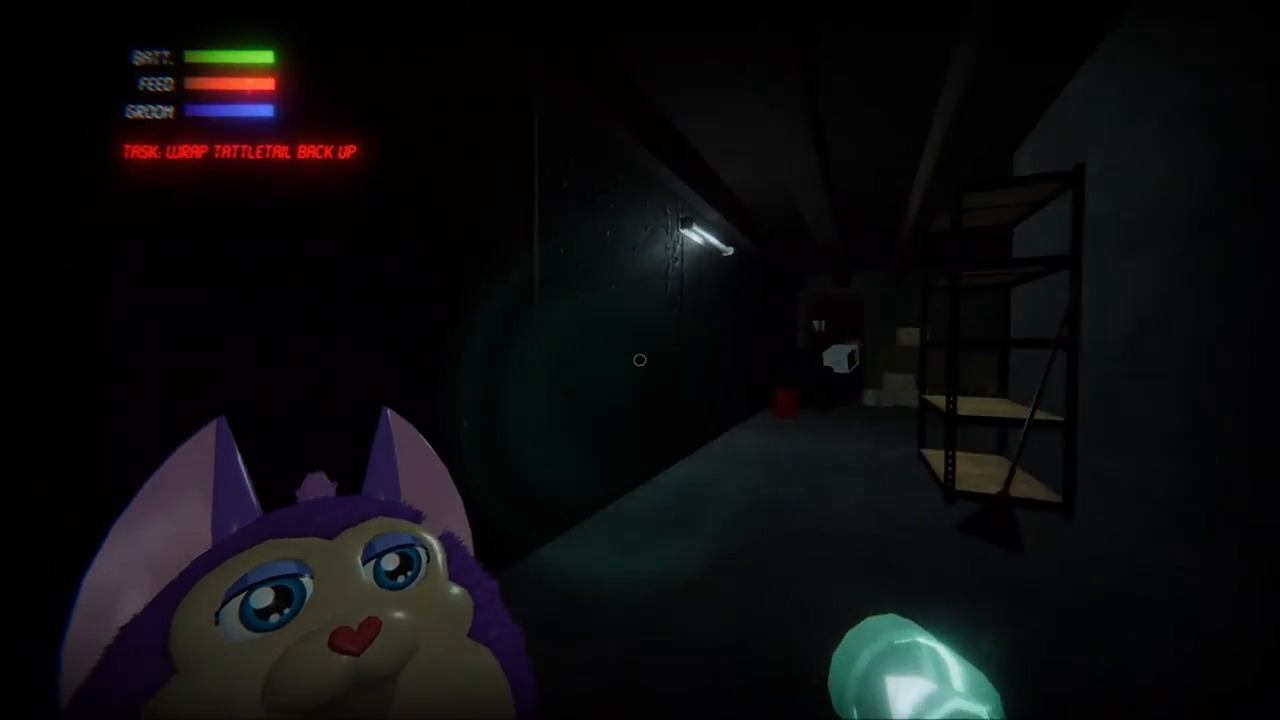
{"action": "mouse_move", "coordinate": [640, 360]}
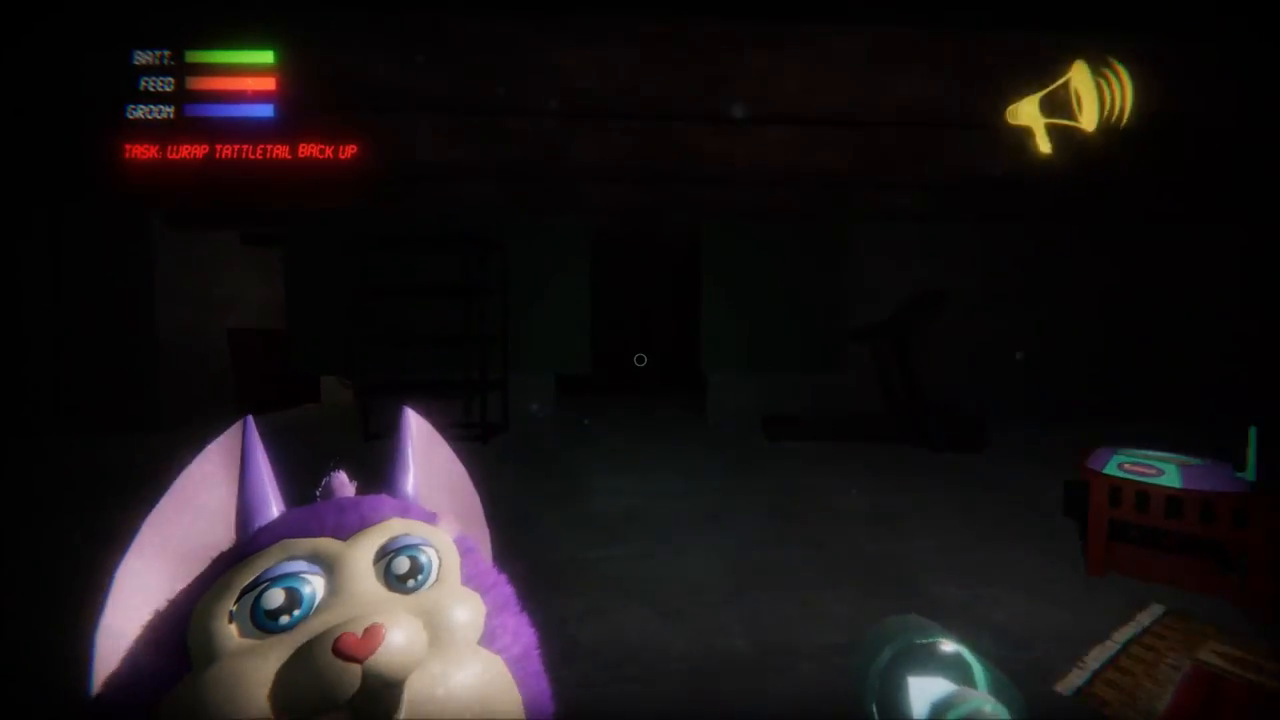
{"action": "mouse_move", "coordinate": [640, 360]}
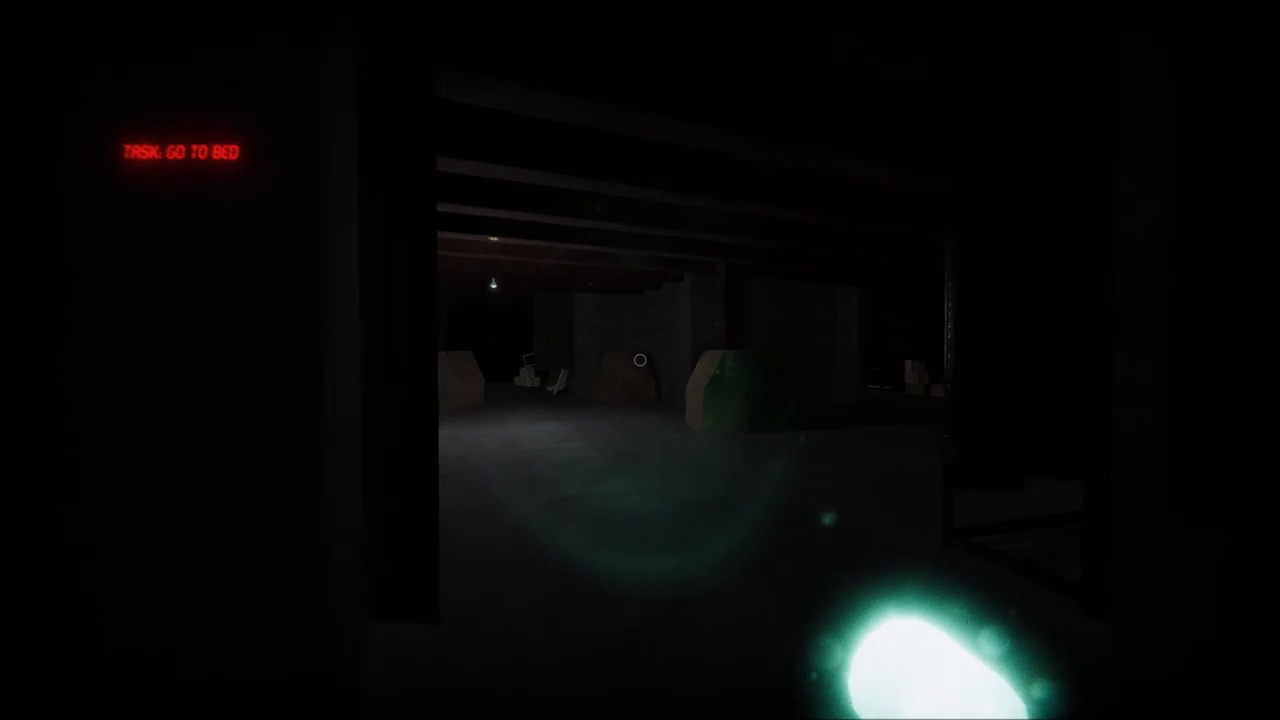
{"action": "mouse_move", "coordinate": [640, 360]}
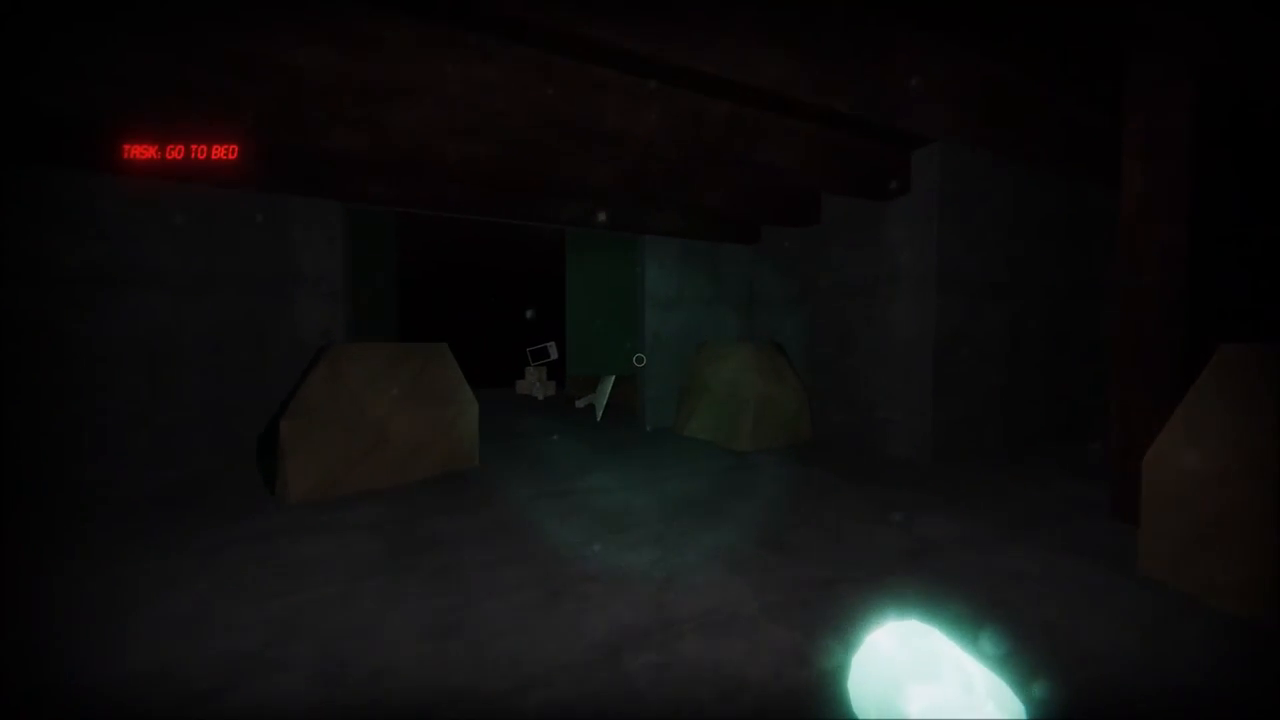
{"action": "mouse_move", "coordinate": [640, 360]}
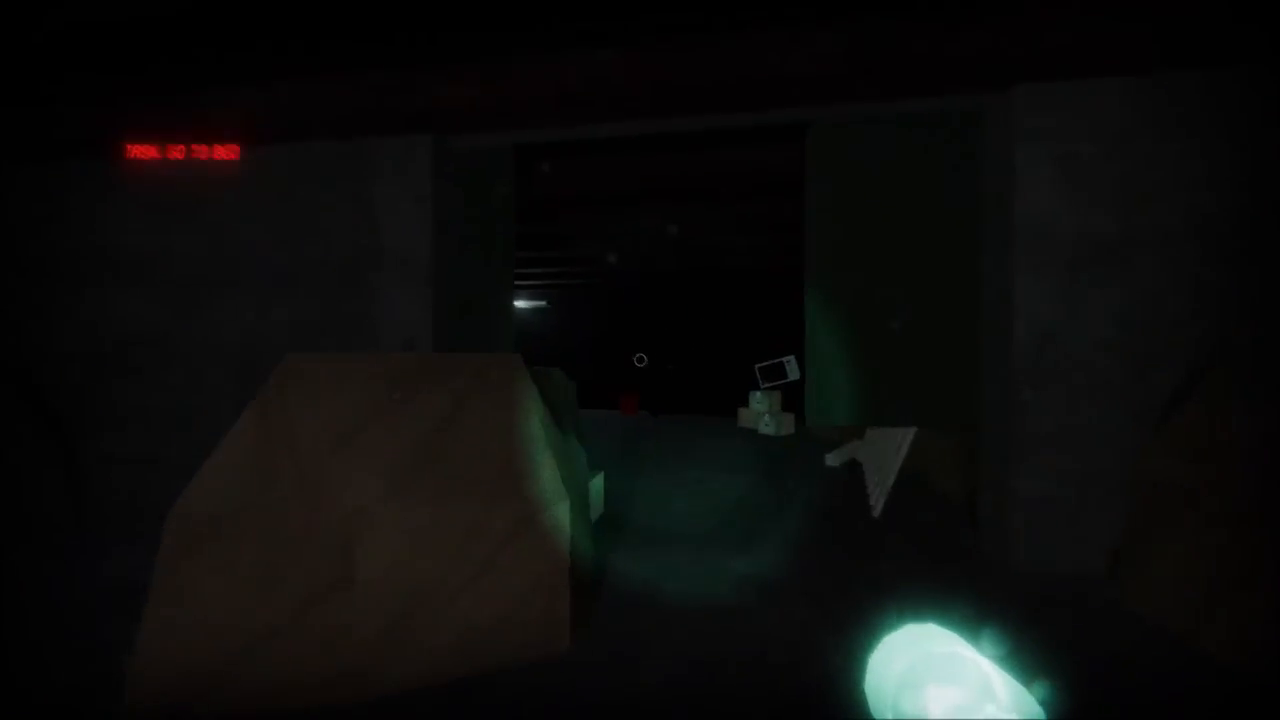
{"action": "mouse_move", "coordinate": [640, 360]}
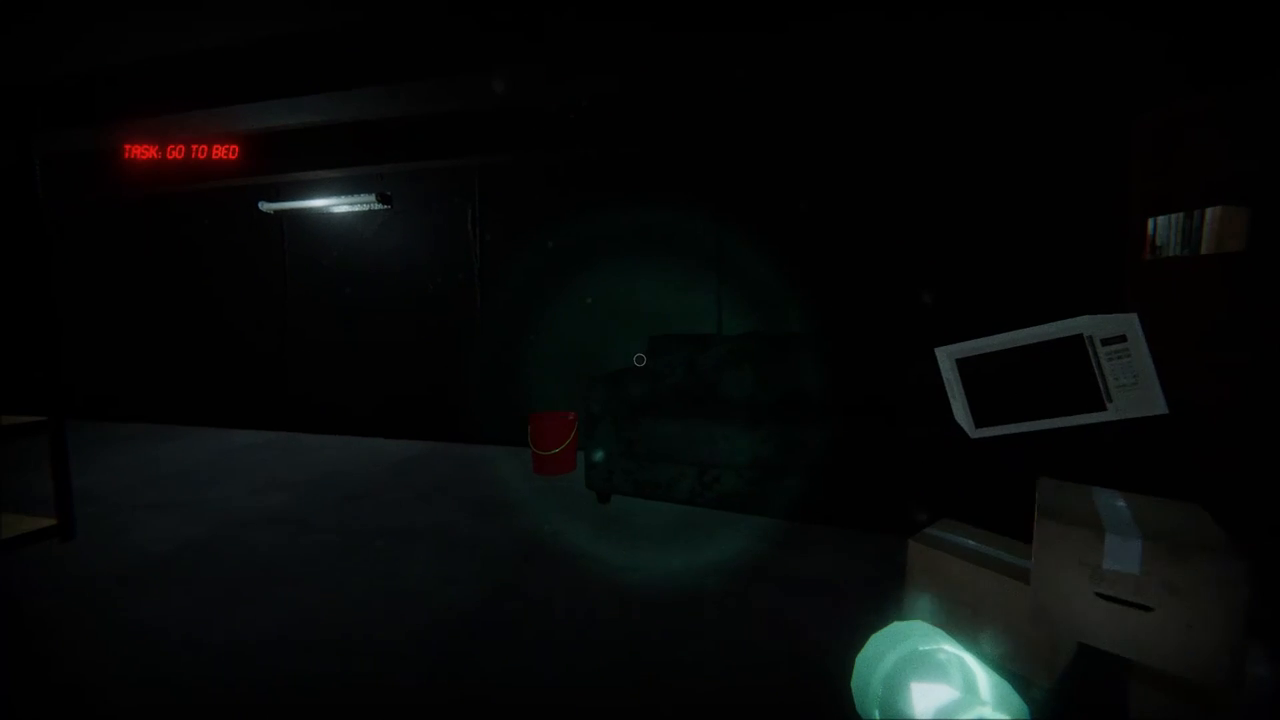
{"action": "mouse_move", "coordinate": [640, 360]}
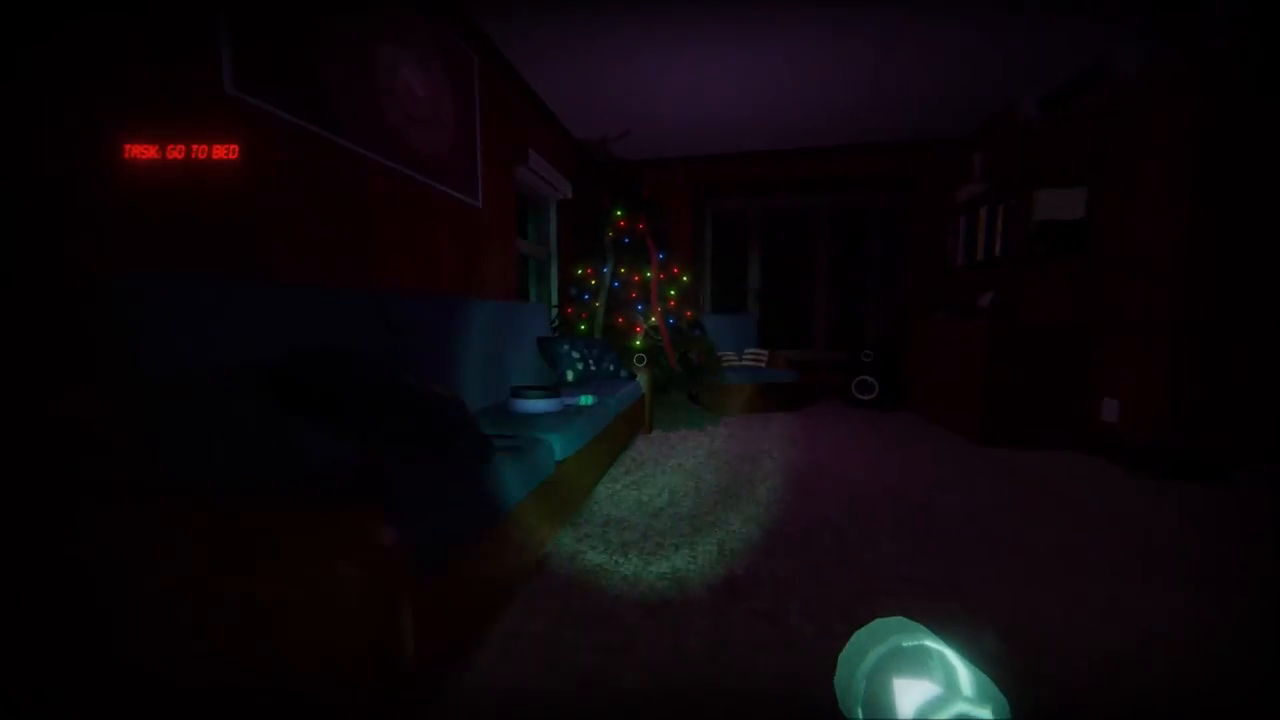
{"action": "mouse_move", "coordinate": [640, 360]}
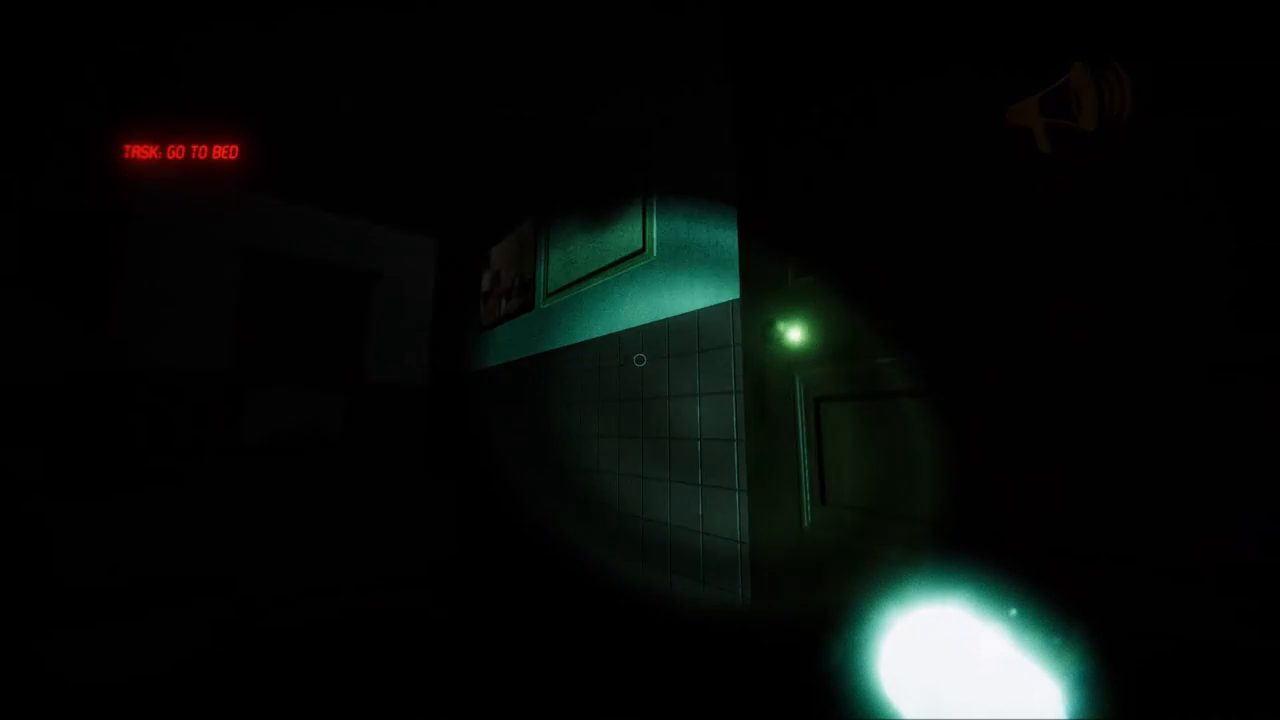
{"action": "mouse_move", "coordinate": [640, 360]}
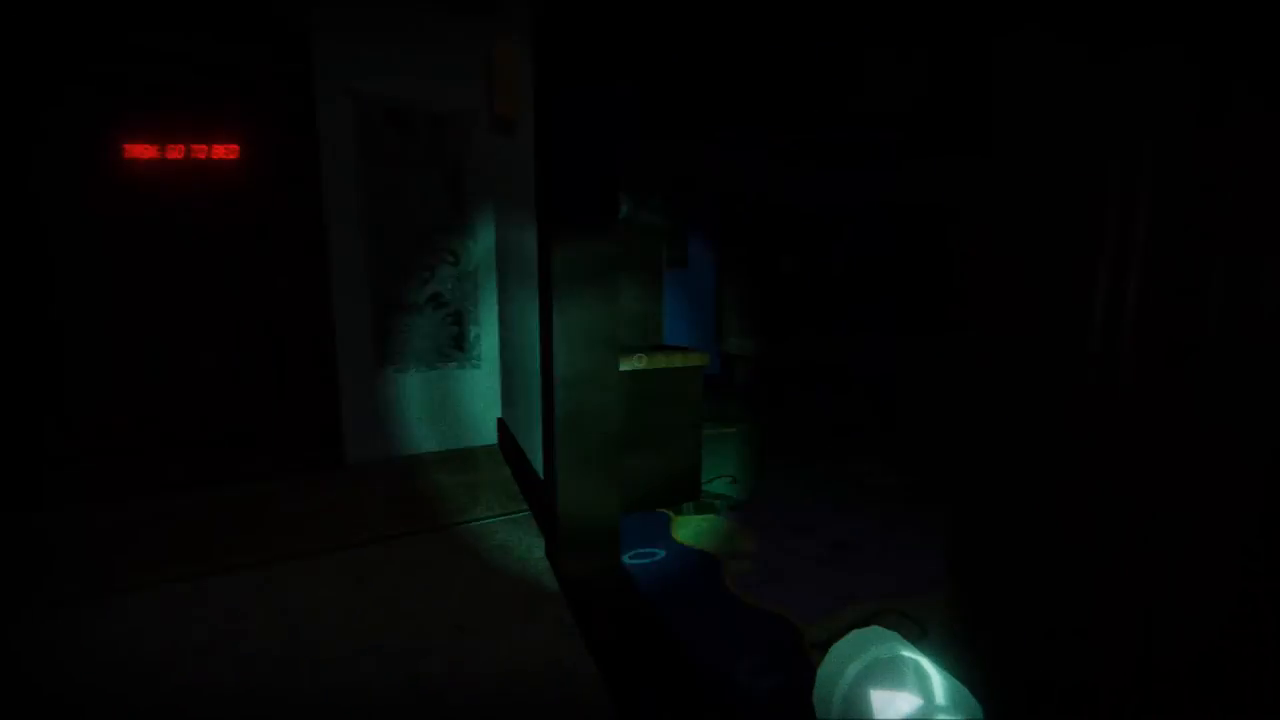
{"action": "mouse_move", "coordinate": [640, 360]}
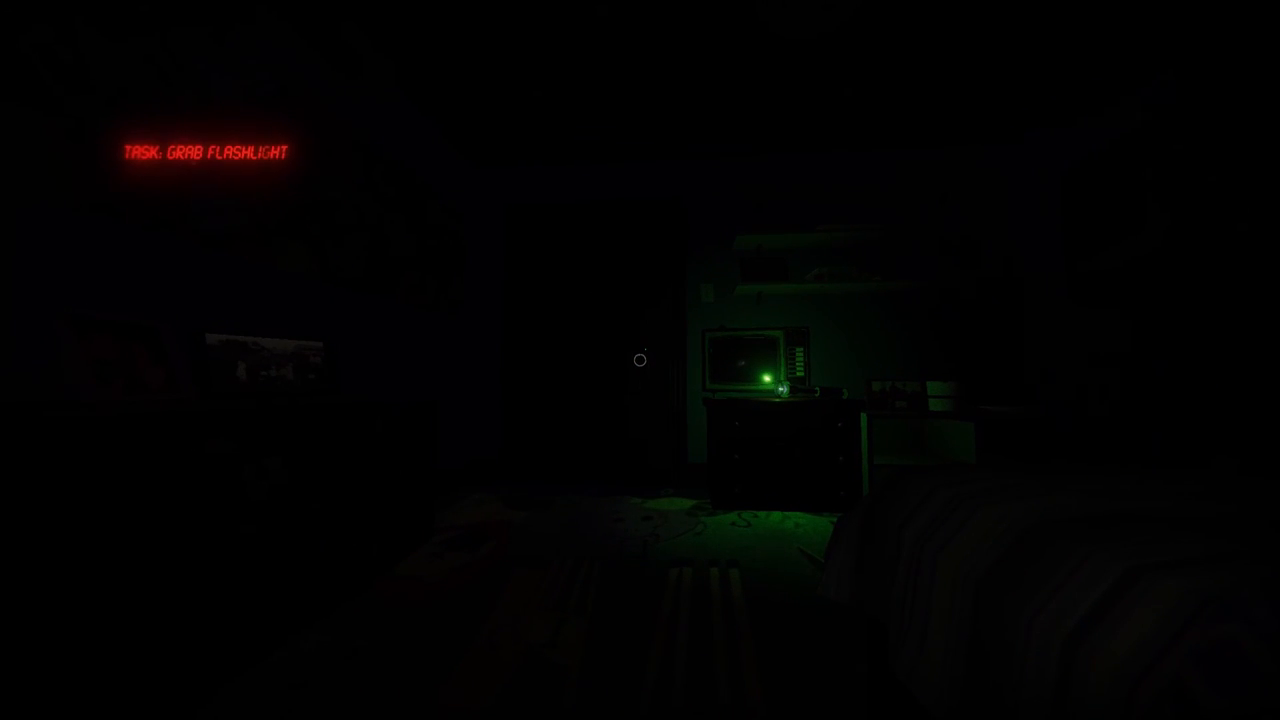
{"action": "mouse_move", "coordinate": [640, 360]}
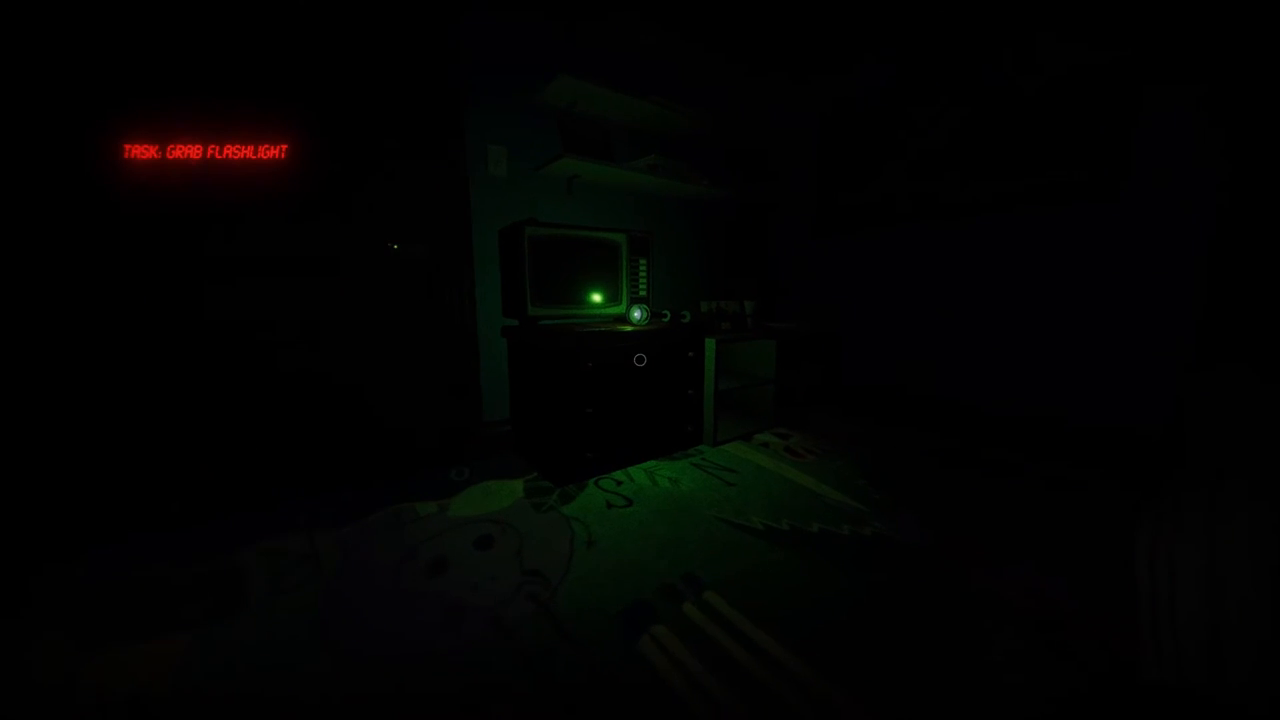
{"action": "mouse_move", "coordinate": [640, 360]}
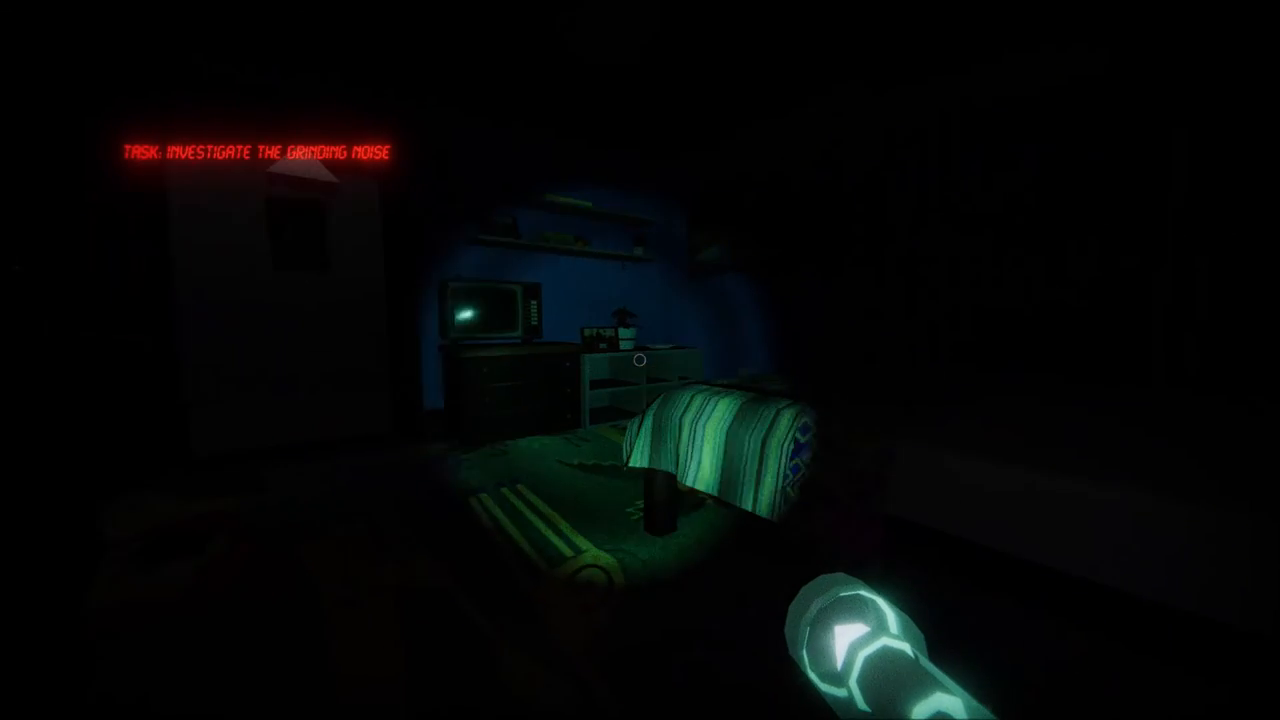
{"action": "mouse_move", "coordinate": [640, 360]}
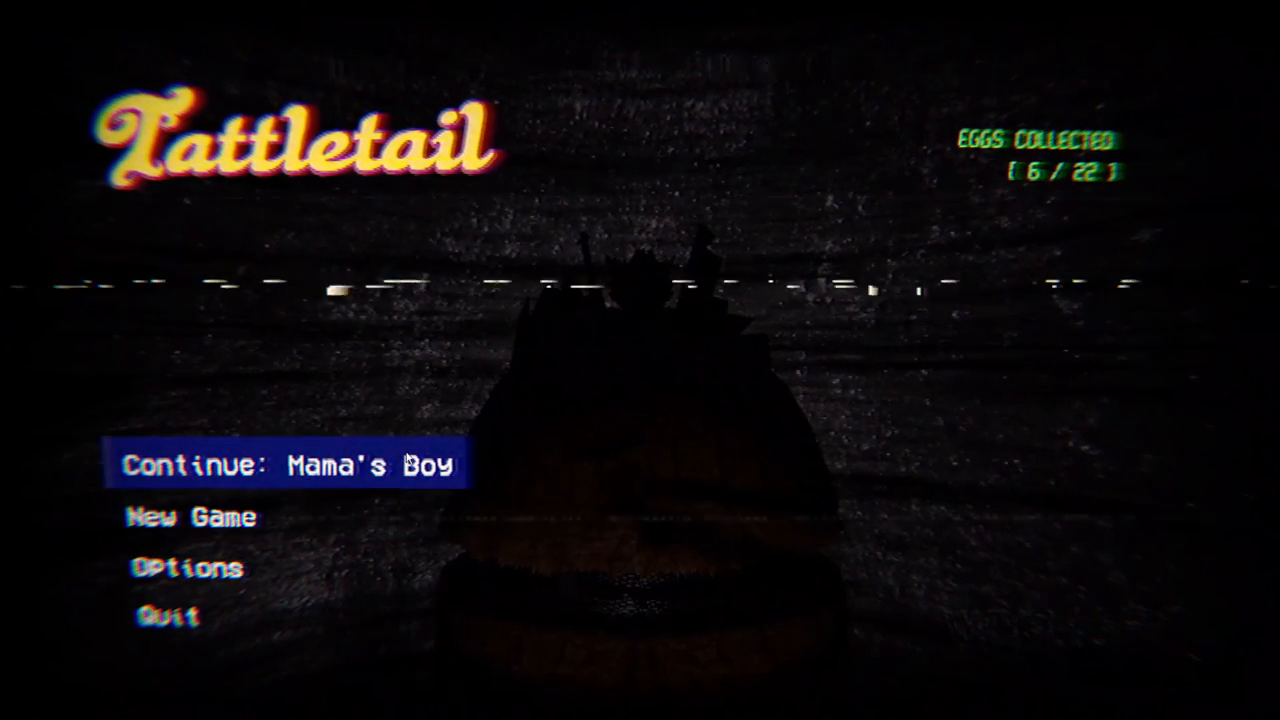
{"action": "mouse_move", "coordinate": [852, 200]}
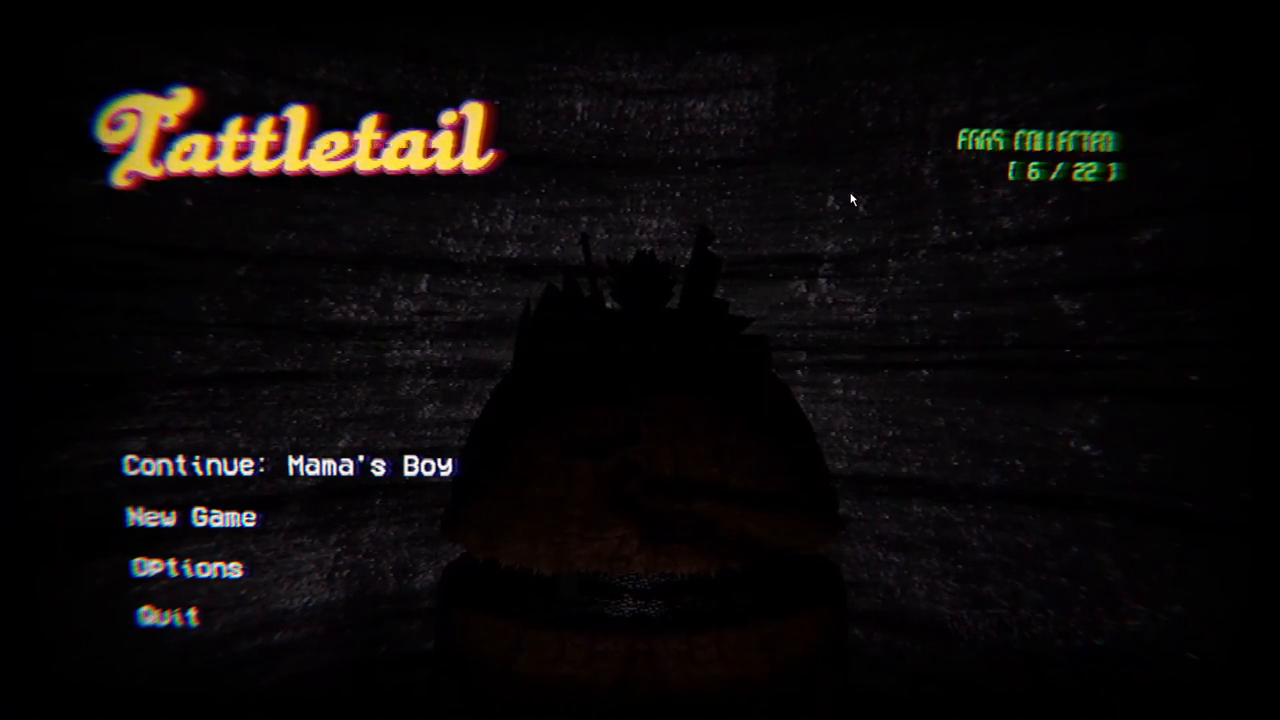